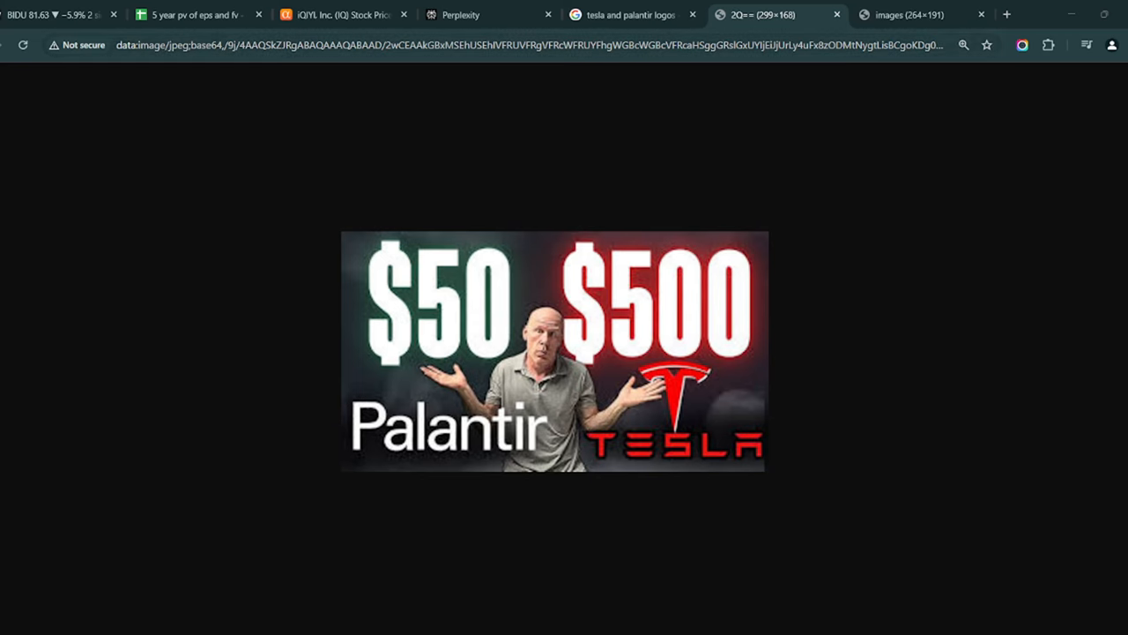
Bring up the browser tab showing the Baidu and iQIYI logo image (264×191)
{"action": "left_click", "coordinate": [916, 14]}
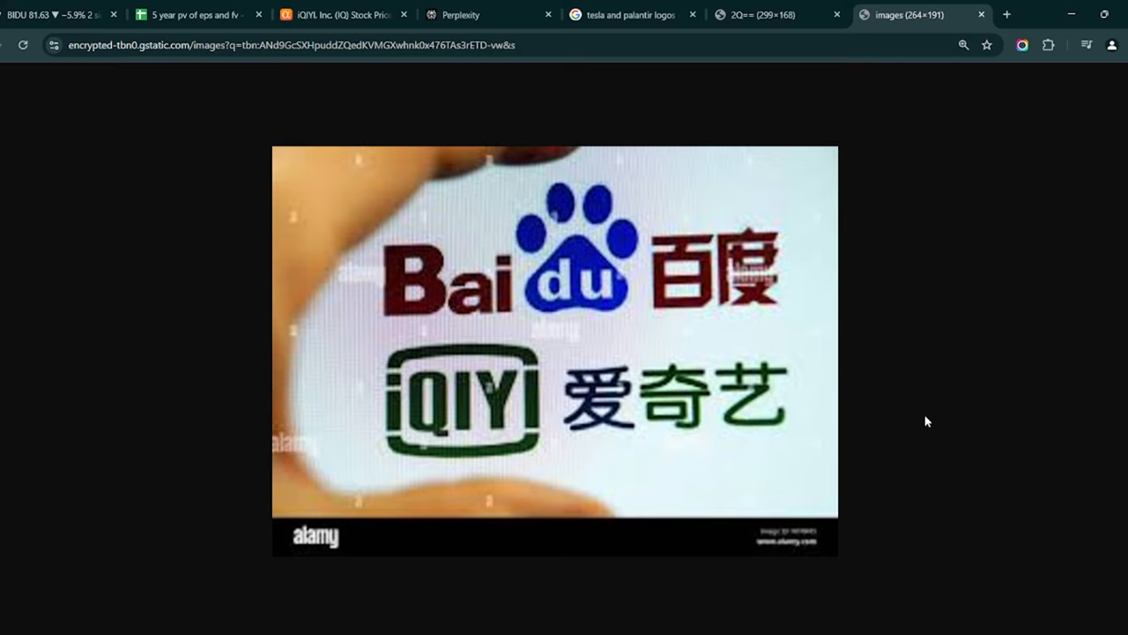
{"action": "mouse_move", "coordinate": [925, 327]}
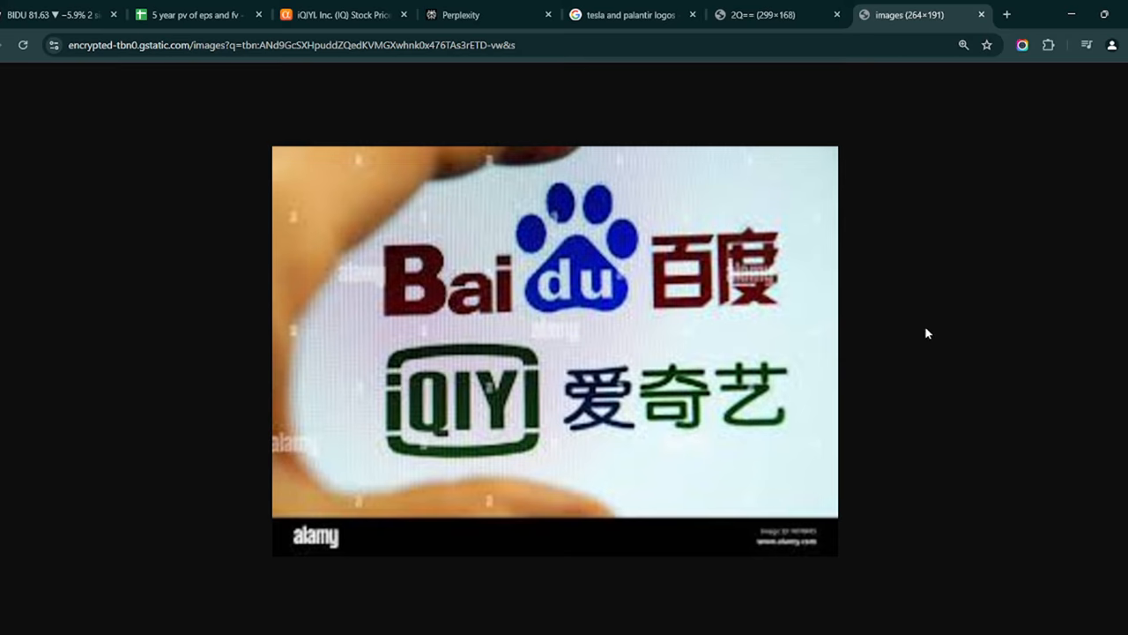
{"action": "mouse_move", "coordinate": [260, 273]}
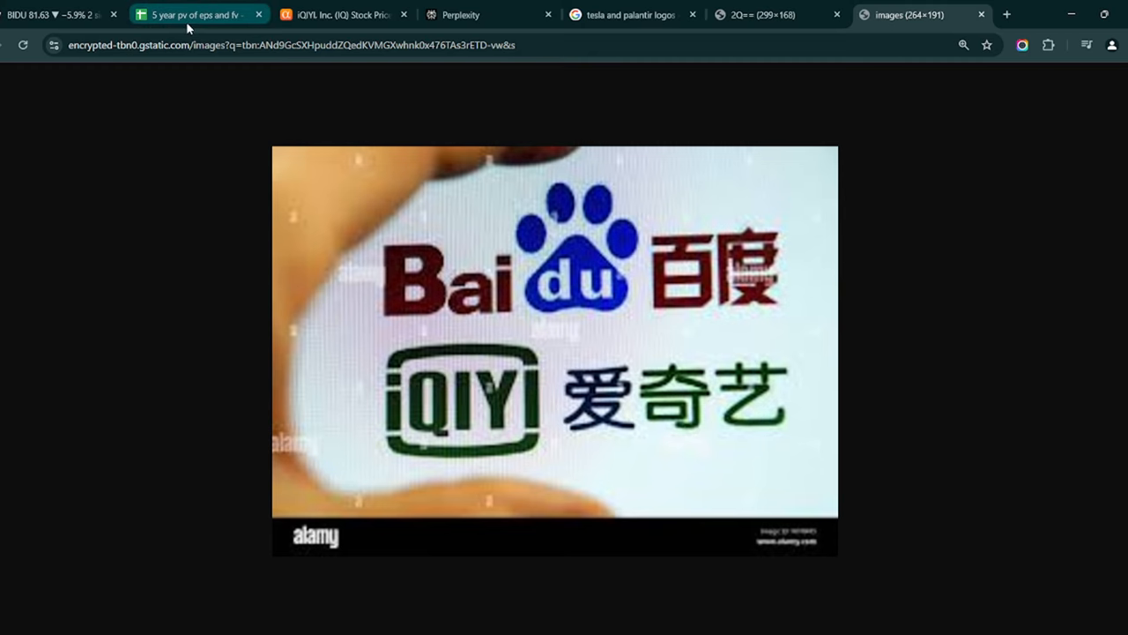
Switch to the '5 year pv of eps and fv' sheet and scroll through the China tables
{"action": "left_click", "coordinate": [194, 14]}
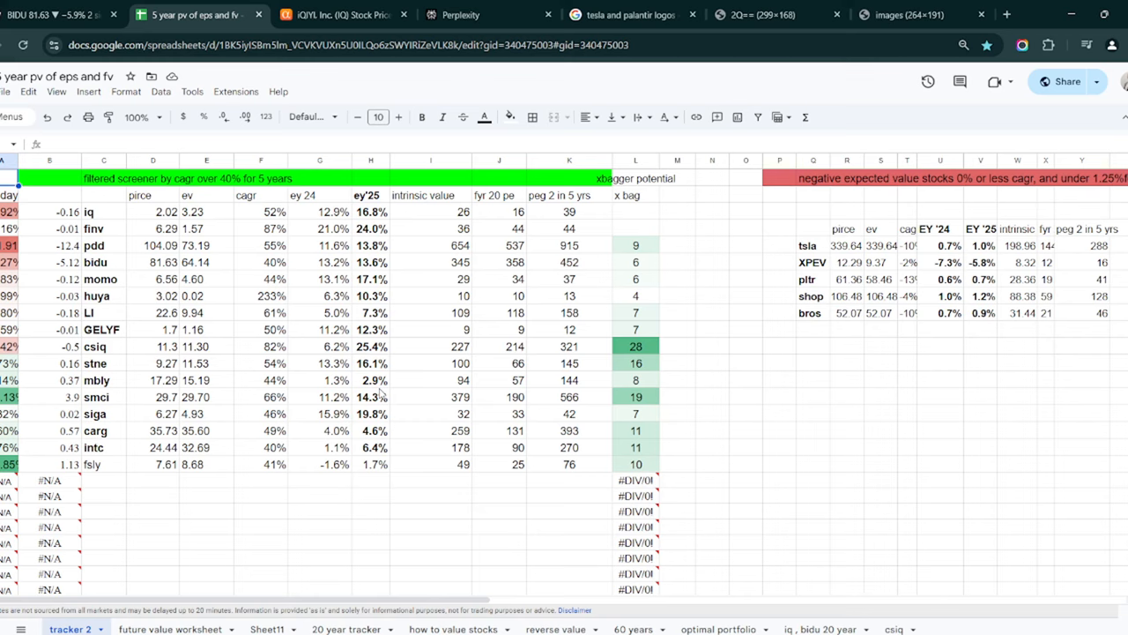
{"action": "mouse_move", "coordinate": [216, 427]}
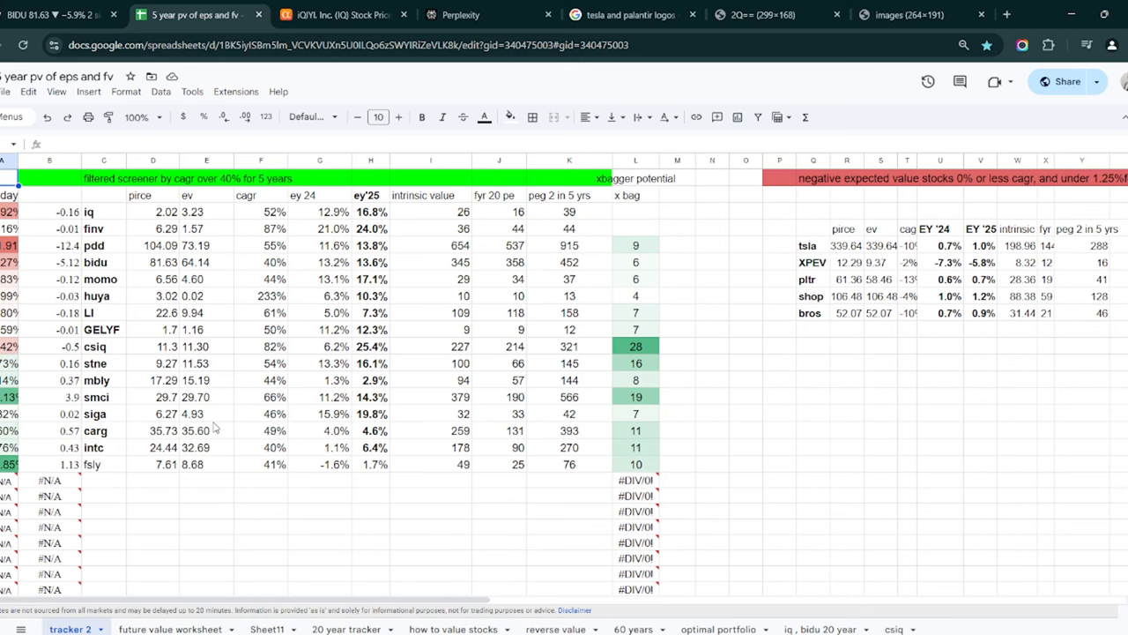
{"action": "mouse_move", "coordinate": [297, 522]}
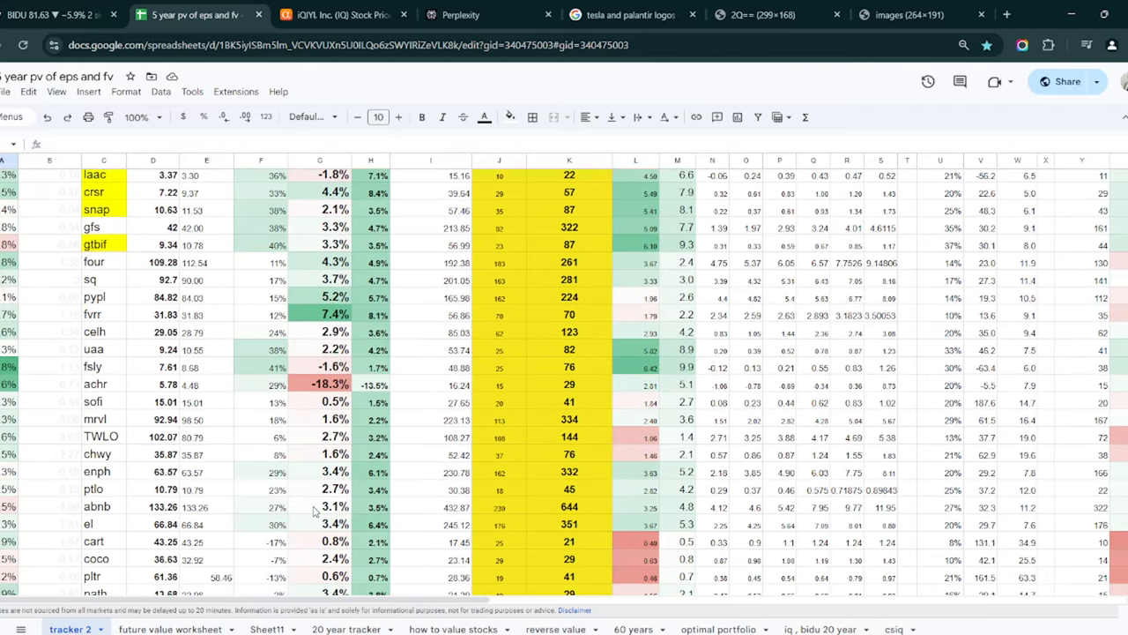
{"action": "scroll", "scroll_direction": "down", "scroll_amount": 3}
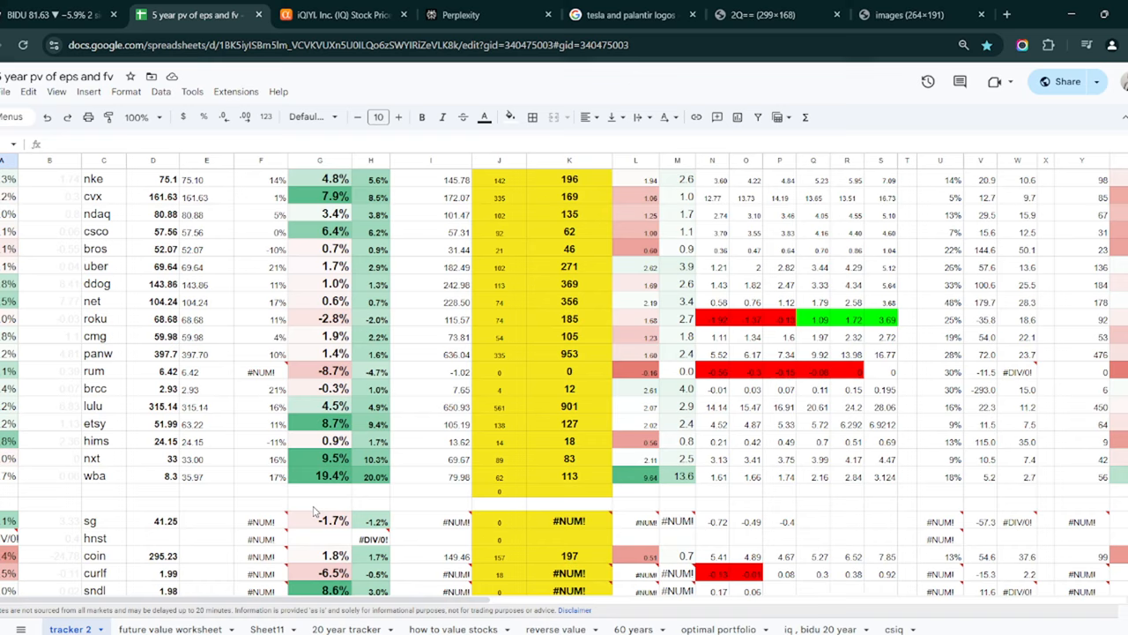
{"action": "scroll", "scroll_direction": "down", "scroll_amount": 3}
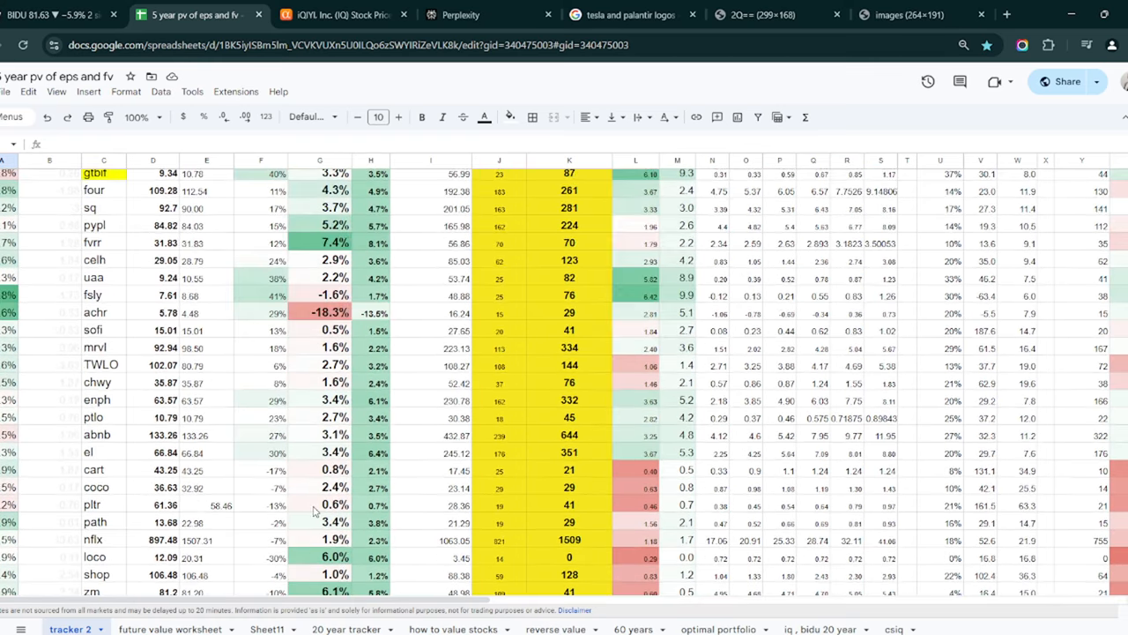
{"action": "scroll", "scroll_direction": "up", "scroll_amount": 3}
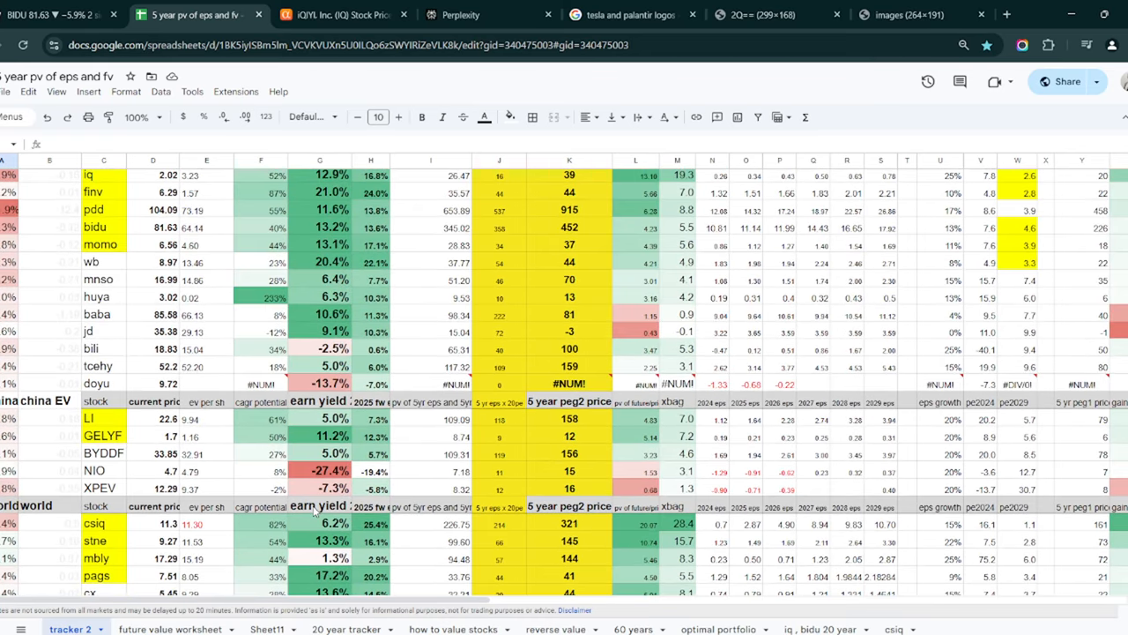
{"action": "scroll", "scroll_direction": "up", "scroll_amount": 3}
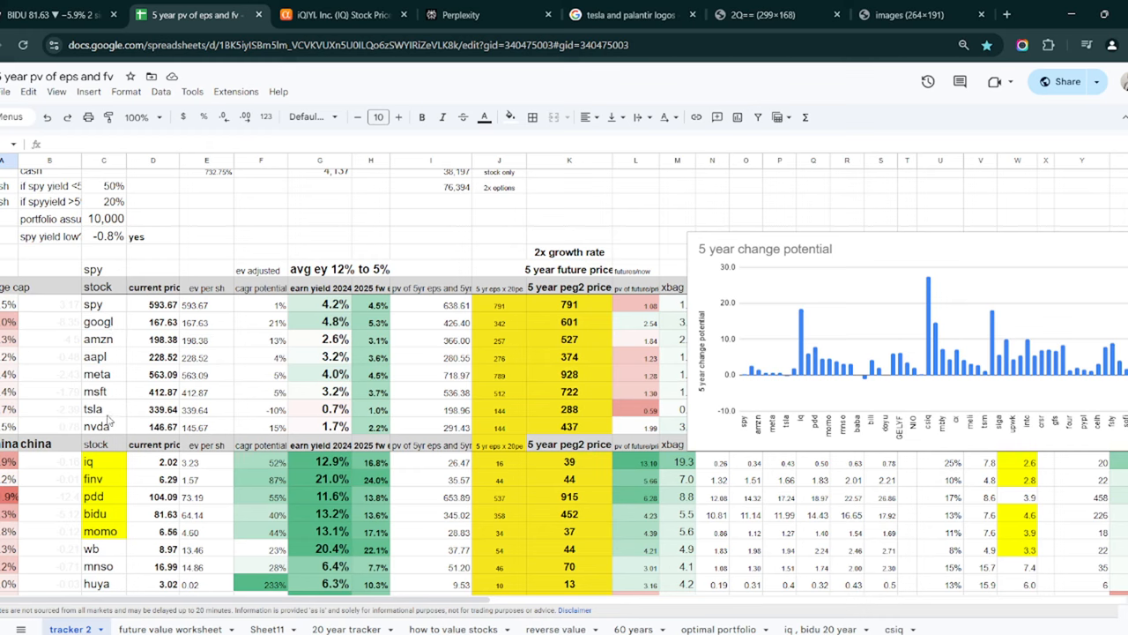
{"action": "mouse_move", "coordinate": [134, 420]}
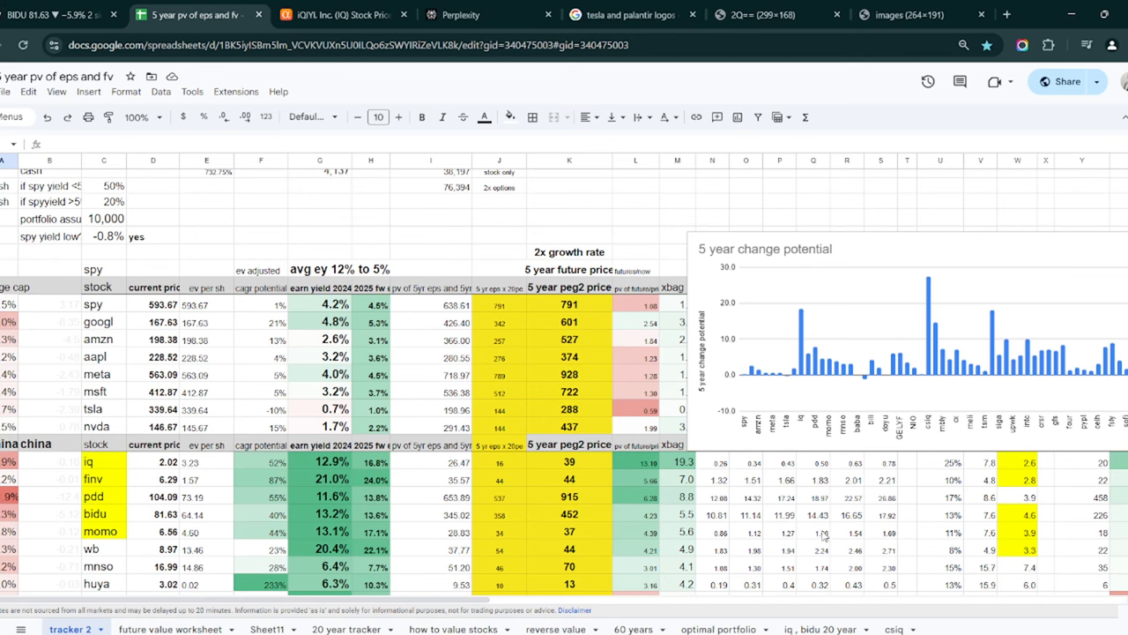
Scroll tracker 2 to show the spy table and five-year change potential chart
{"action": "scroll", "scroll_direction": "down", "scroll_amount": 3}
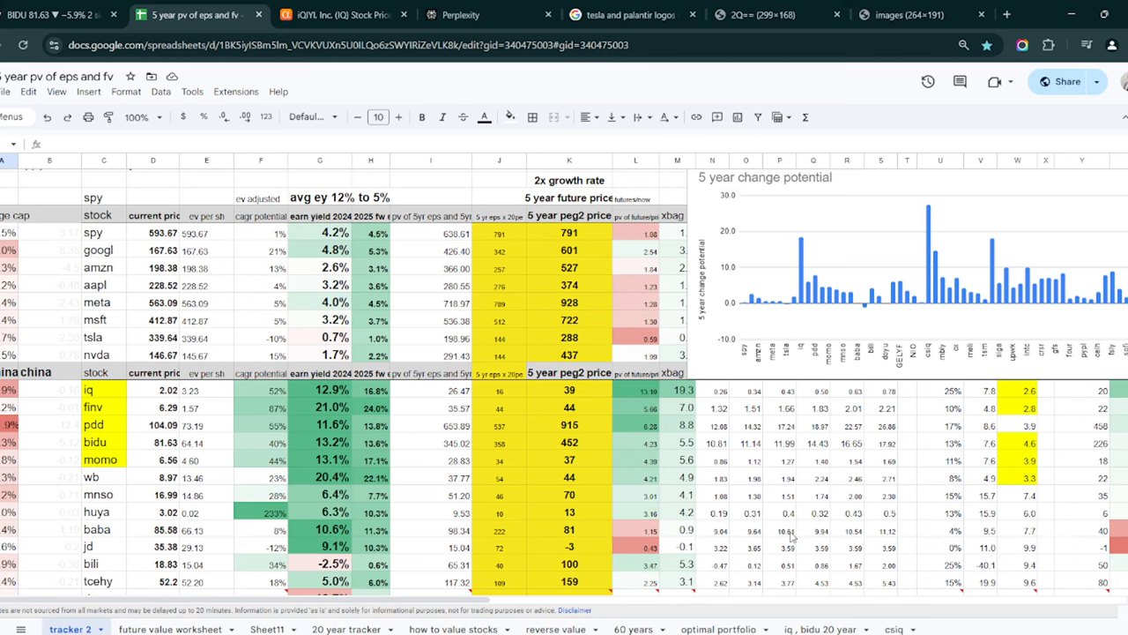
{"action": "mouse_move", "coordinate": [877, 459]}
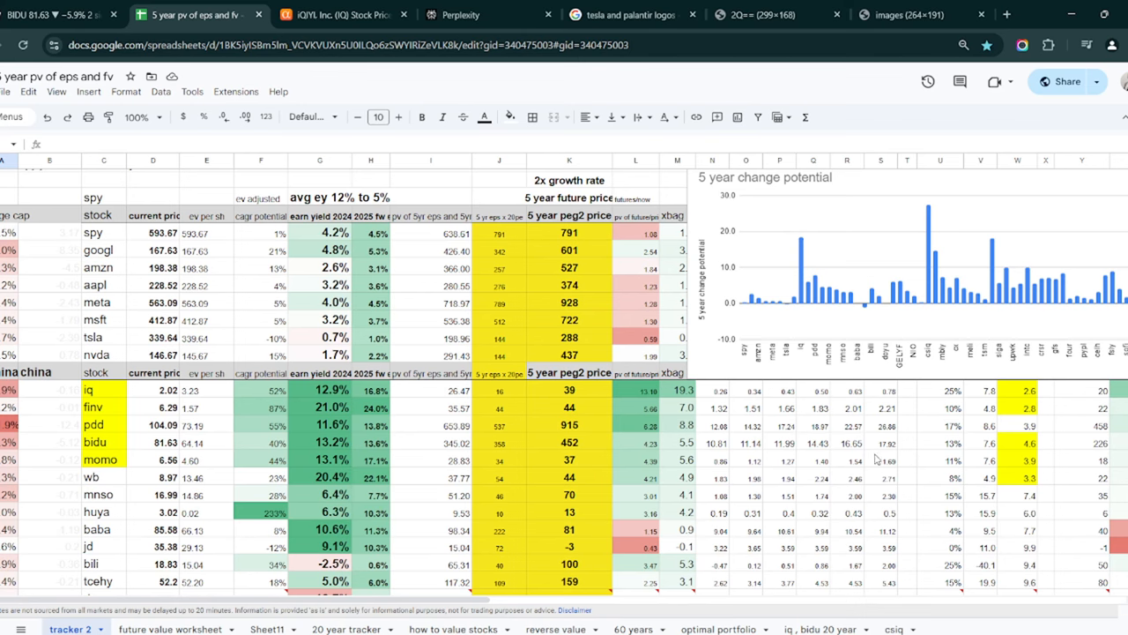
{"action": "scroll", "scroll_direction": "up", "scroll_amount": 3}
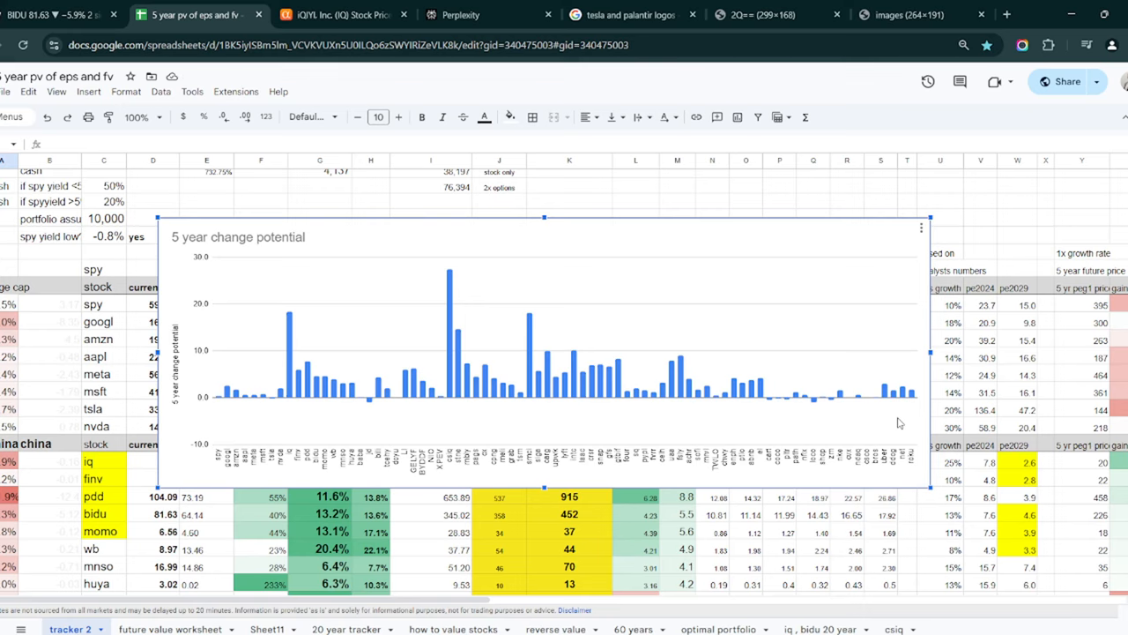
{"action": "mouse_move", "coordinate": [884, 385]}
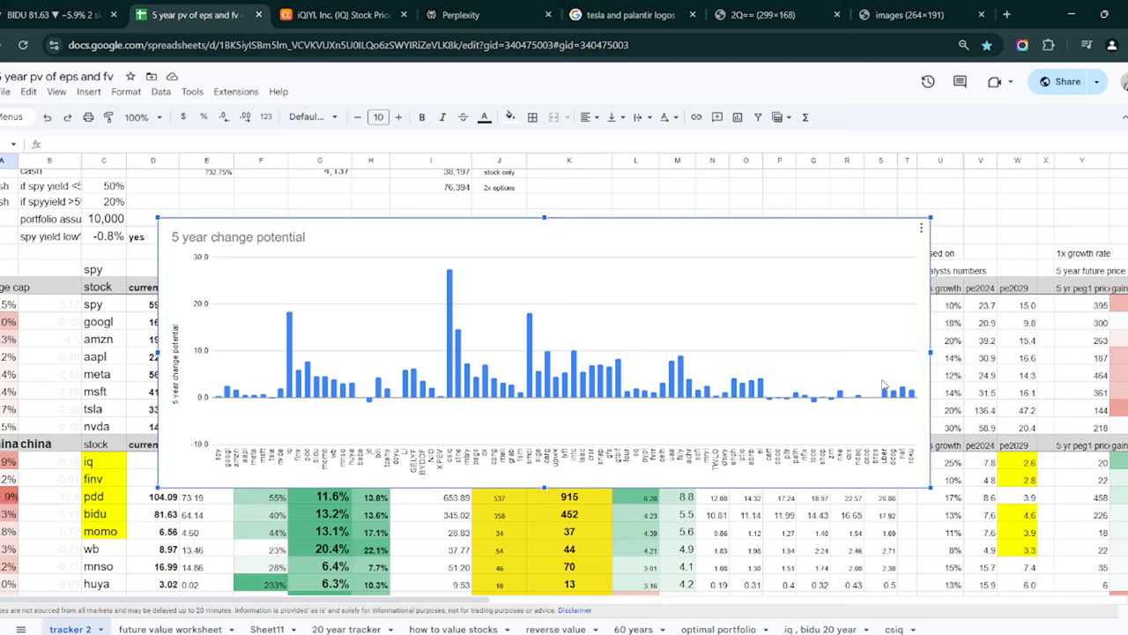
{"action": "mouse_move", "coordinate": [446, 373]}
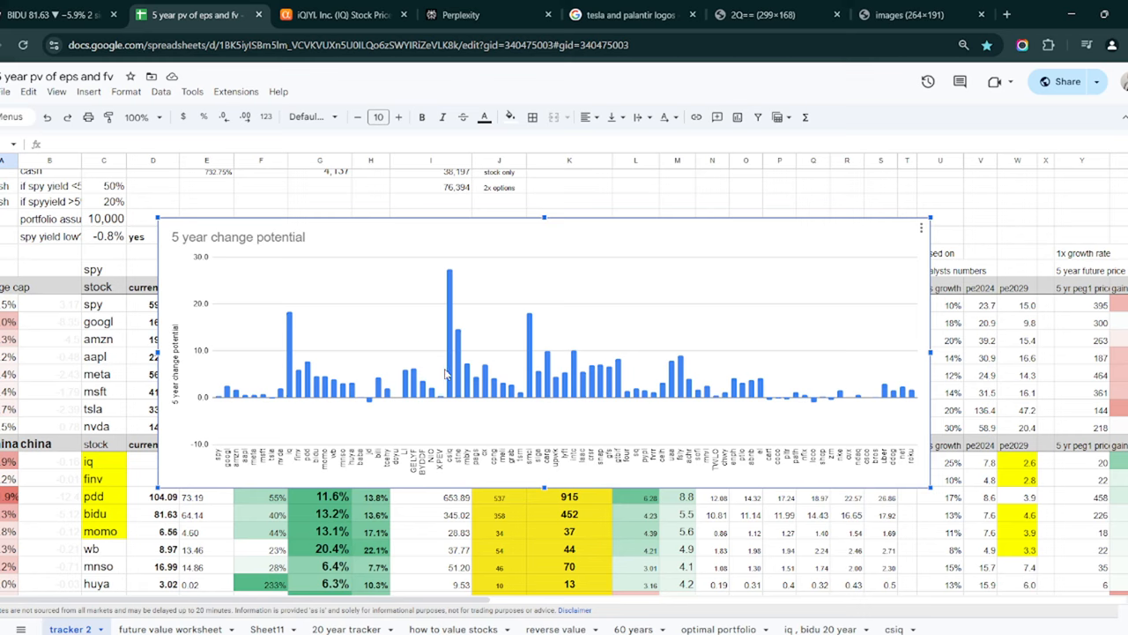
{"action": "mouse_move", "coordinate": [449, 325]}
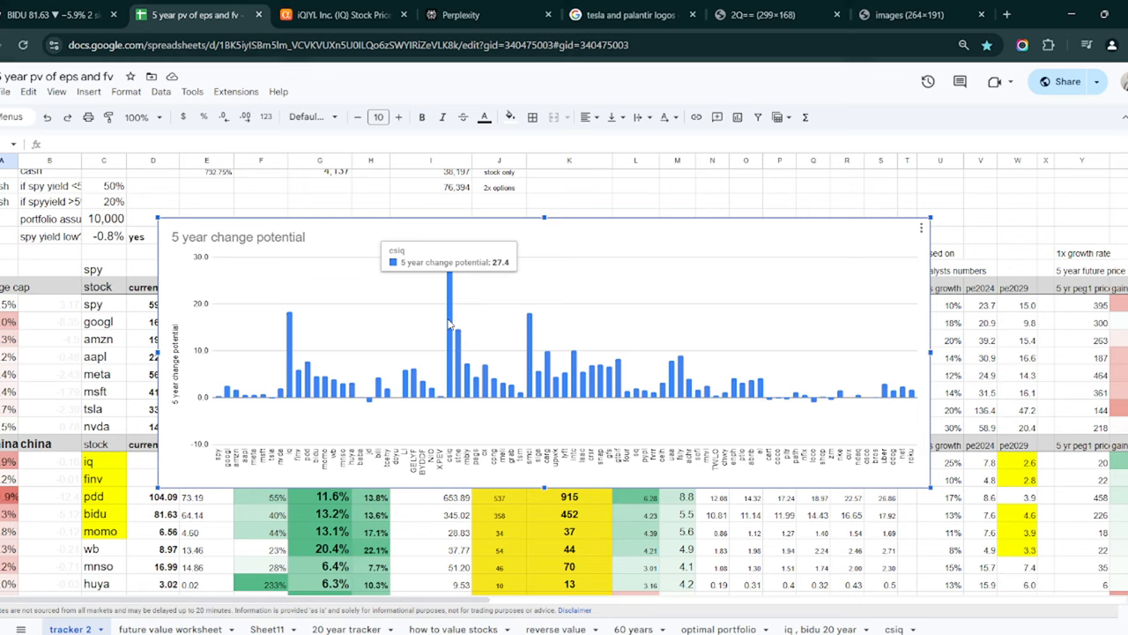
{"action": "mouse_move", "coordinate": [528, 332]}
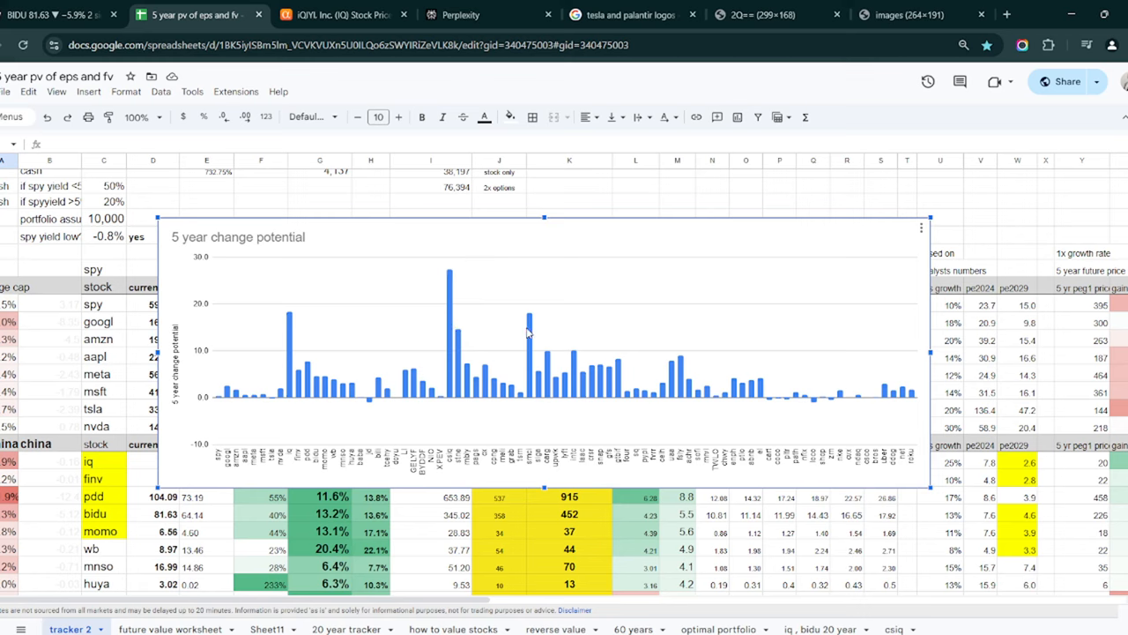
{"action": "mouse_move", "coordinate": [528, 330]}
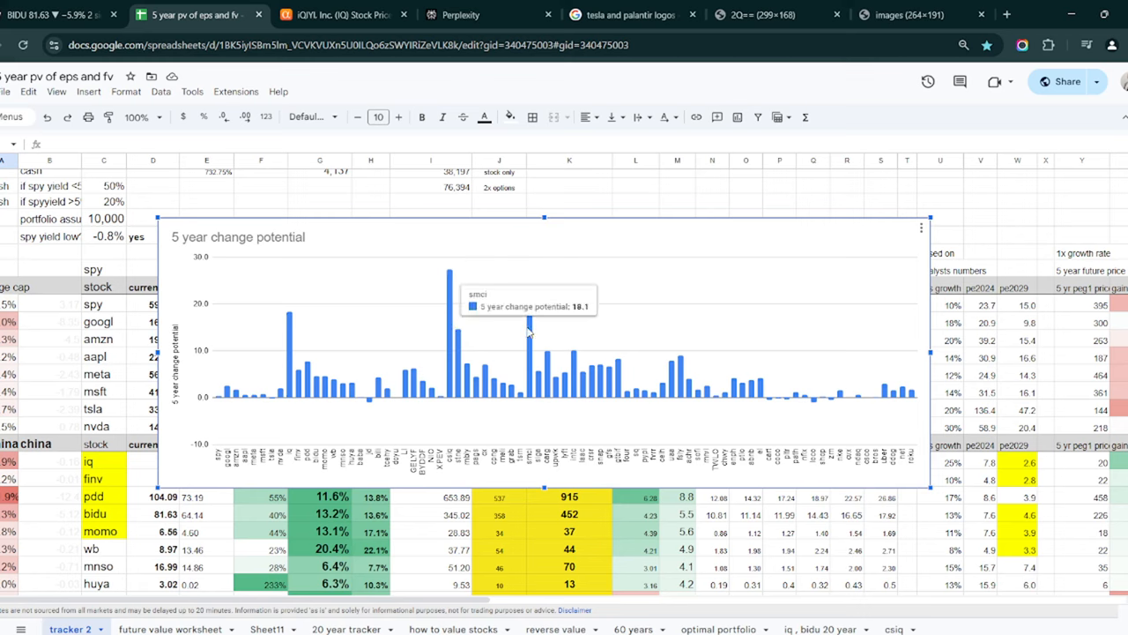
{"action": "mouse_move", "coordinate": [509, 332]}
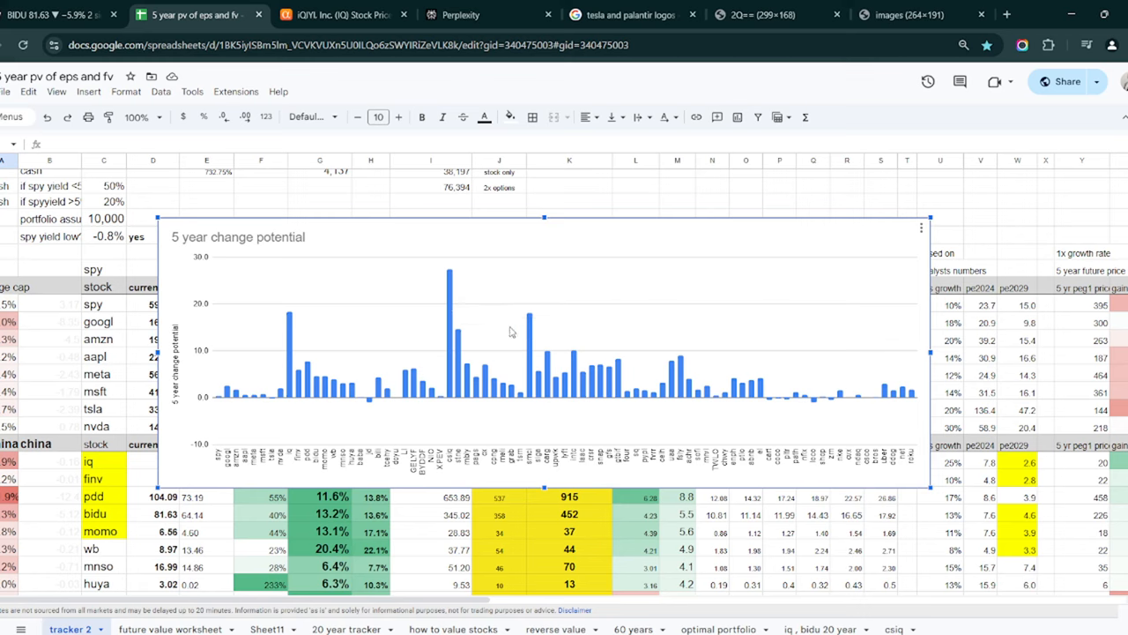
{"action": "mouse_move", "coordinate": [290, 336]}
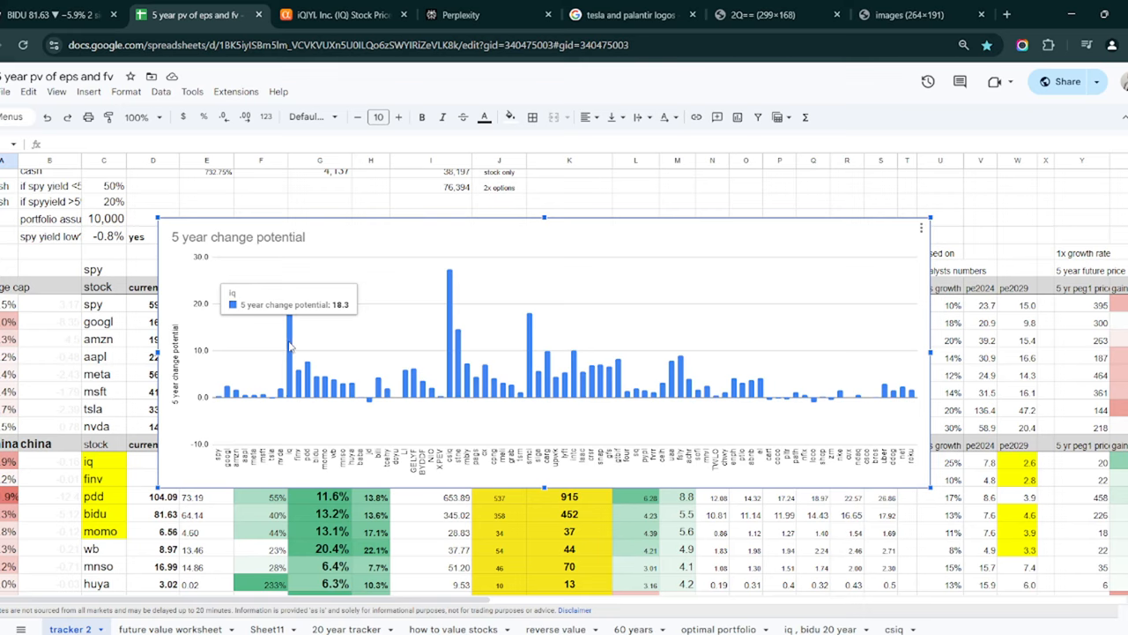
{"action": "mouse_move", "coordinate": [567, 348]}
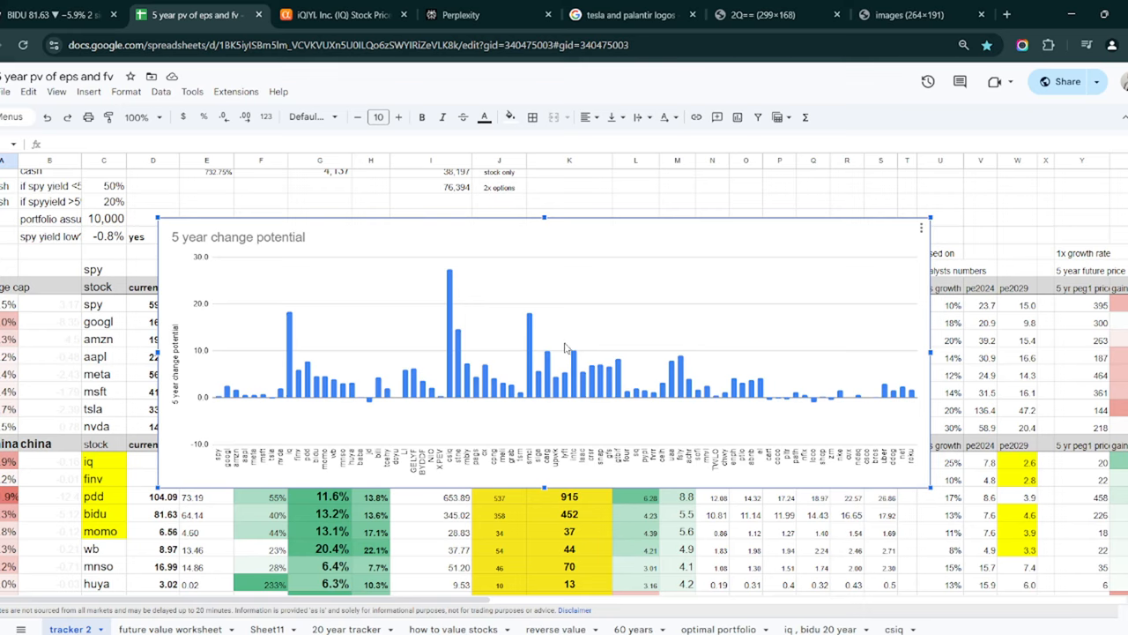
{"action": "mouse_move", "coordinate": [576, 333]}
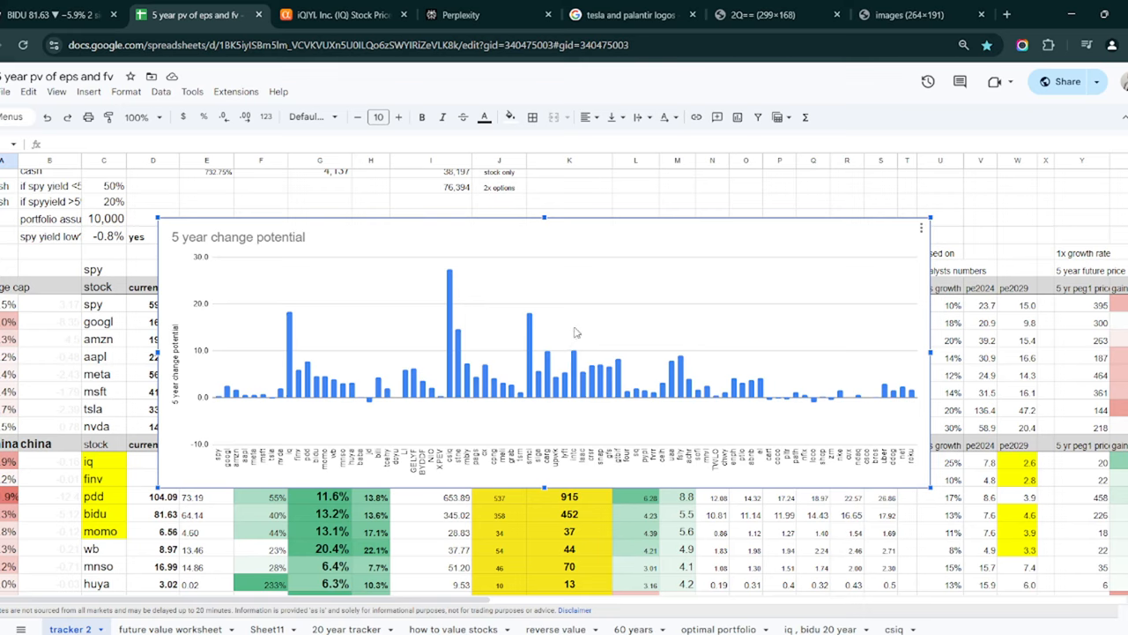
{"action": "mouse_move", "coordinate": [265, 397]}
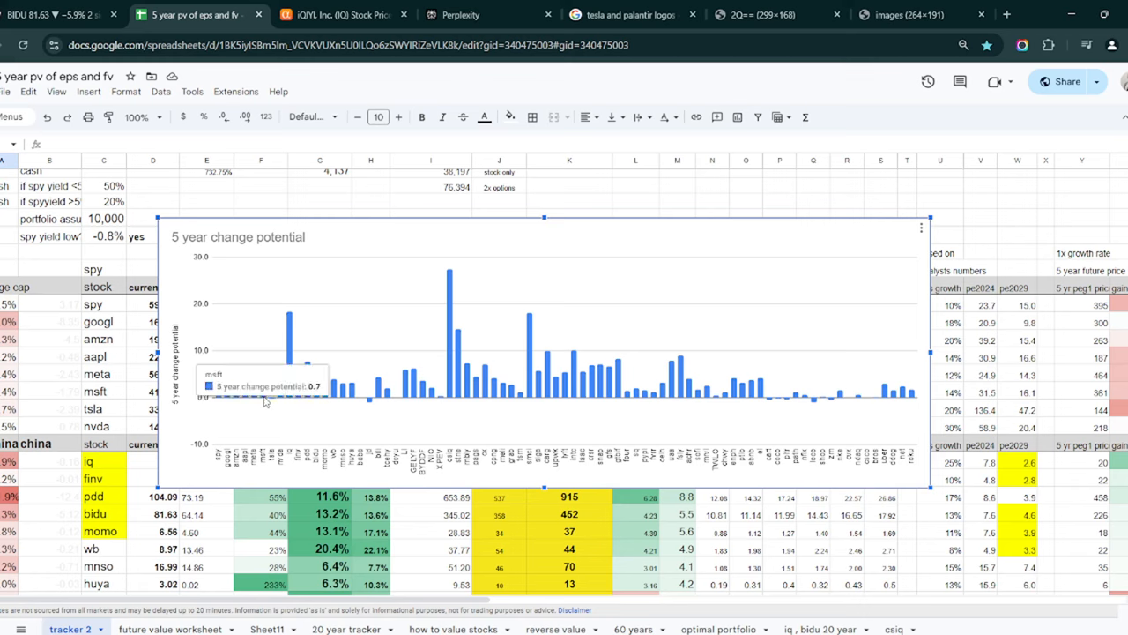
{"action": "mouse_move", "coordinate": [238, 397]}
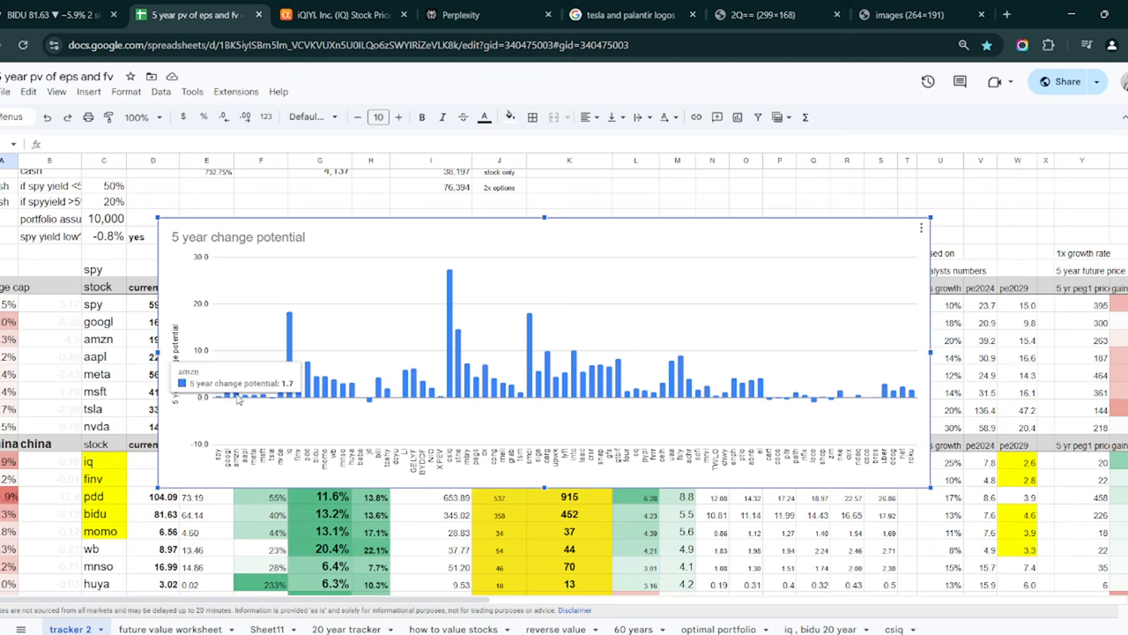
{"action": "mouse_move", "coordinate": [249, 400]}
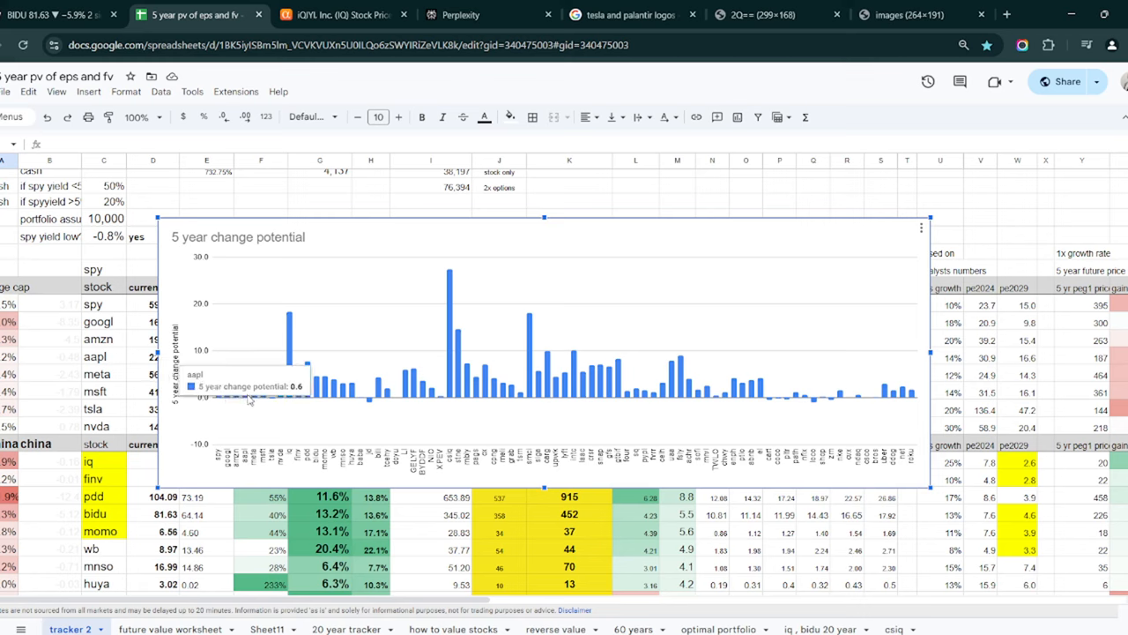
{"action": "mouse_move", "coordinate": [262, 399]}
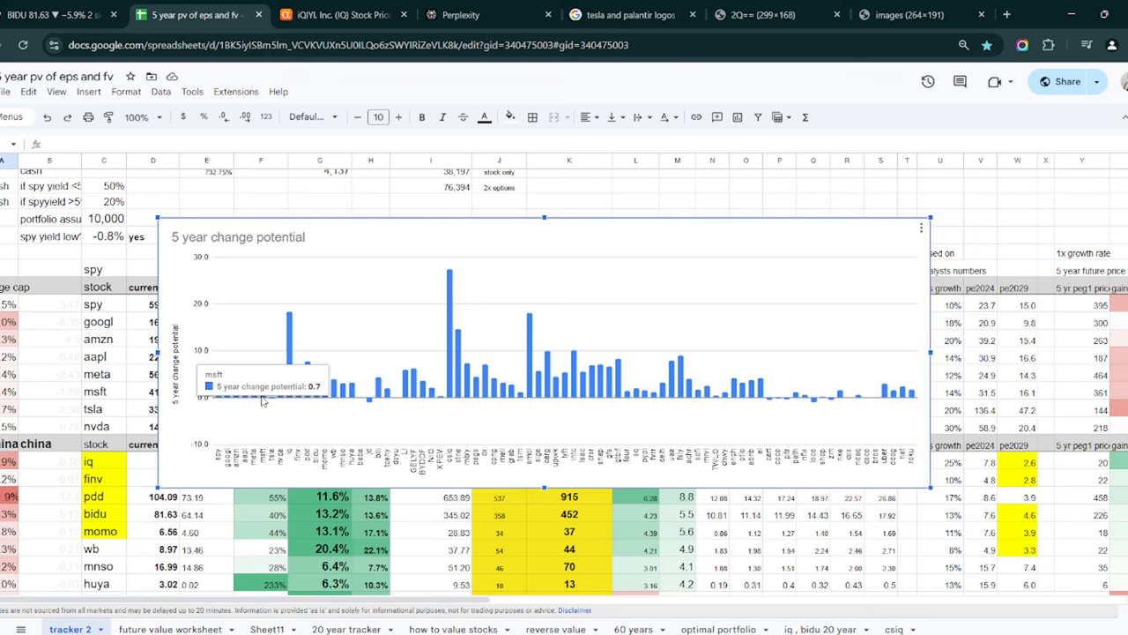
{"action": "mouse_move", "coordinate": [163, 225]}
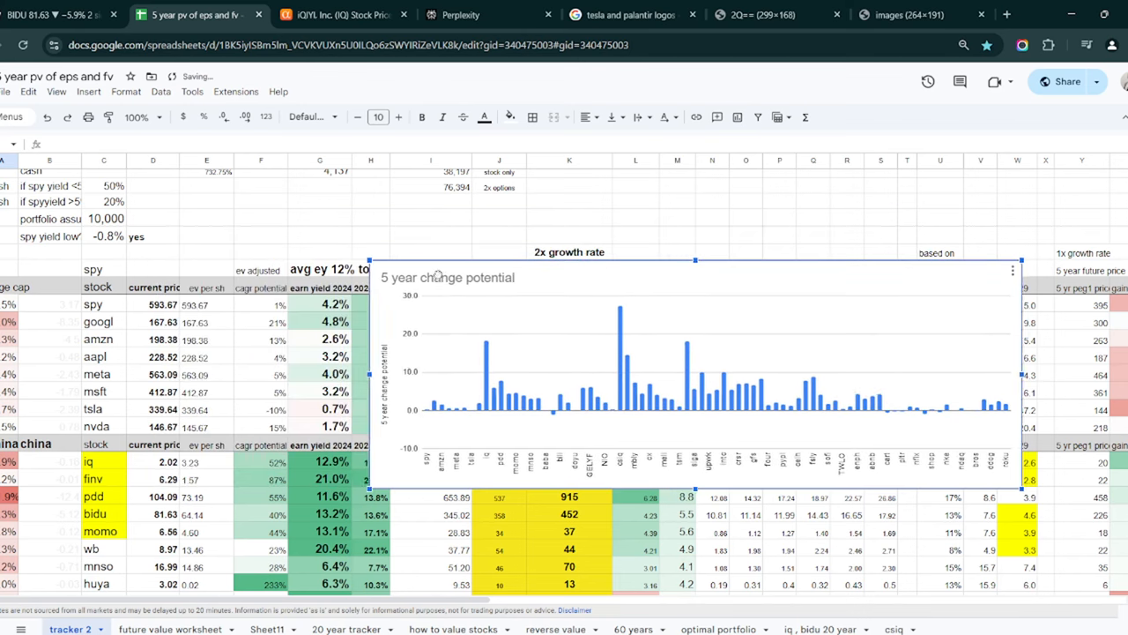
{"action": "scroll", "scroll_direction": "down", "scroll_amount": 3}
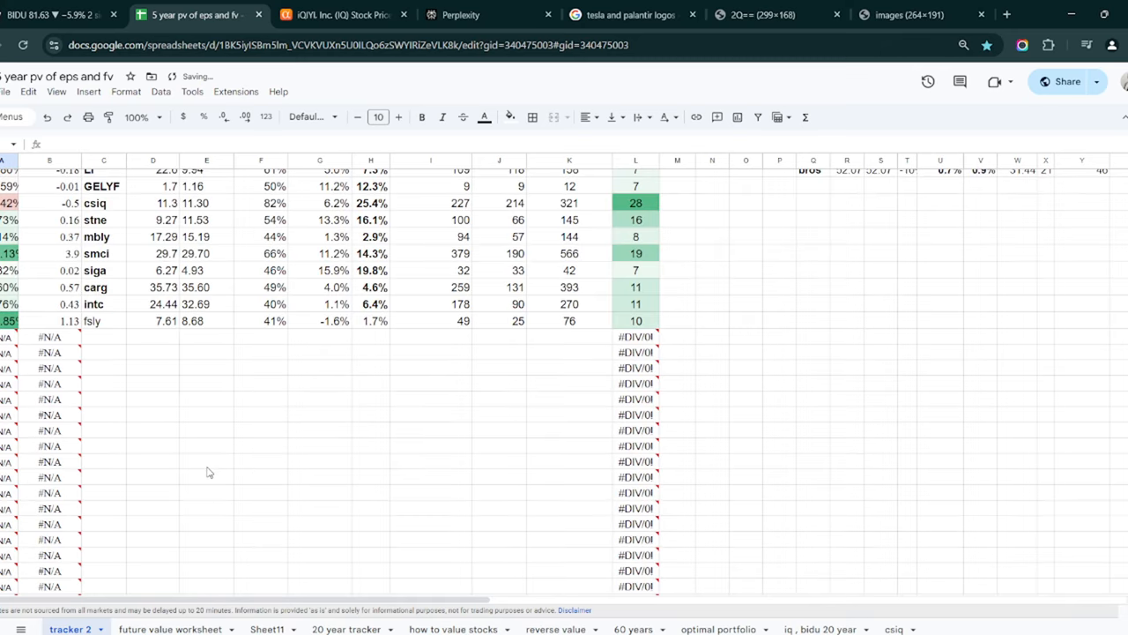
{"action": "scroll", "scroll_direction": "up", "scroll_amount": 3}
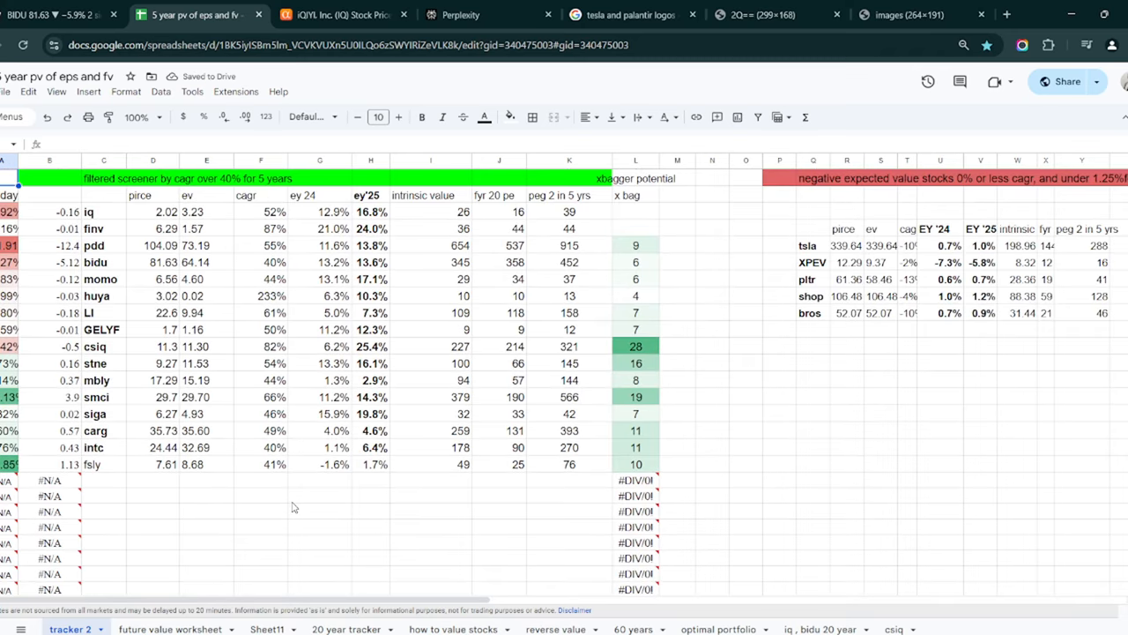
{"action": "left_click", "coordinate": [49, 194]}
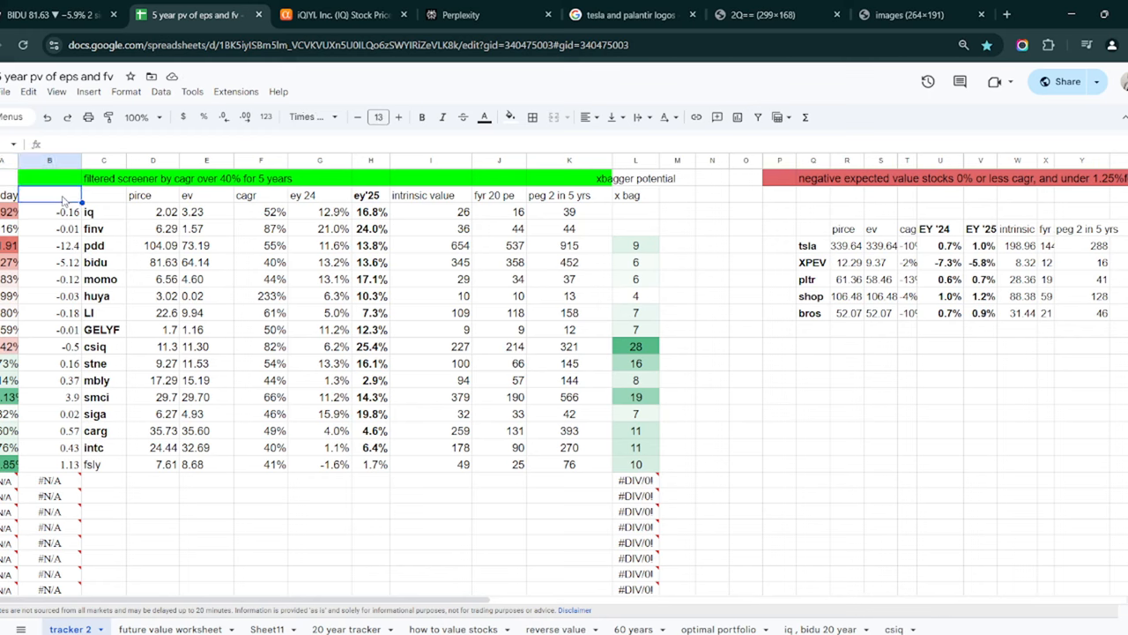
{"action": "left_click", "coordinate": [103, 212]}
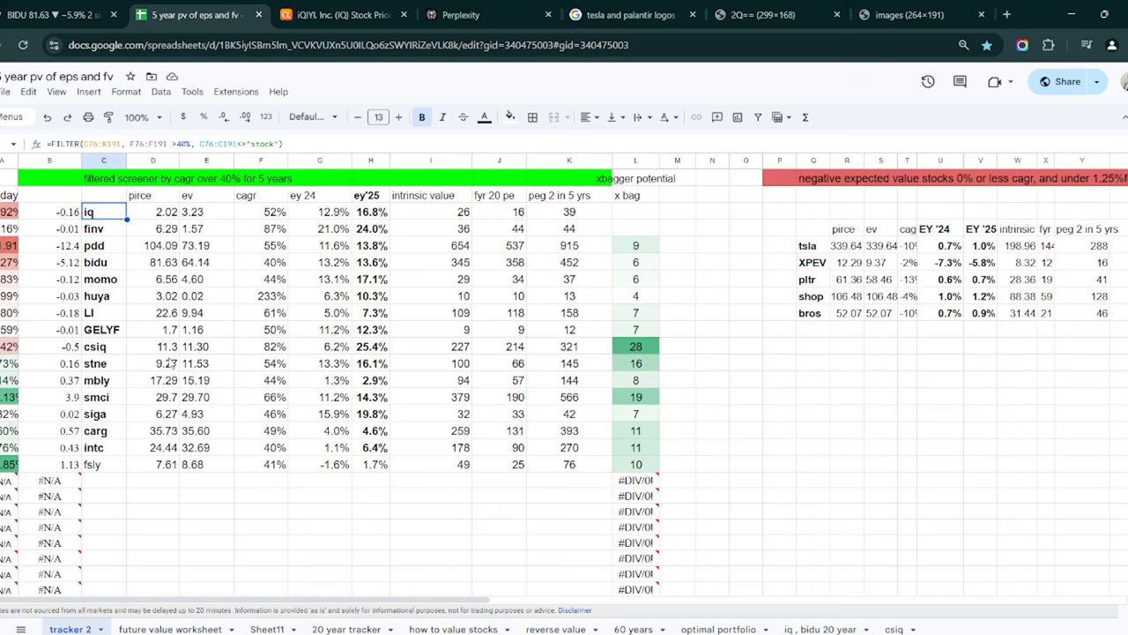
{"action": "mouse_move", "coordinate": [252, 467]}
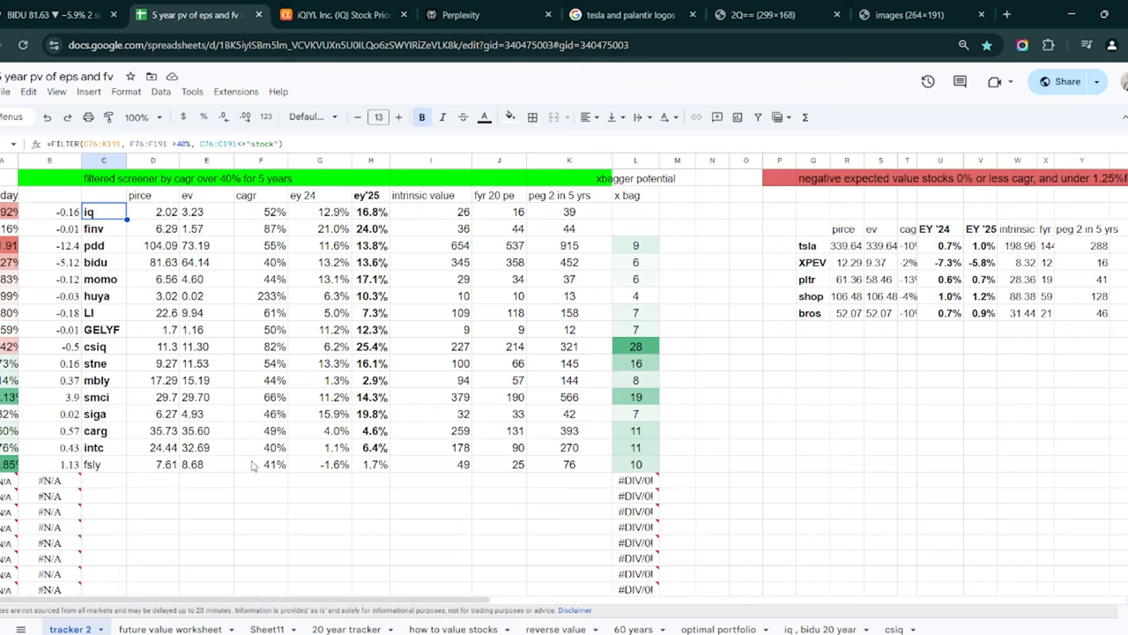
{"action": "mouse_move", "coordinate": [116, 291]}
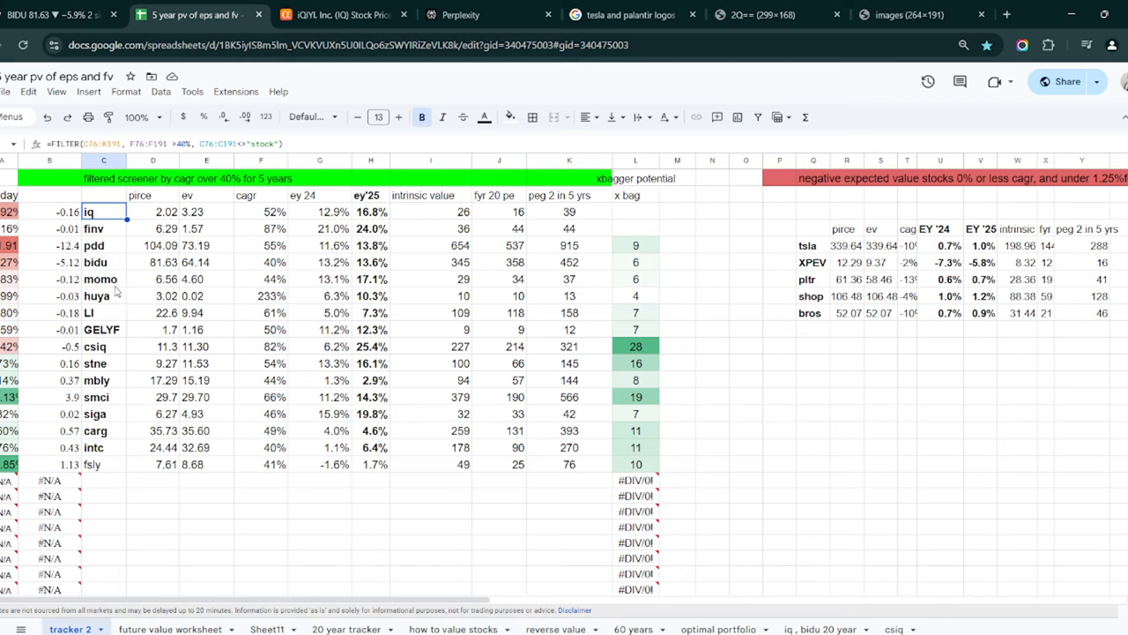
{"action": "left_click", "coordinate": [103, 363]}
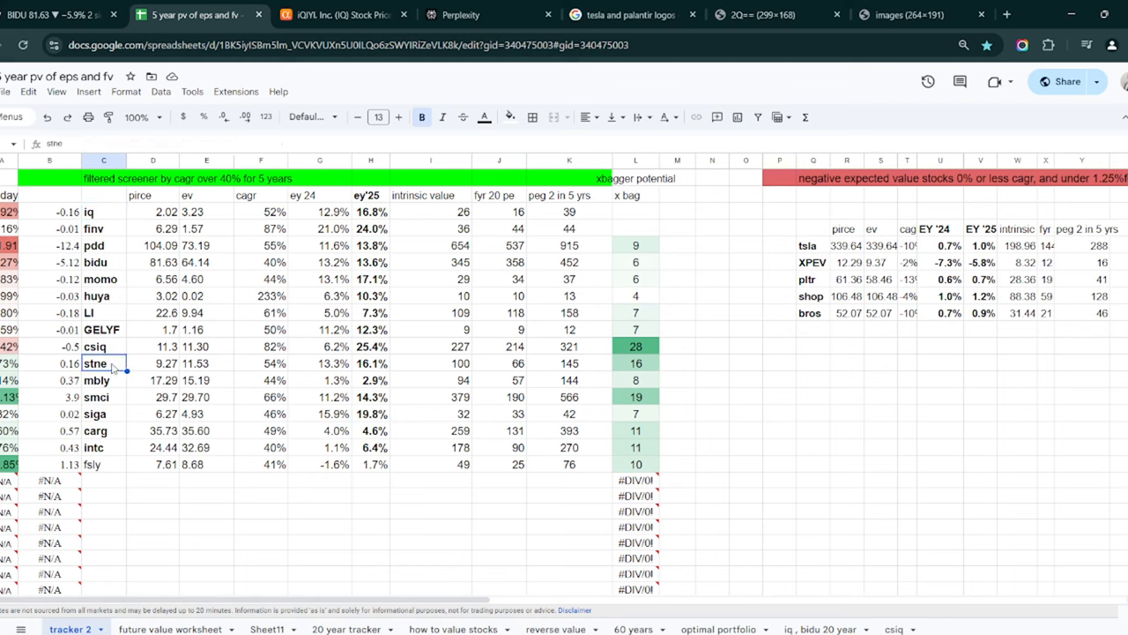
{"action": "left_click", "coordinate": [104, 380]}
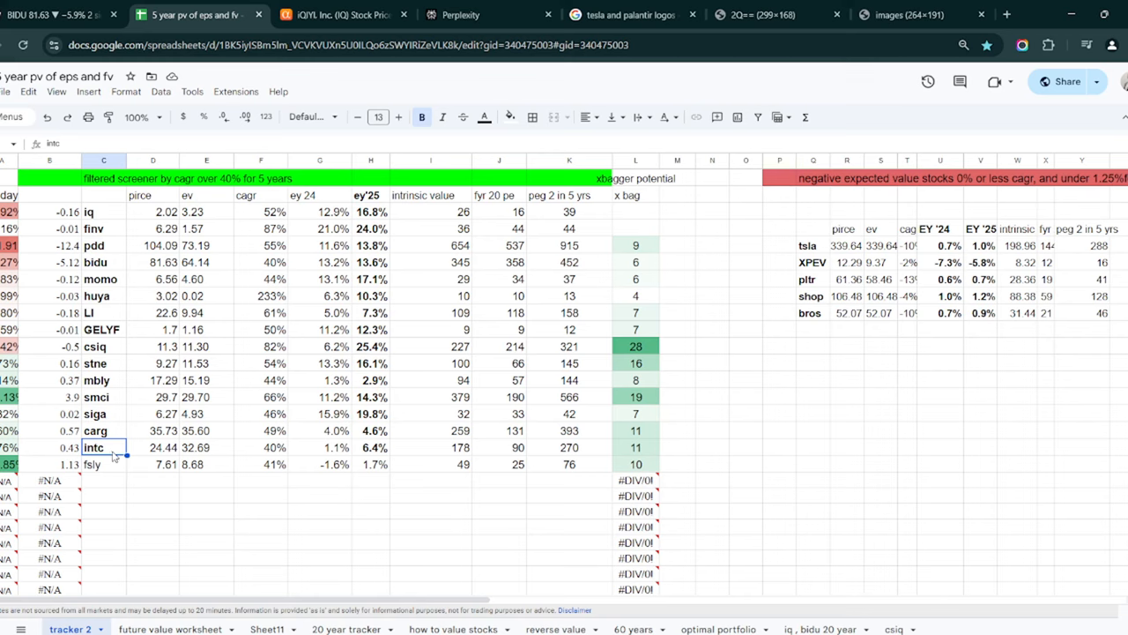
{"action": "mouse_move", "coordinate": [276, 342]}
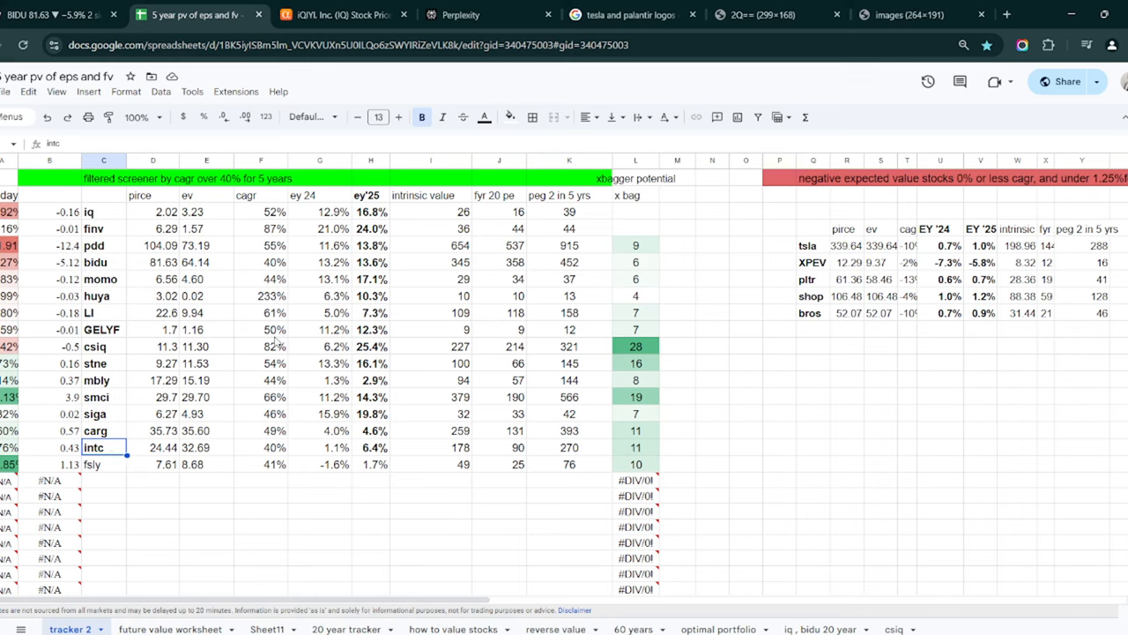
{"action": "mouse_move", "coordinate": [286, 238]}
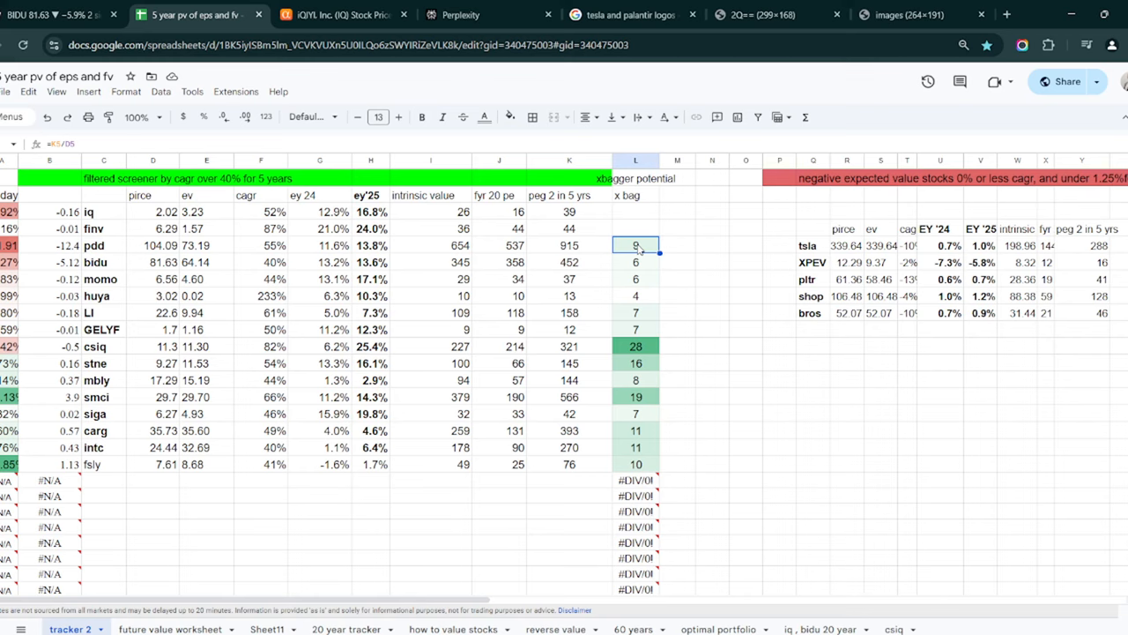
{"action": "left_click", "coordinate": [431, 195]}
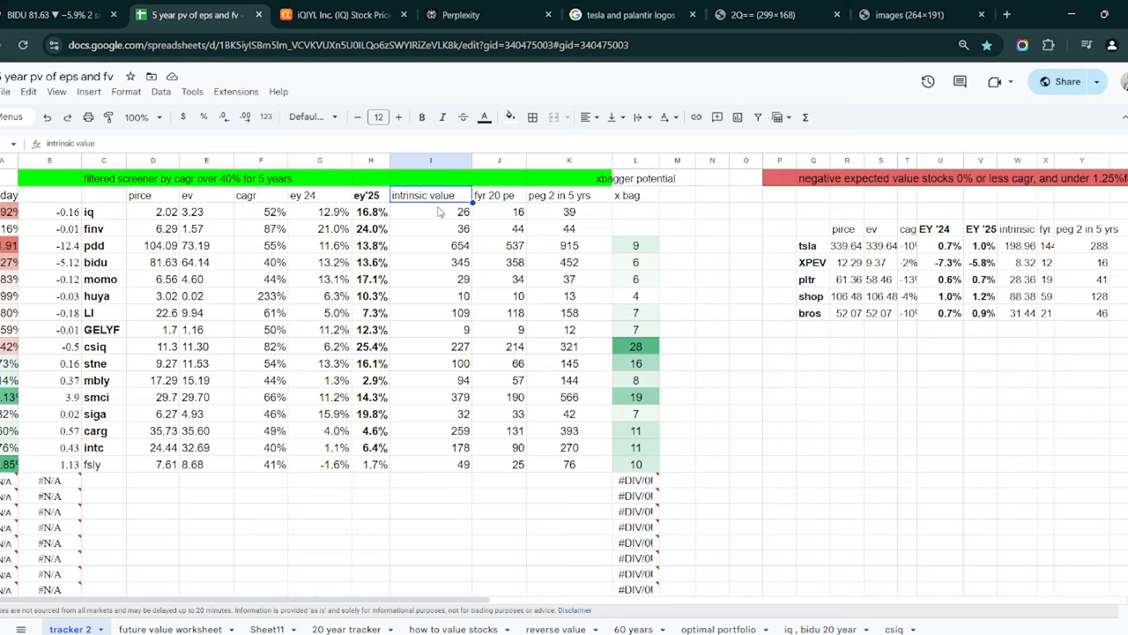
{"action": "left_click", "coordinate": [431, 211]}
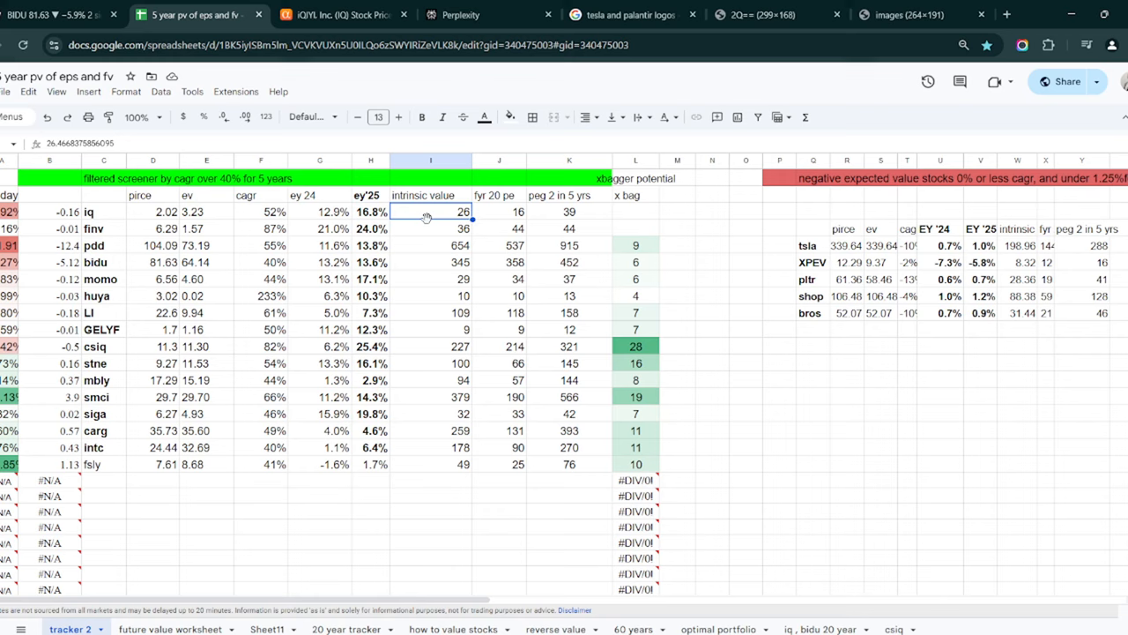
{"action": "mouse_move", "coordinate": [422, 261]}
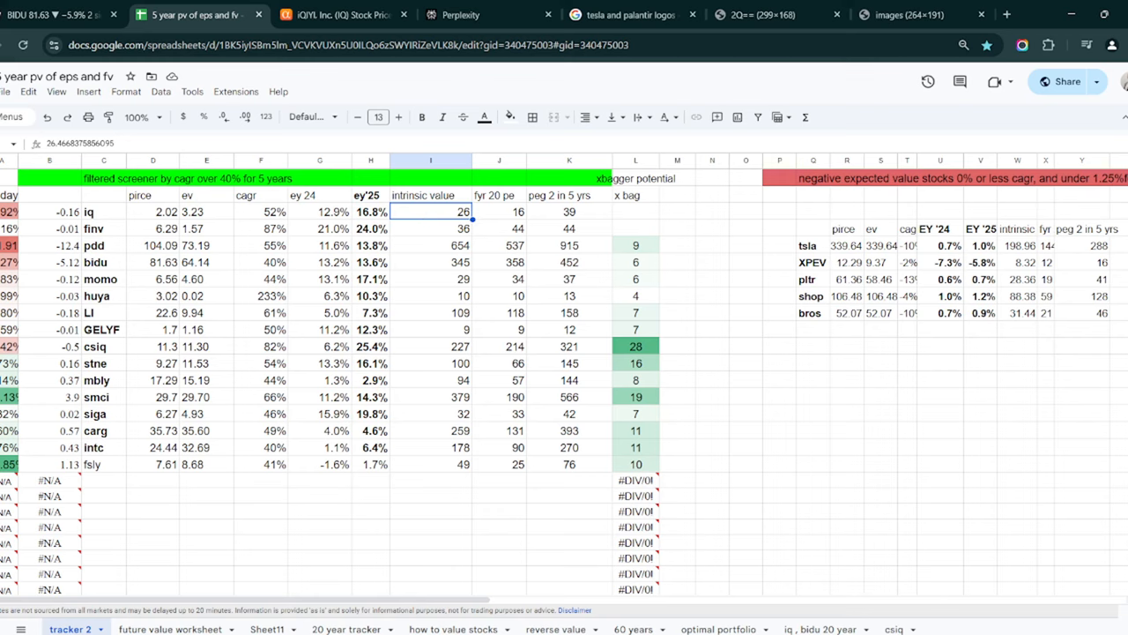
{"action": "left_click", "coordinate": [104, 262]}
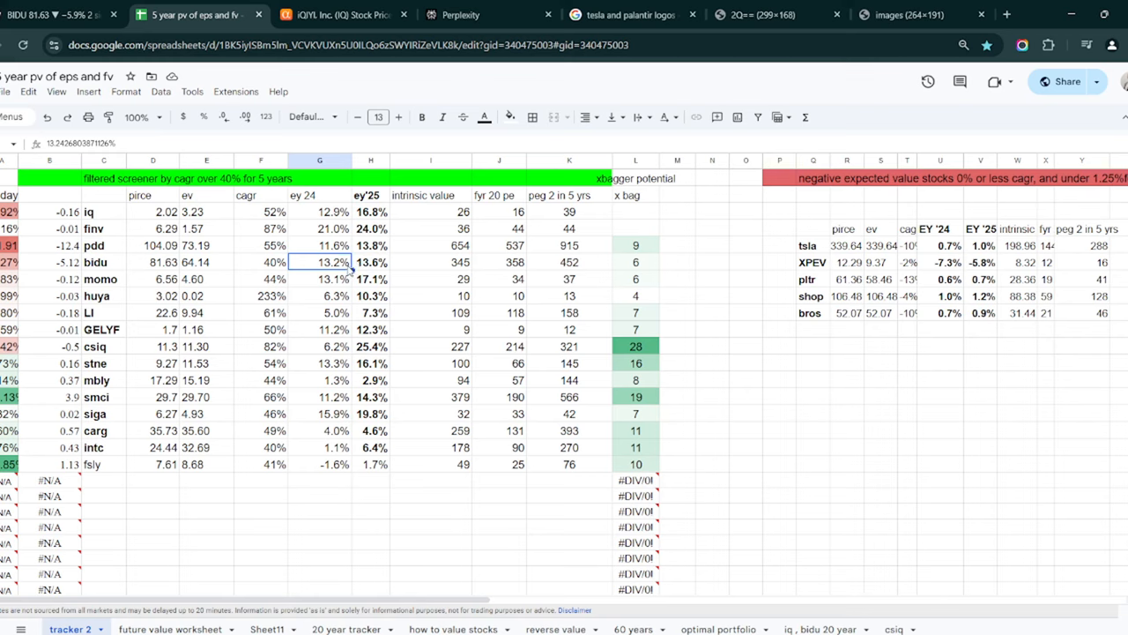
{"action": "mouse_move", "coordinate": [385, 272]}
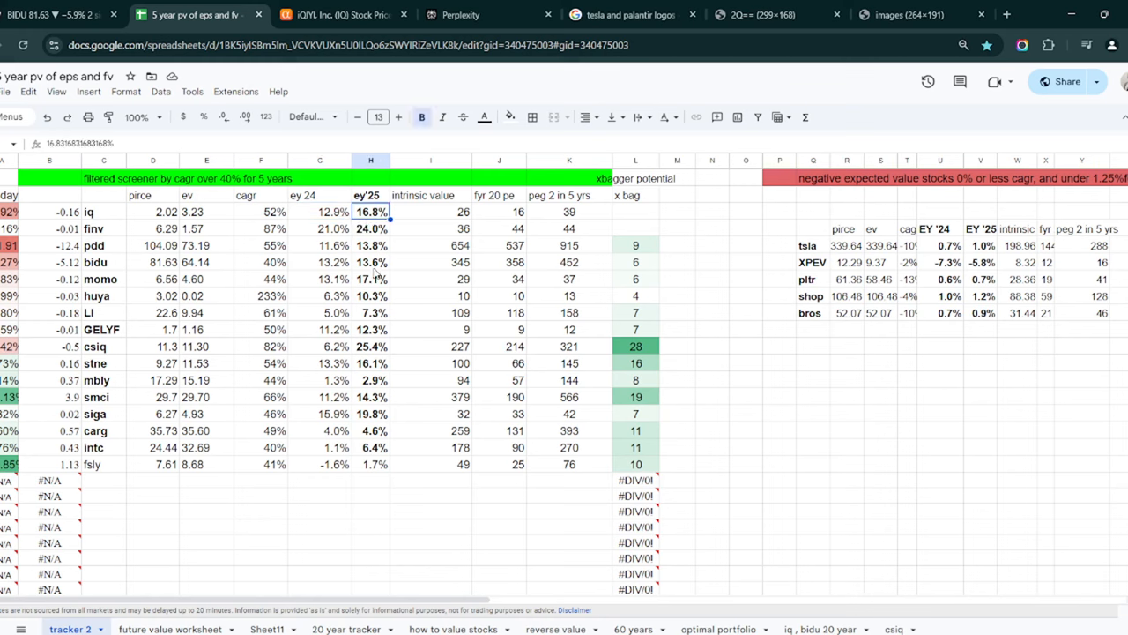
{"action": "left_click", "coordinate": [371, 261]}
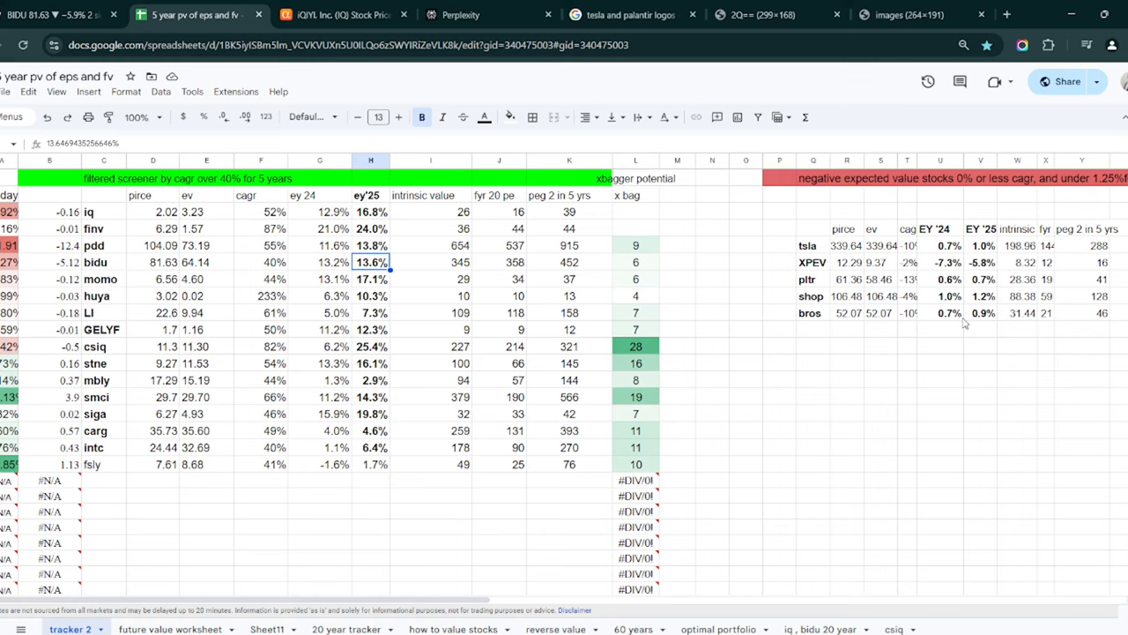
{"action": "scroll", "scroll_direction": "left", "scroll_amount": 3}
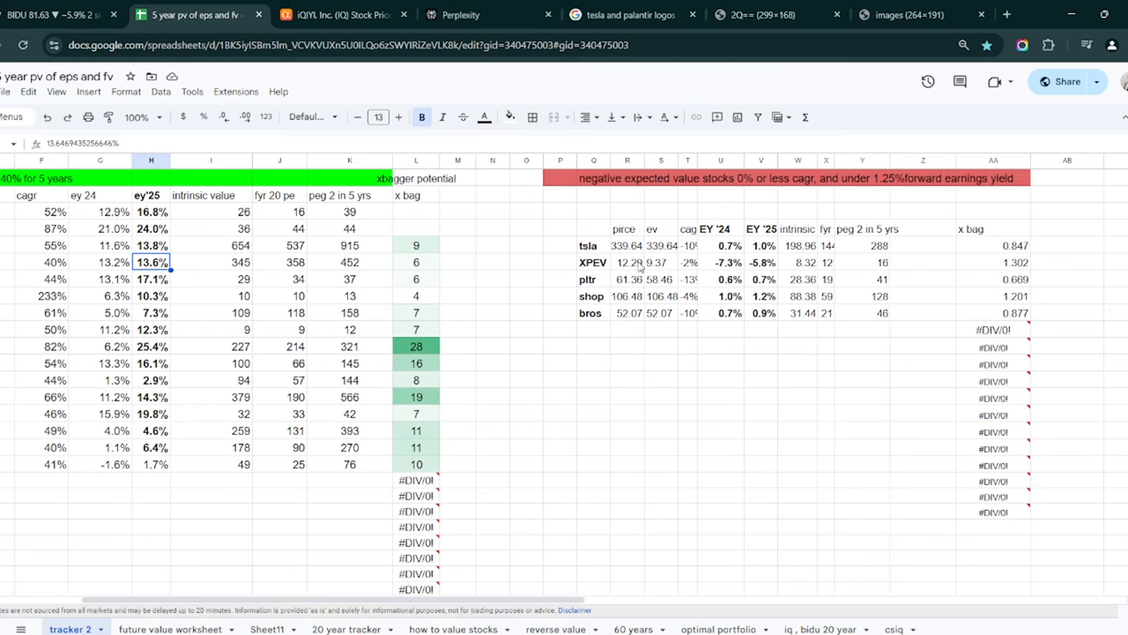
Check tsla and pltr 2025 earnings yields and bros and pltr growth rates, then view BIDU
{"action": "left_click", "coordinate": [762, 246]}
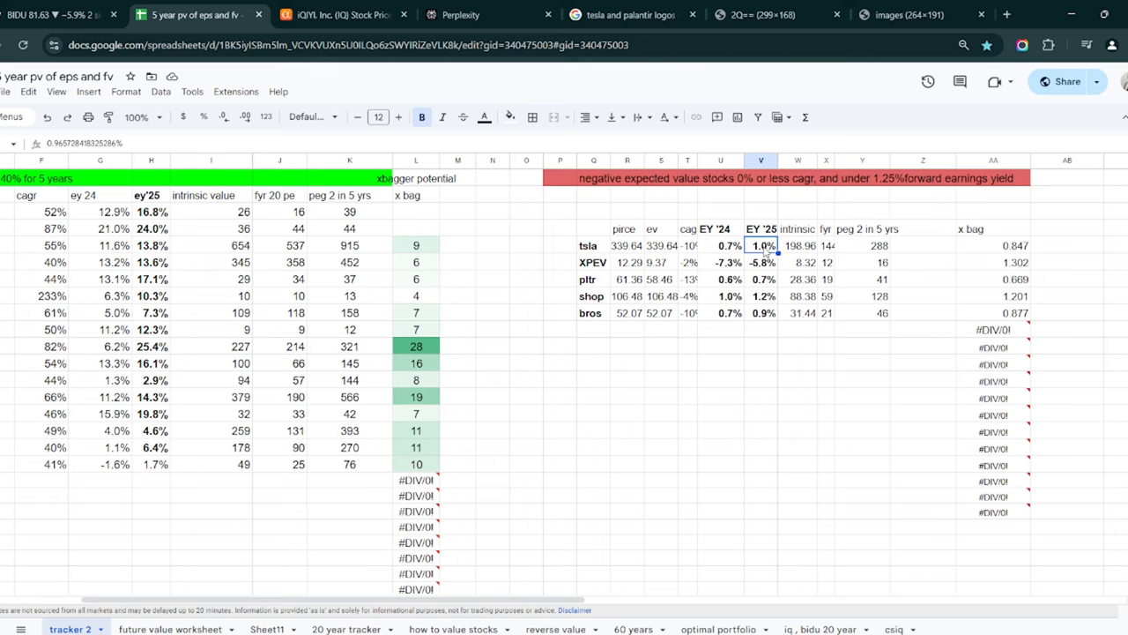
{"action": "mouse_move", "coordinate": [557, 612]}
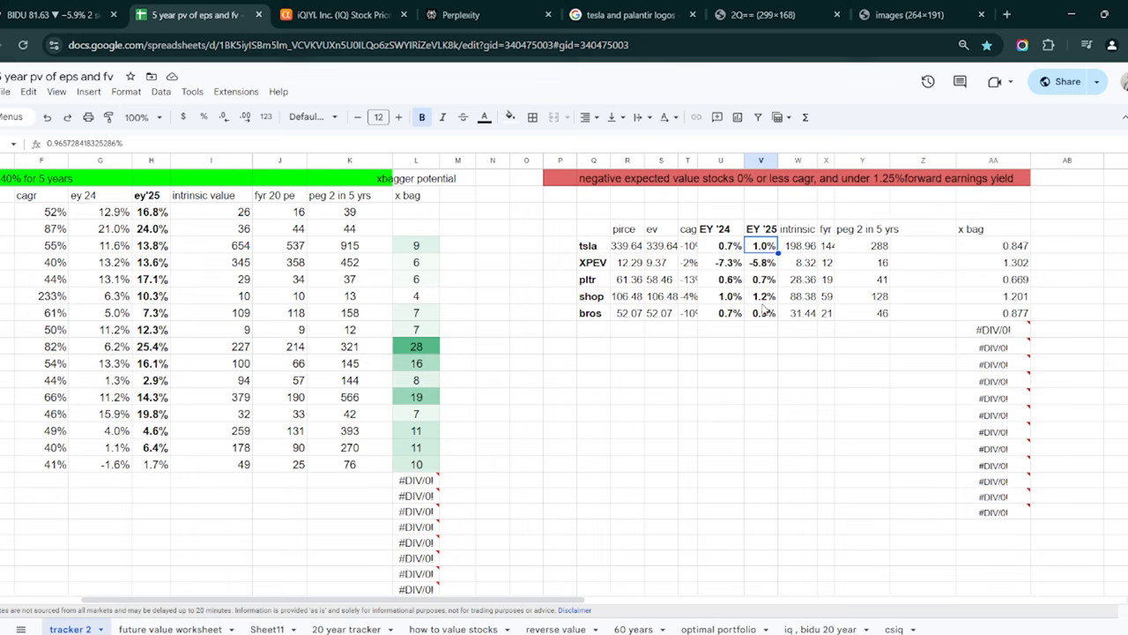
{"action": "left_click", "coordinate": [761, 279]}
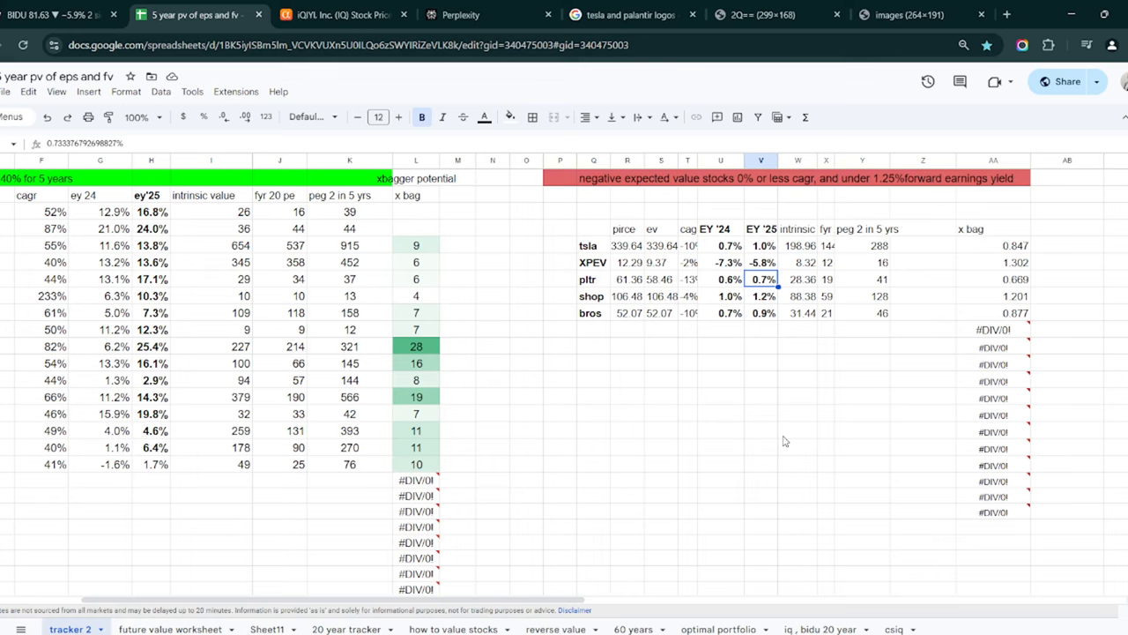
{"action": "mouse_move", "coordinate": [705, 314]}
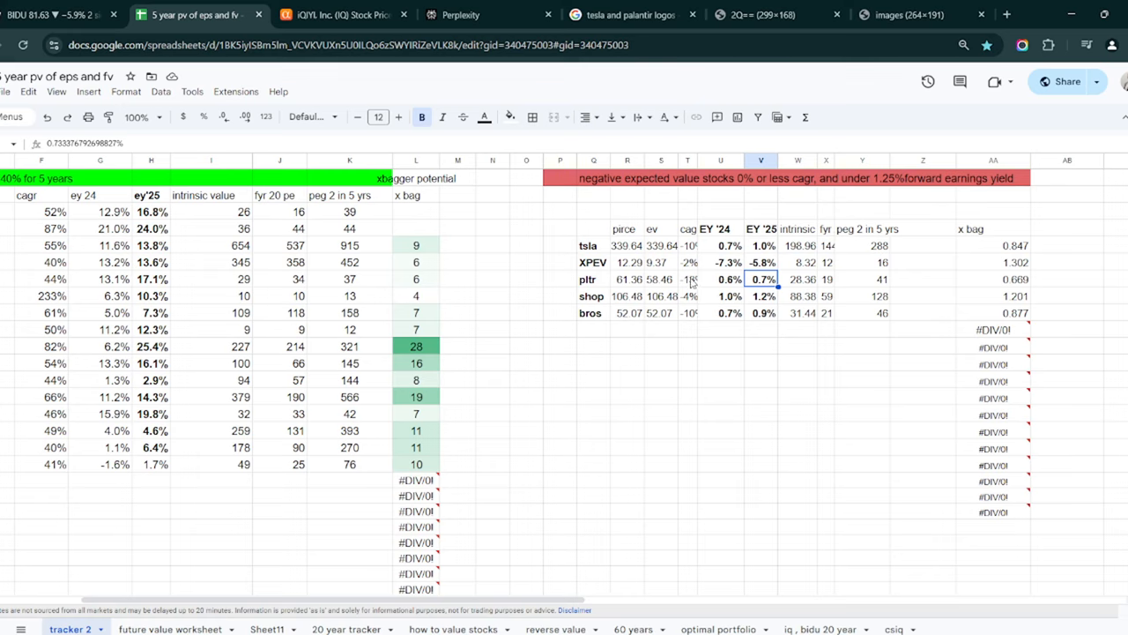
{"action": "left_click", "coordinate": [687, 312]}
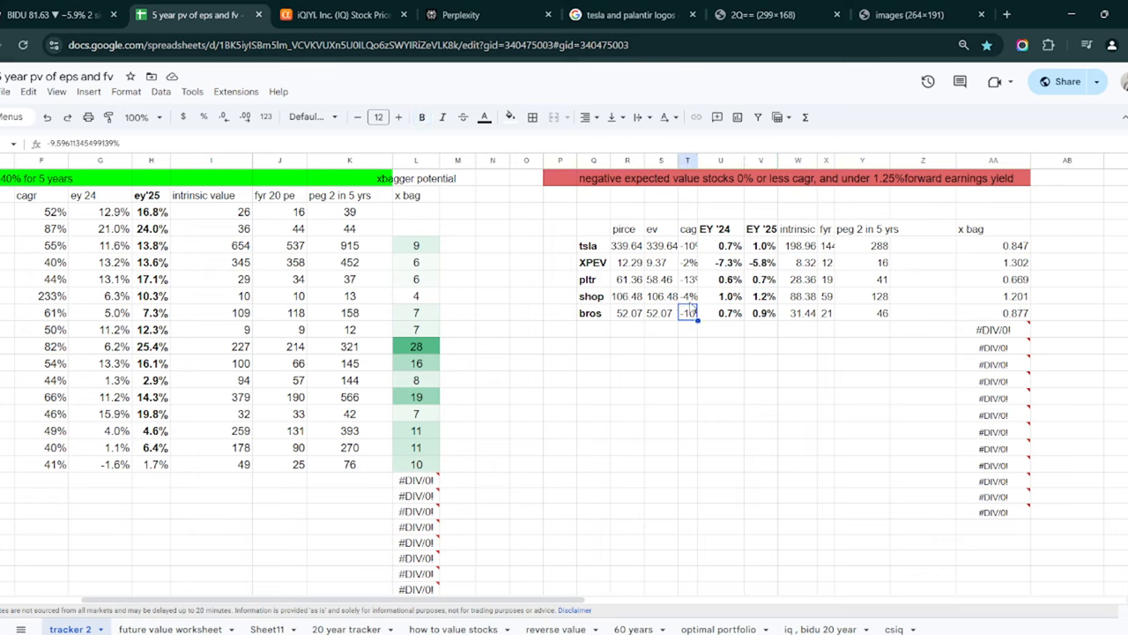
{"action": "left_click", "coordinate": [687, 279]}
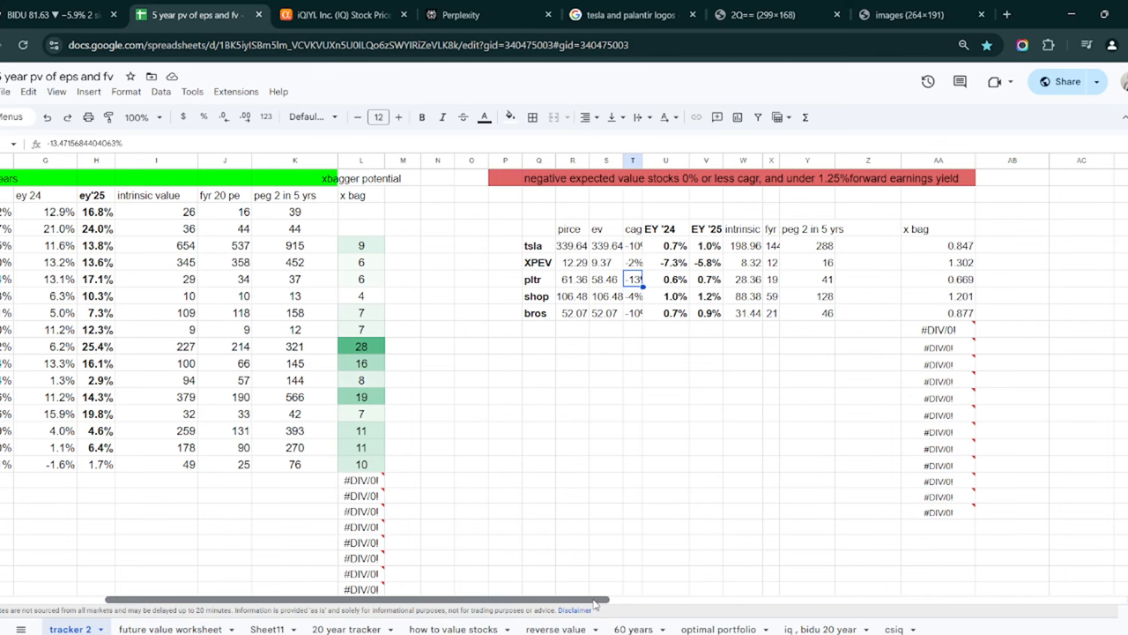
{"action": "left_click", "coordinate": [58, 14]}
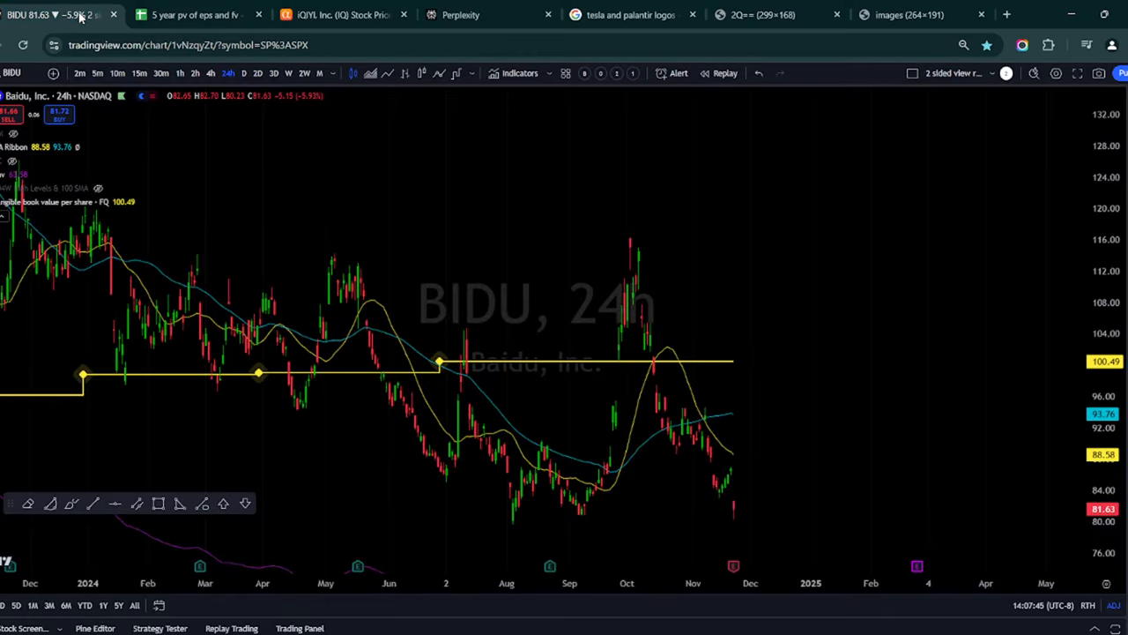
{"action": "mouse_move", "coordinate": [727, 361]}
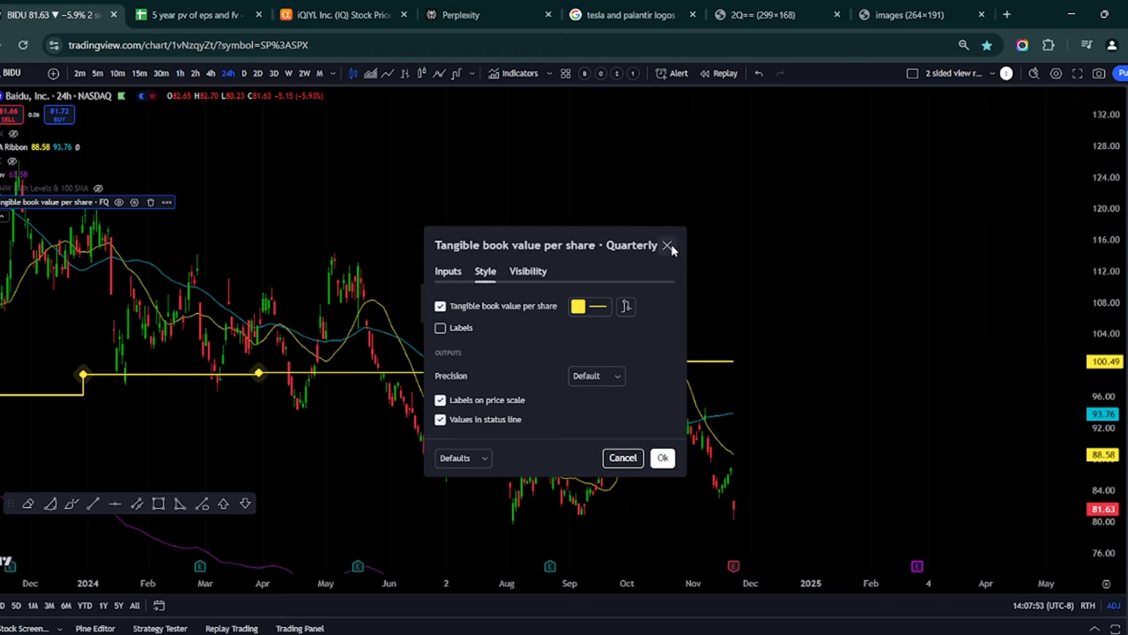
Close the tangible book value per share settings unchanged and adjust the BIDU chart toolbar
{"action": "left_click", "coordinate": [669, 245]}
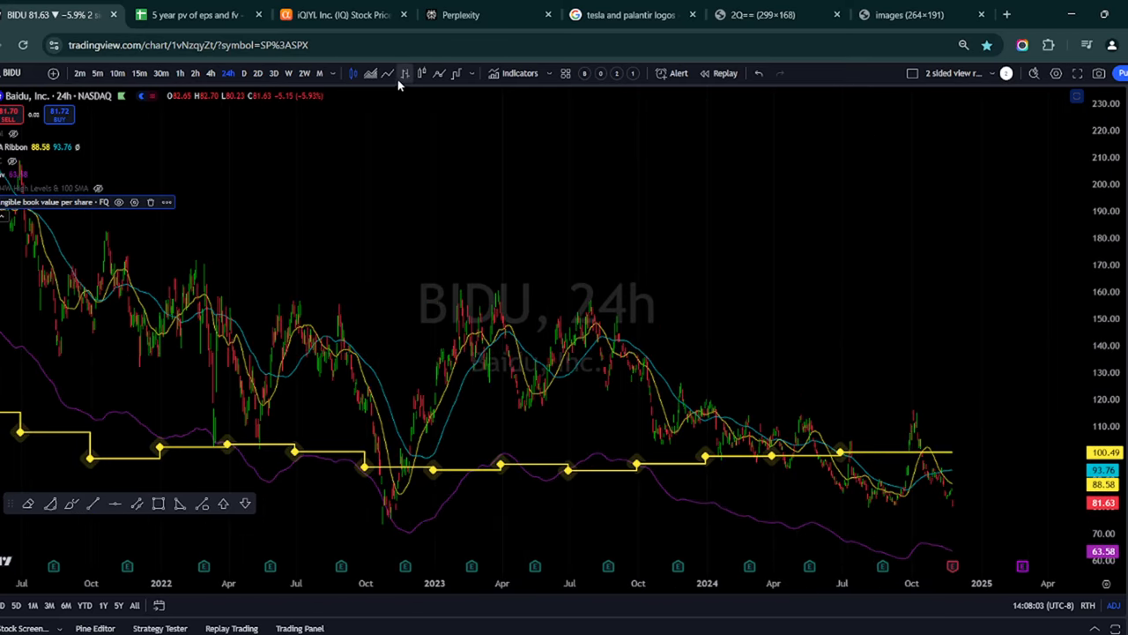
{"action": "left_click", "coordinate": [395, 74]}
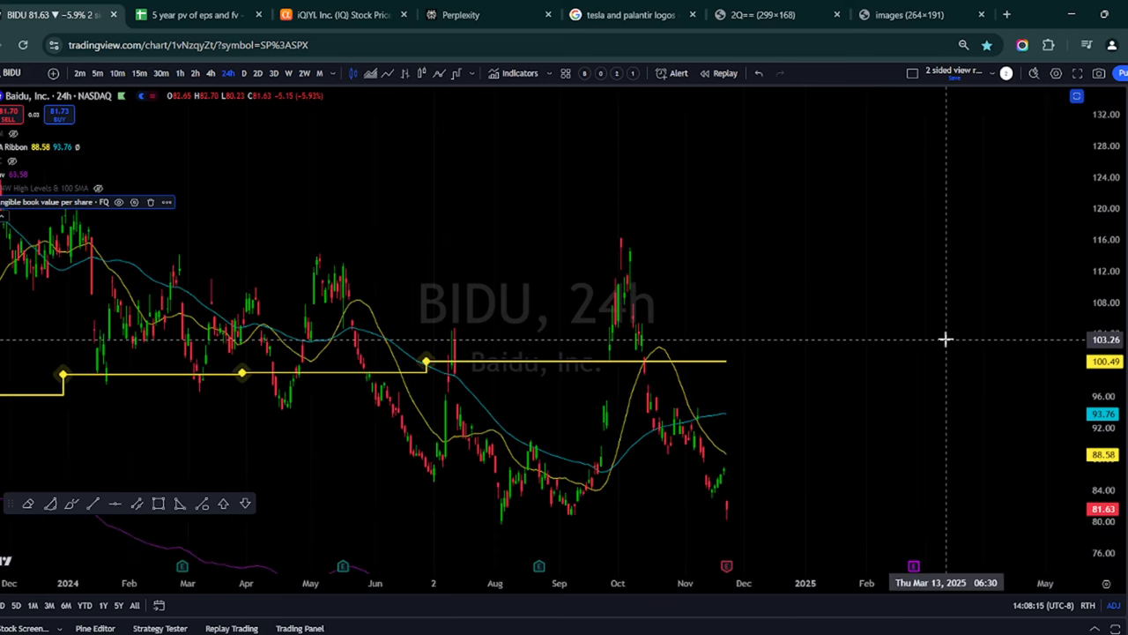
{"action": "mouse_move", "coordinate": [892, 476]}
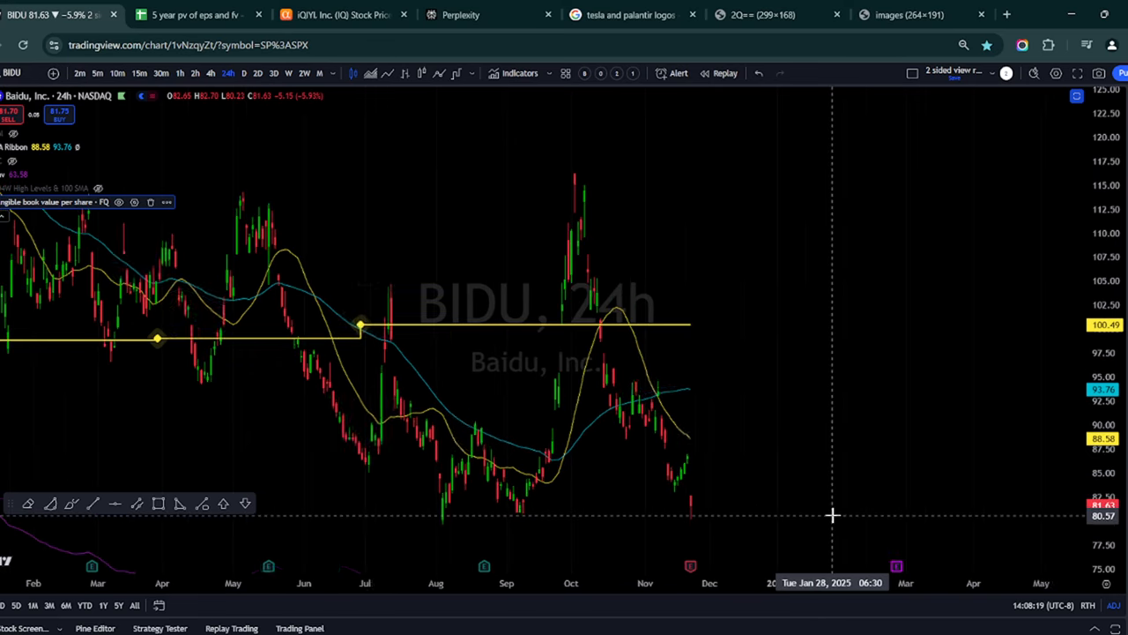
{"action": "mouse_move", "coordinate": [844, 511]}
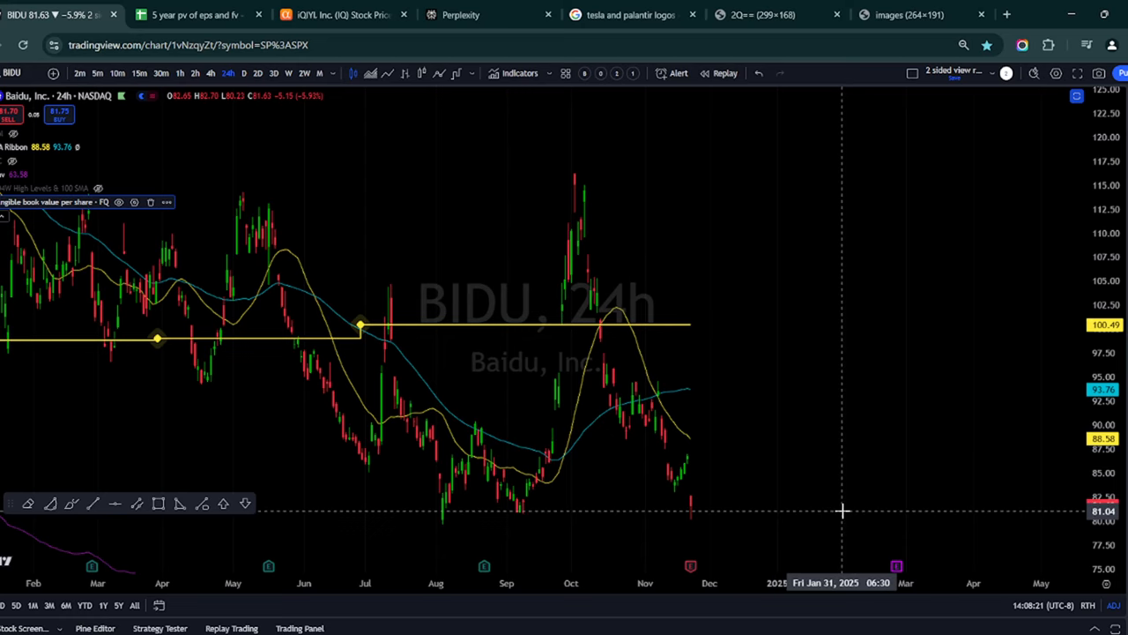
{"action": "mouse_move", "coordinate": [873, 506]}
{"action": "type", "text": "IQ"}
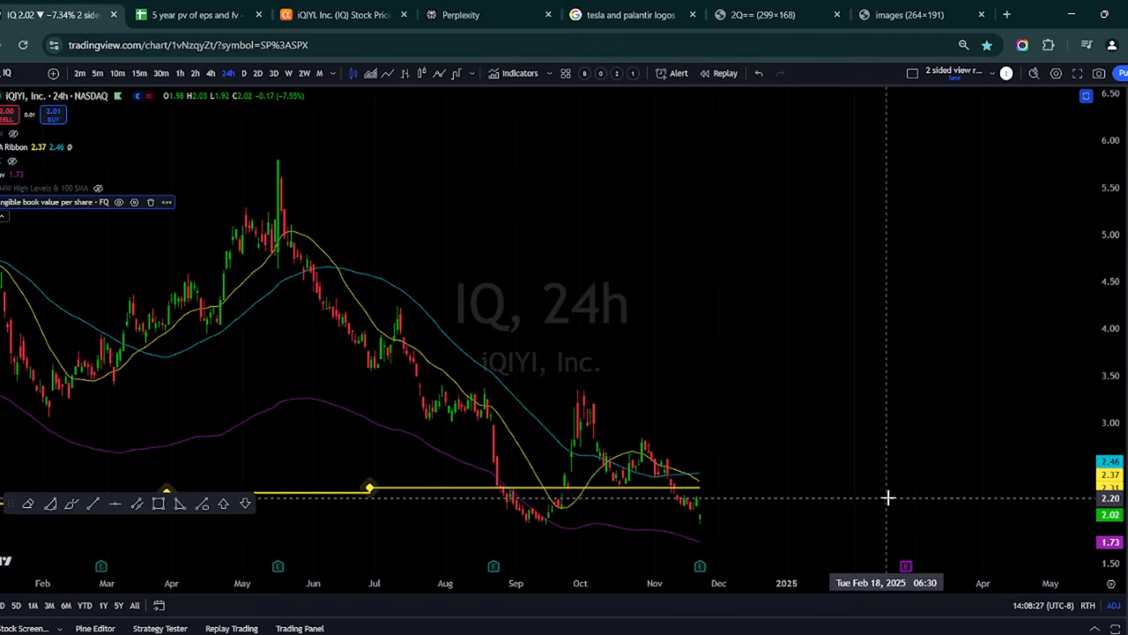
{"action": "mouse_move", "coordinate": [875, 421]}
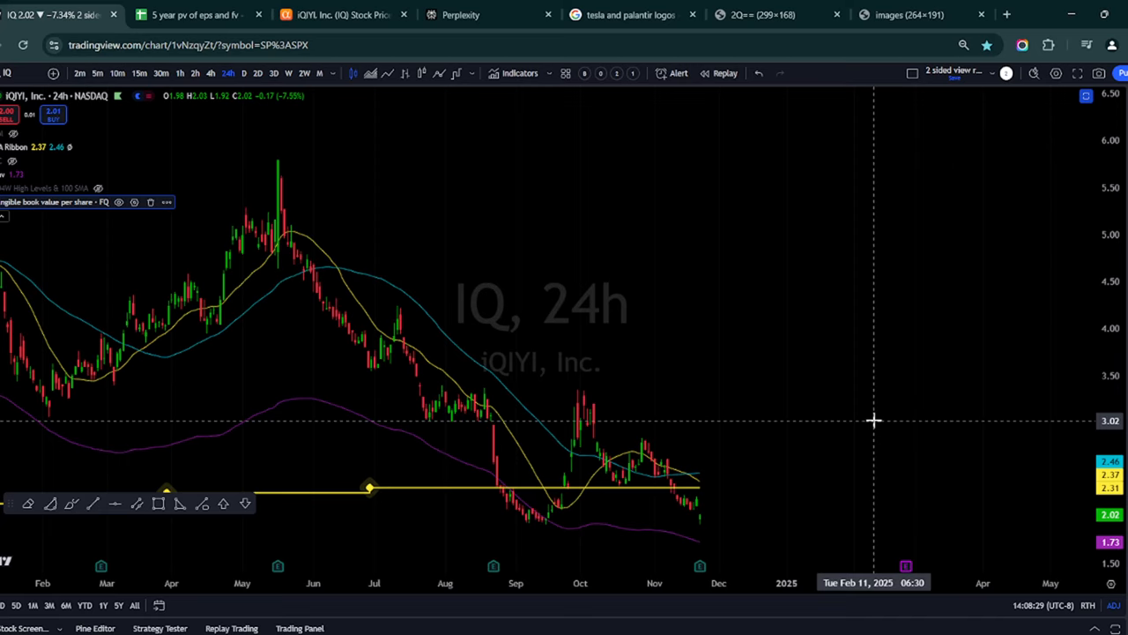
{"action": "mouse_move", "coordinate": [870, 419]}
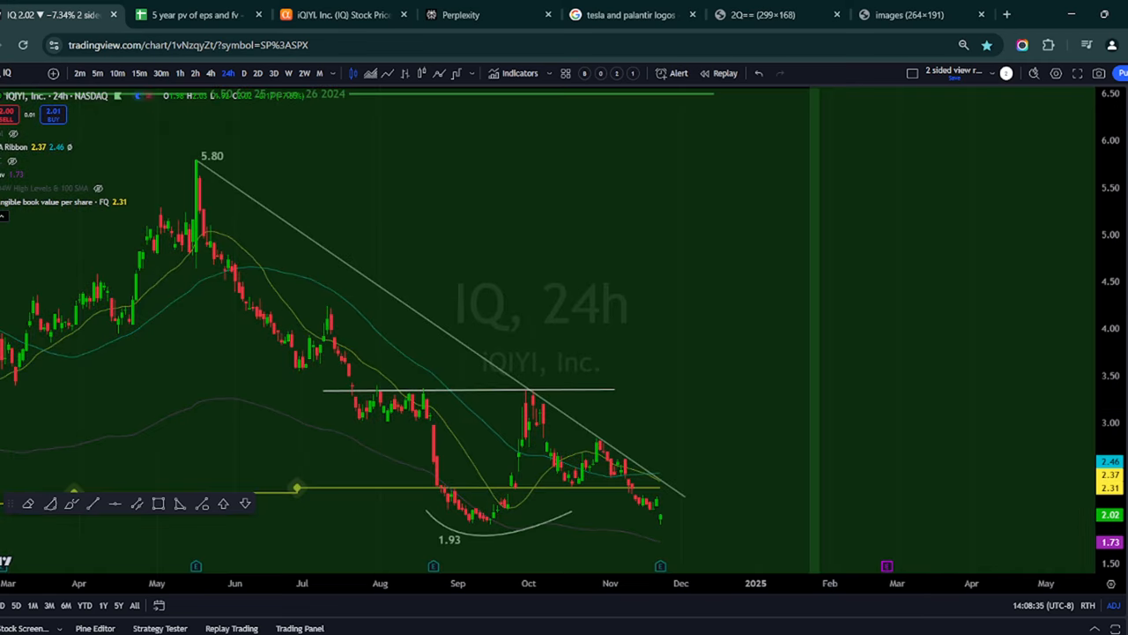
{"action": "mouse_move", "coordinate": [719, 400]}
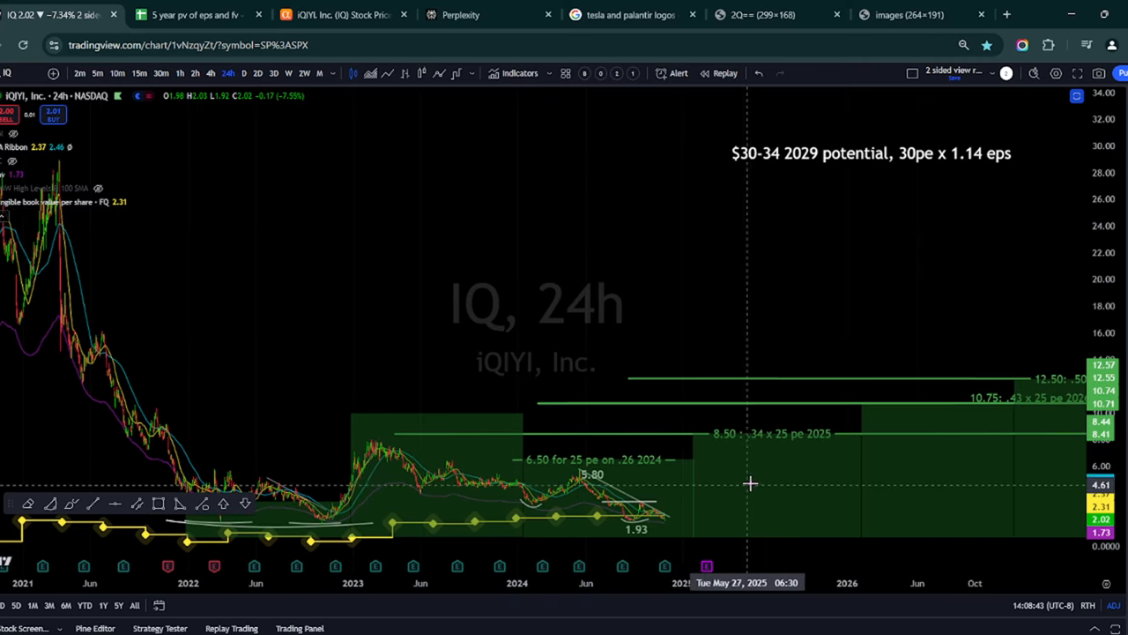
{"action": "mouse_move", "coordinate": [529, 402]}
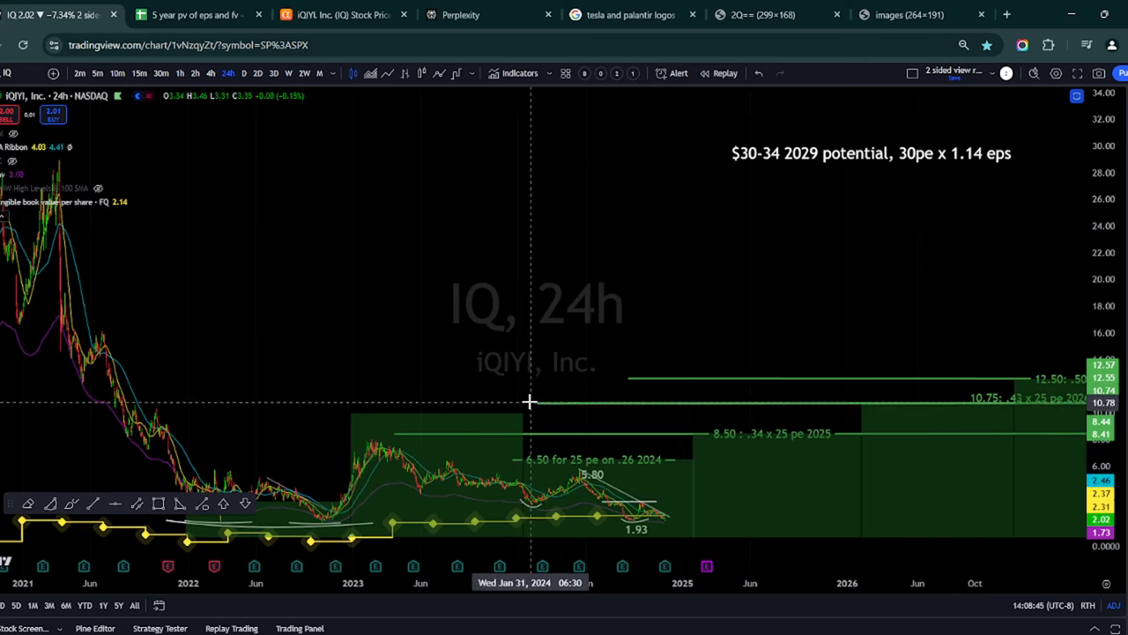
{"action": "mouse_move", "coordinate": [729, 457]}
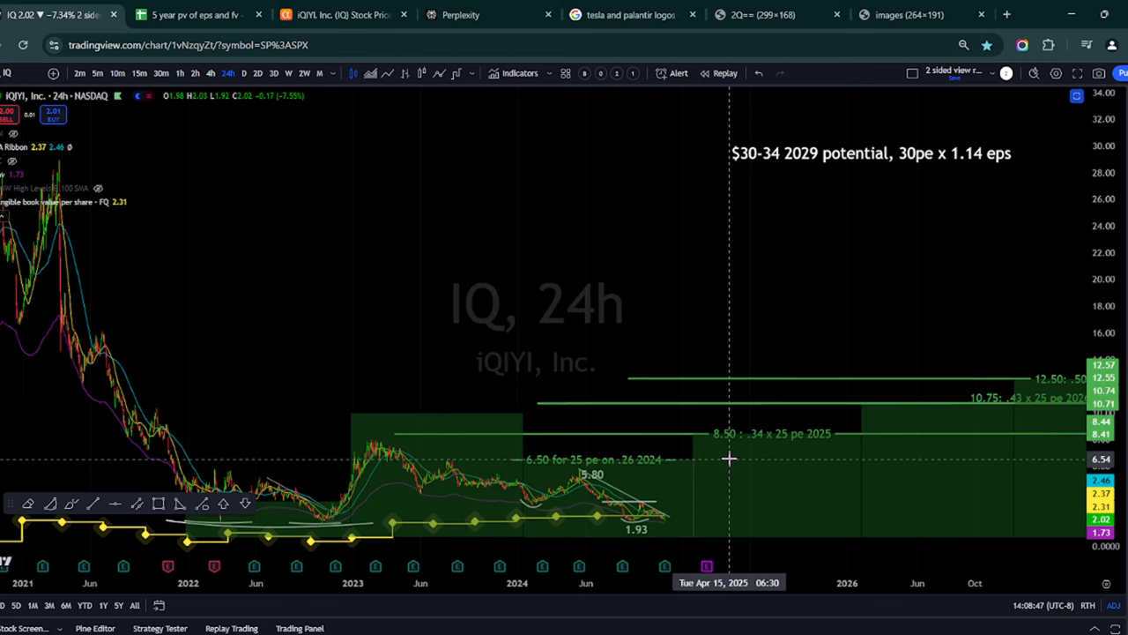
{"action": "mouse_move", "coordinate": [679, 512]}
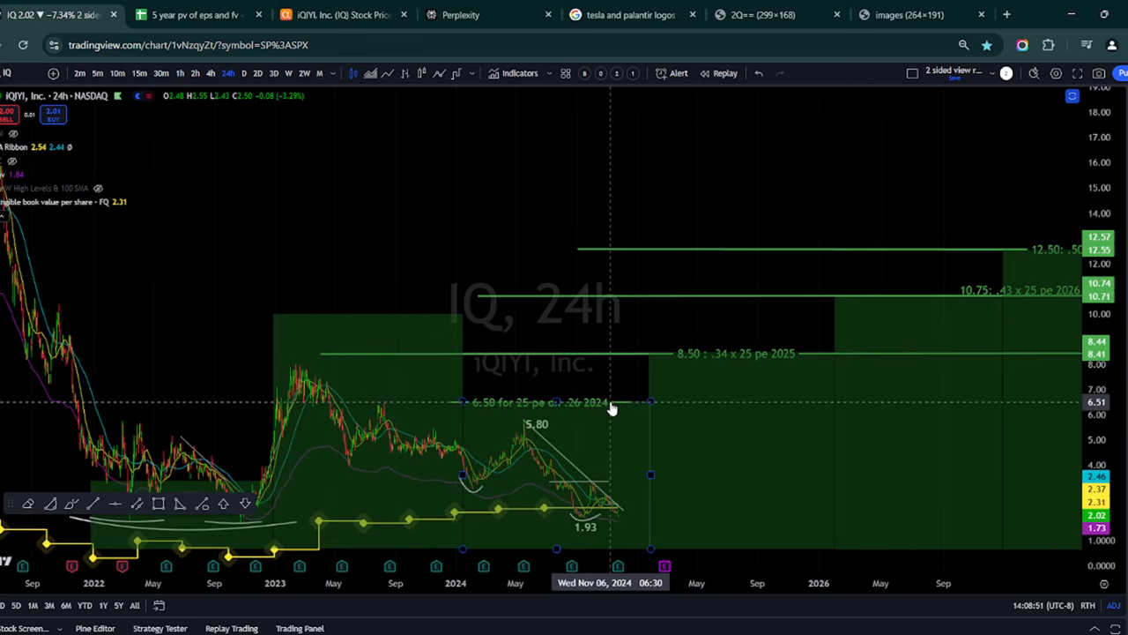
{"action": "mouse_move", "coordinate": [501, 411]}
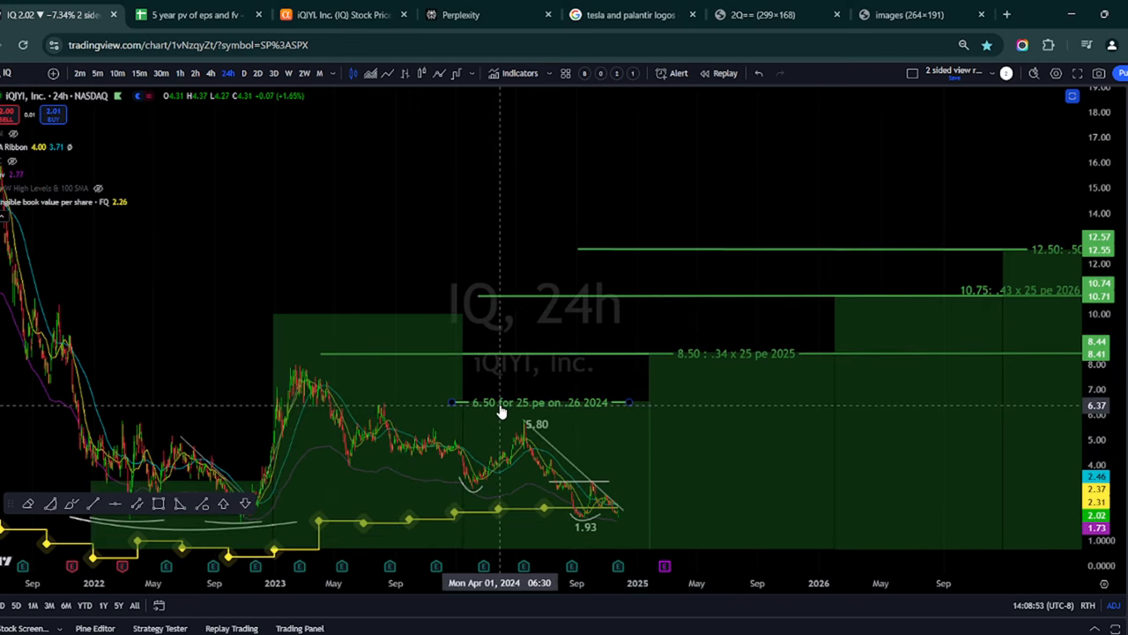
{"action": "mouse_move", "coordinate": [743, 340]}
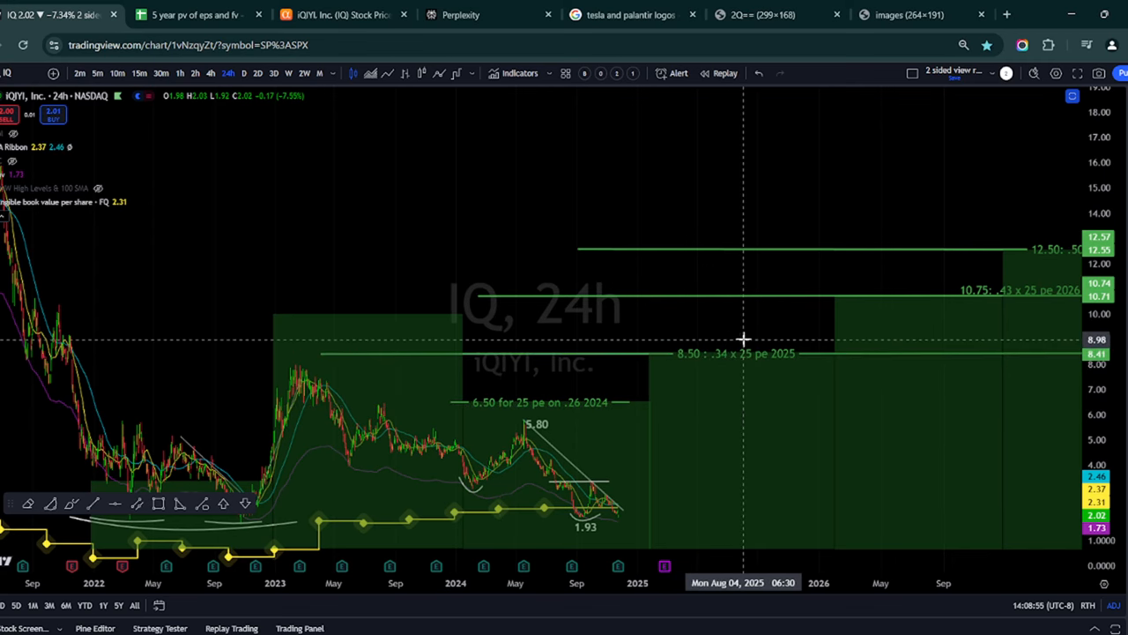
{"action": "mouse_move", "coordinate": [972, 297]}
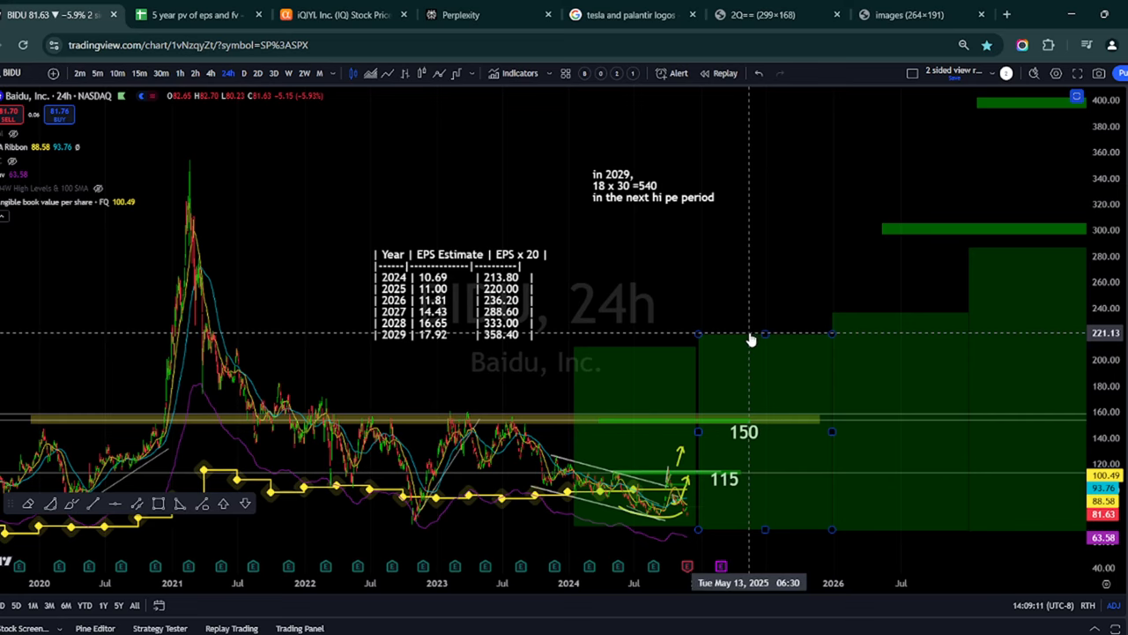
{"action": "mouse_move", "coordinate": [759, 322]}
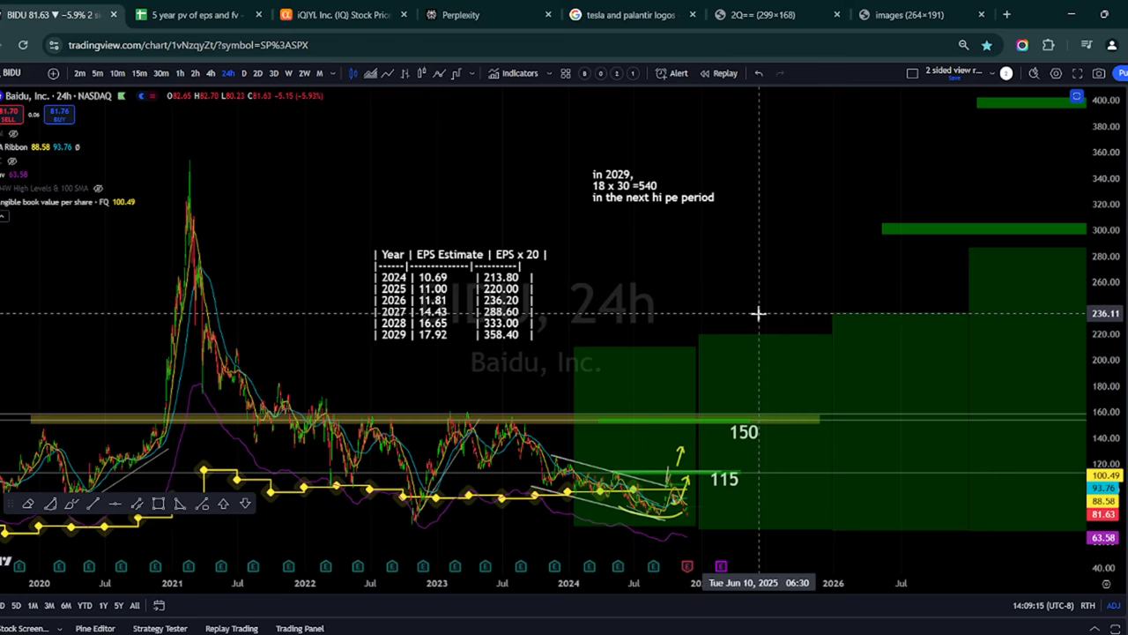
{"action": "mouse_move", "coordinate": [776, 309]}
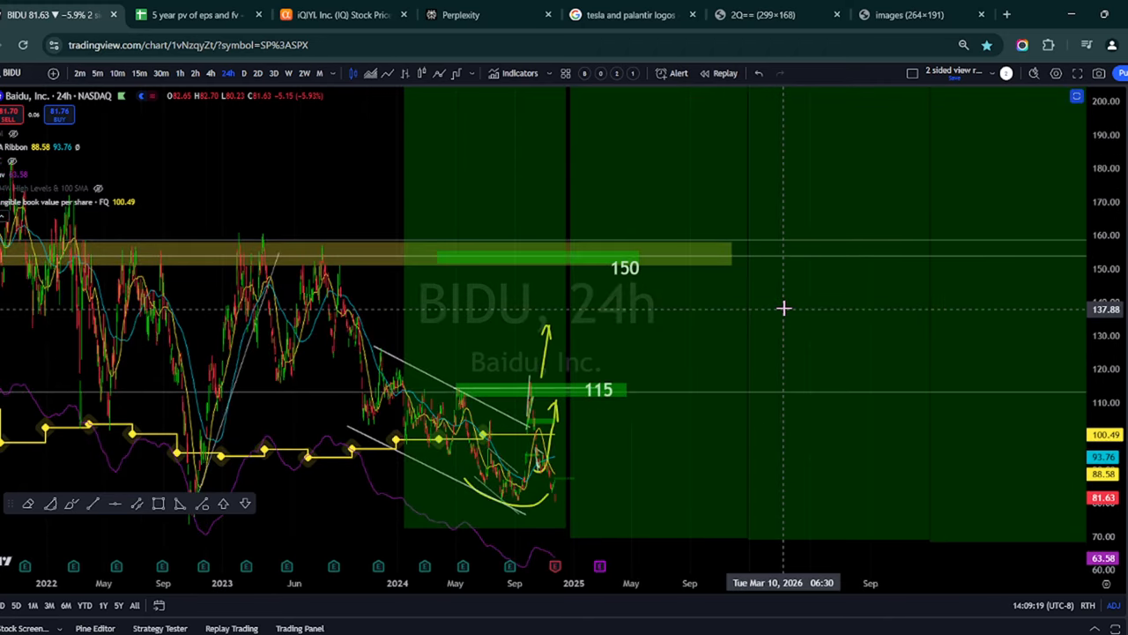
{"action": "mouse_move", "coordinate": [554, 394]}
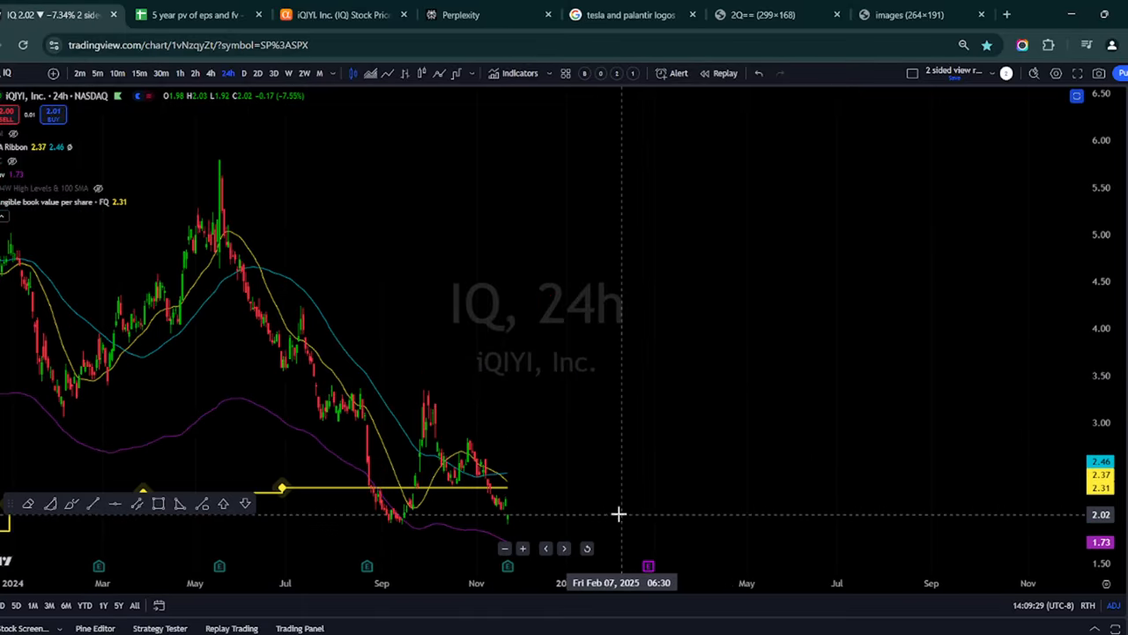
{"action": "mouse_move", "coordinate": [469, 486]}
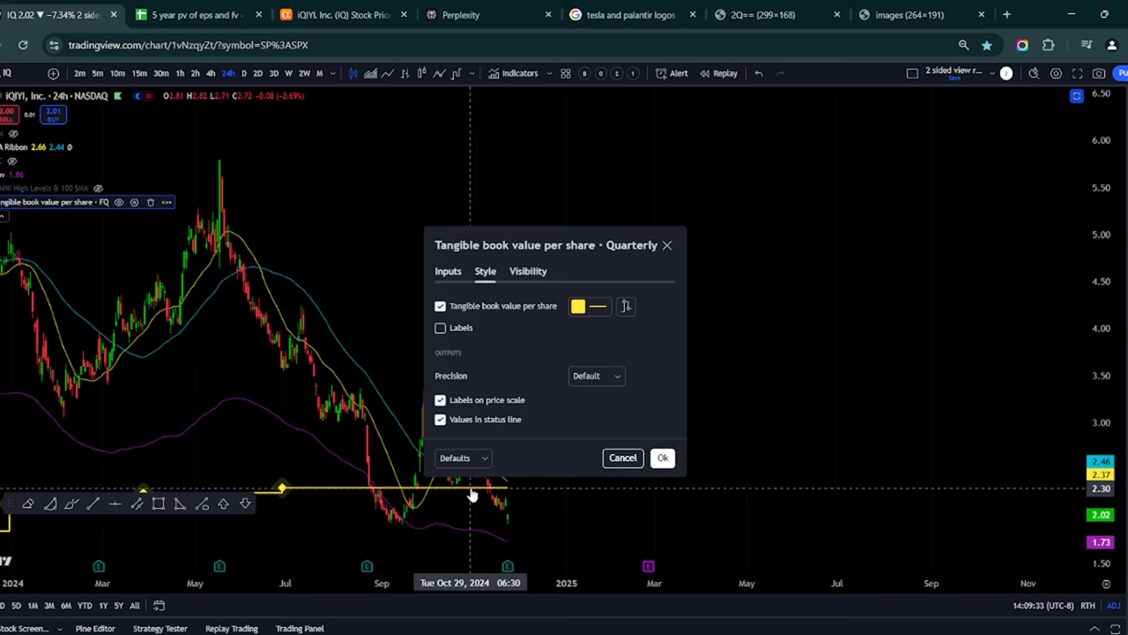
Dismiss IQ's tangible book value settings, scroll the chart, and return to the valuation spreadsheet
{"action": "left_click", "coordinate": [662, 457]}
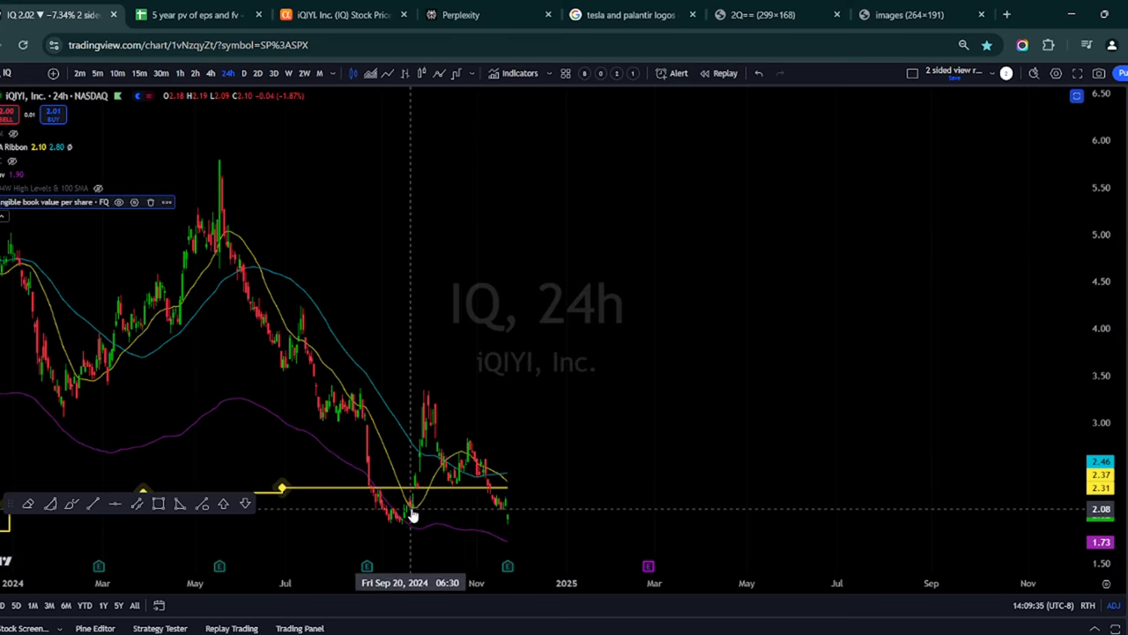
{"action": "mouse_move", "coordinate": [399, 518]}
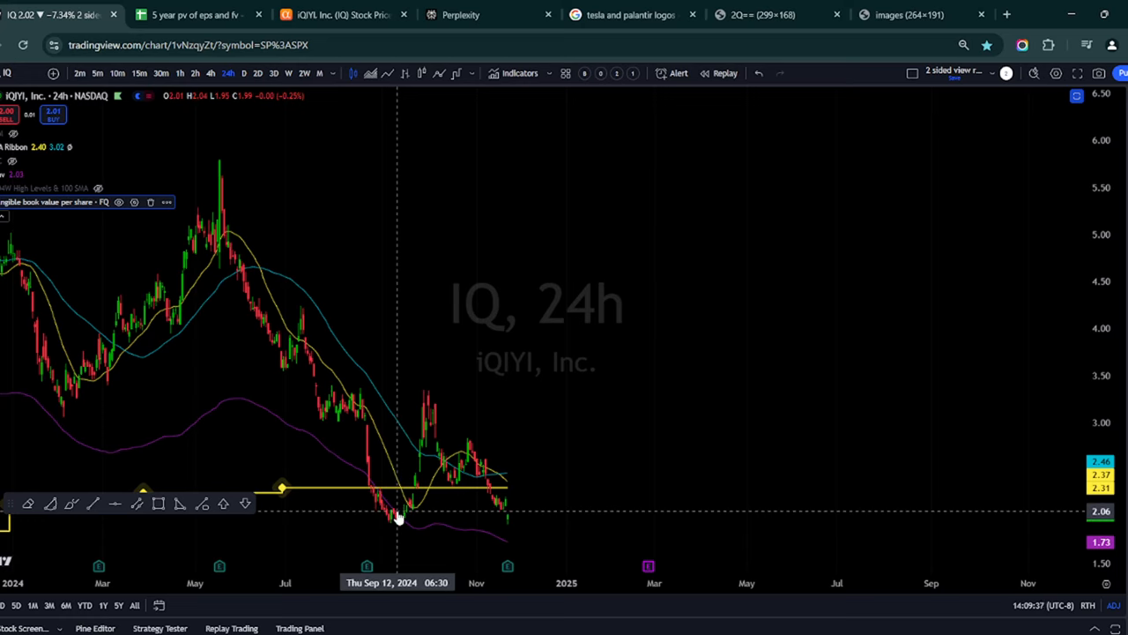
{"action": "mouse_move", "coordinate": [362, 487]}
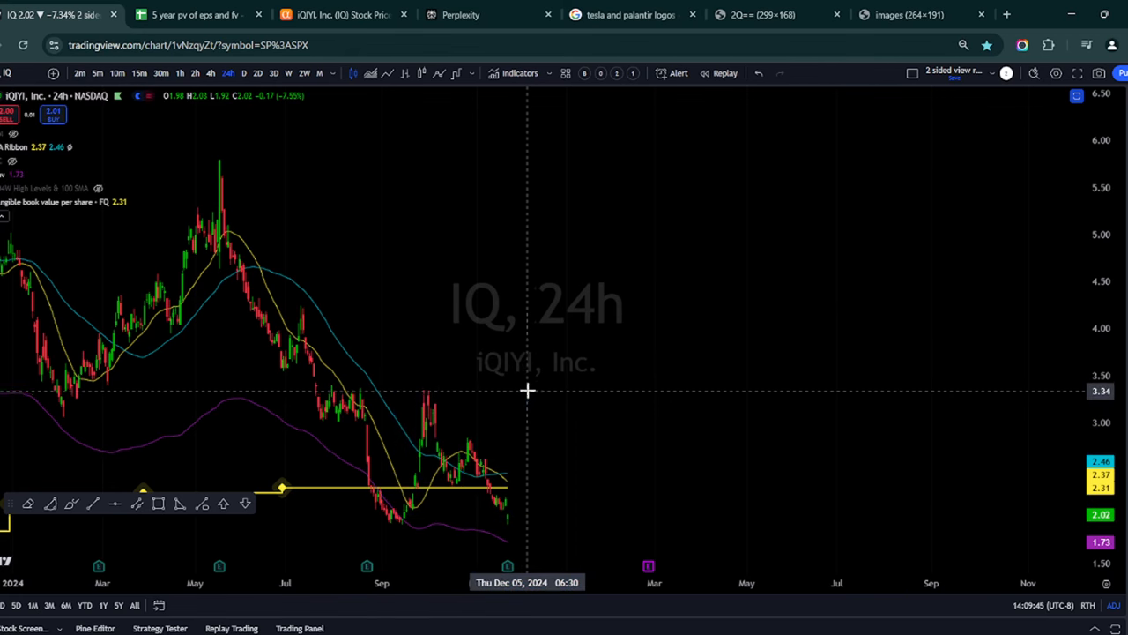
{"action": "scroll", "scroll_direction": "down", "scroll_amount": 3}
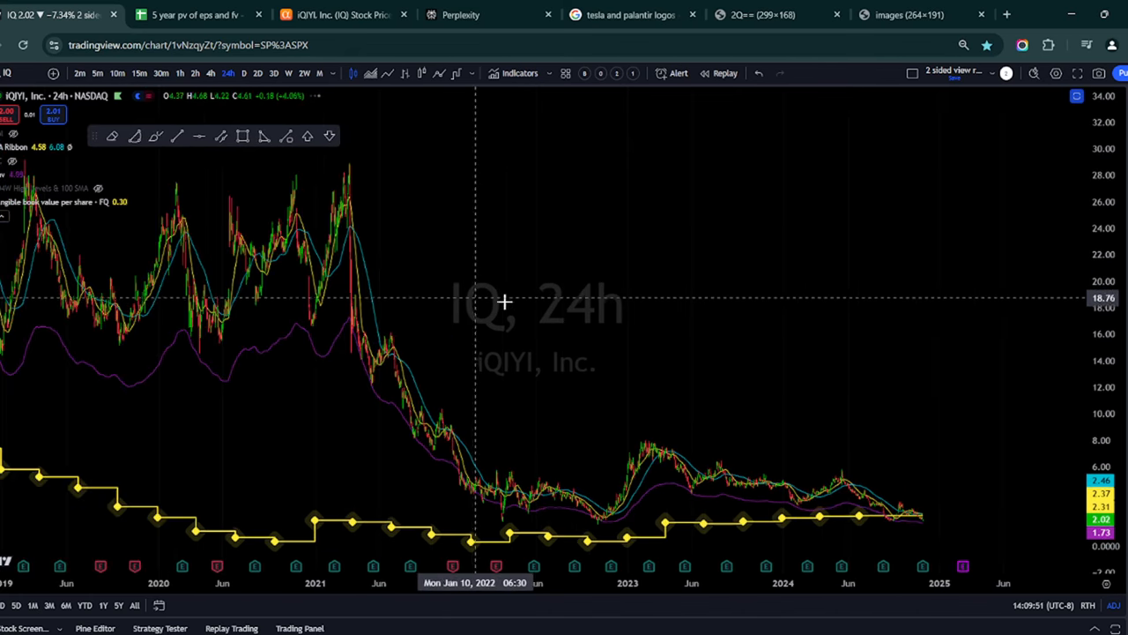
{"action": "scroll", "scroll_direction": "down", "scroll_amount": 3}
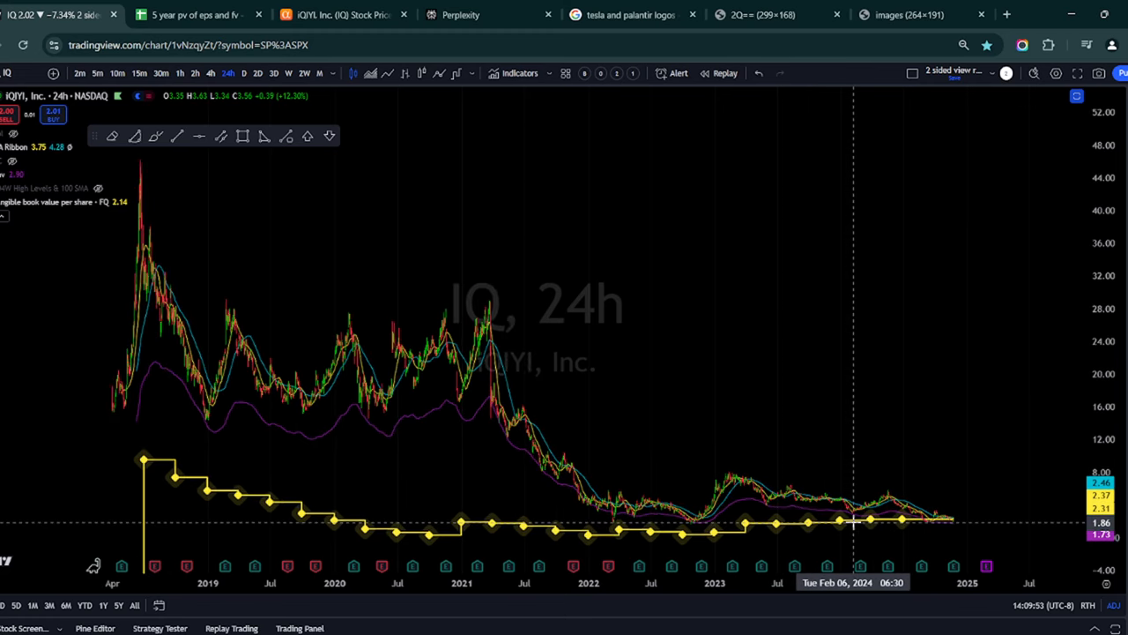
{"action": "mouse_move", "coordinate": [786, 412]}
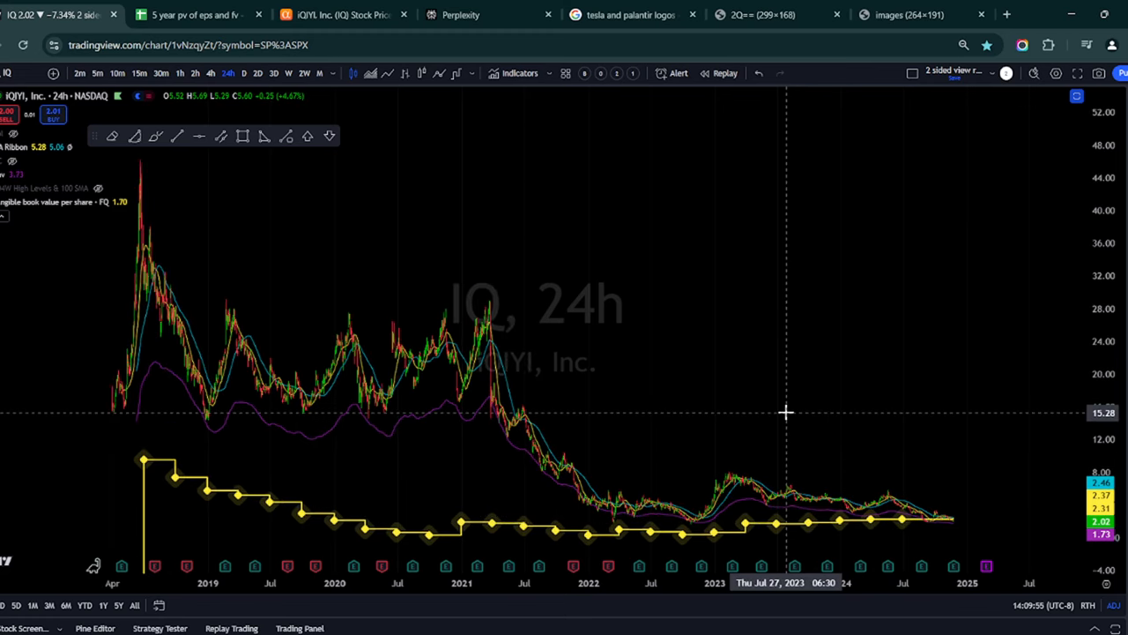
{"action": "mouse_move", "coordinate": [826, 377]}
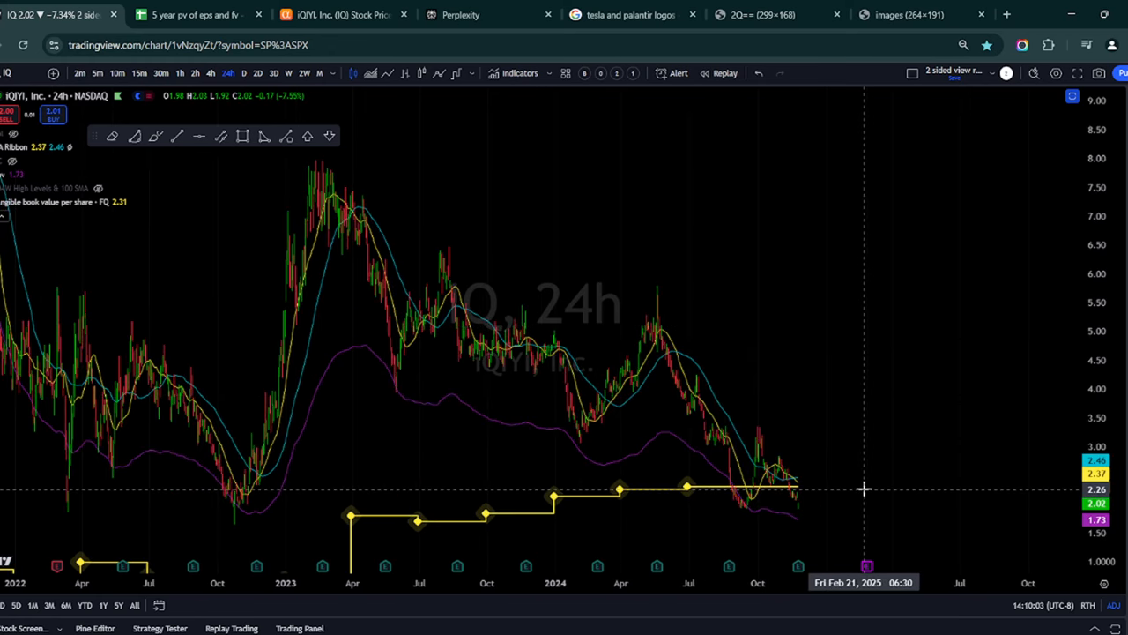
{"action": "mouse_move", "coordinate": [875, 476]}
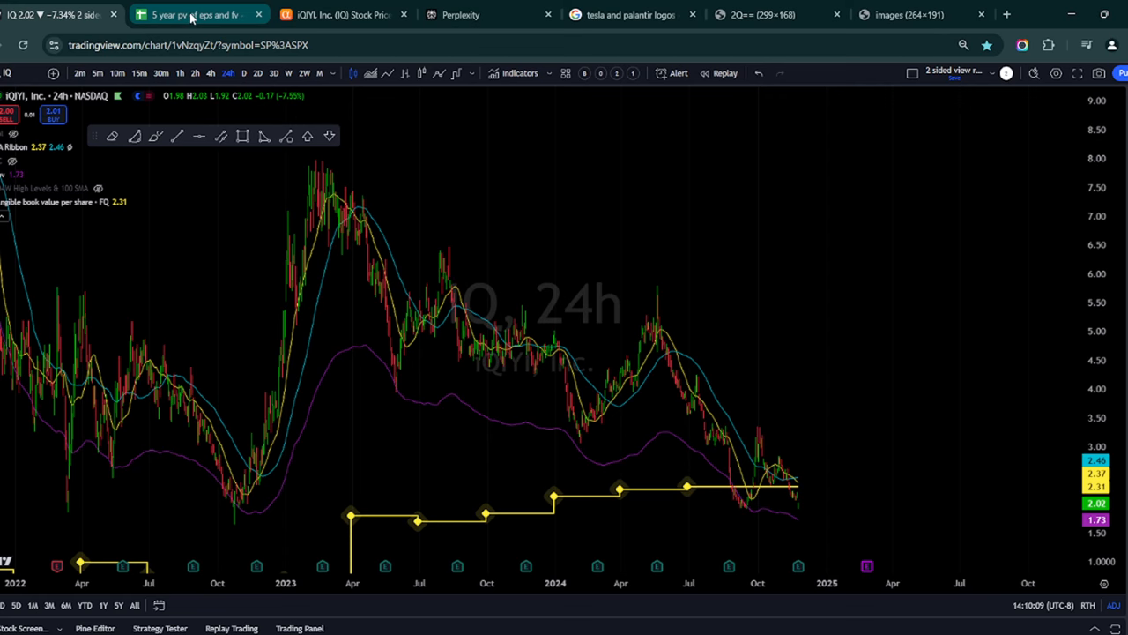
{"action": "left_click", "coordinate": [195, 15]}
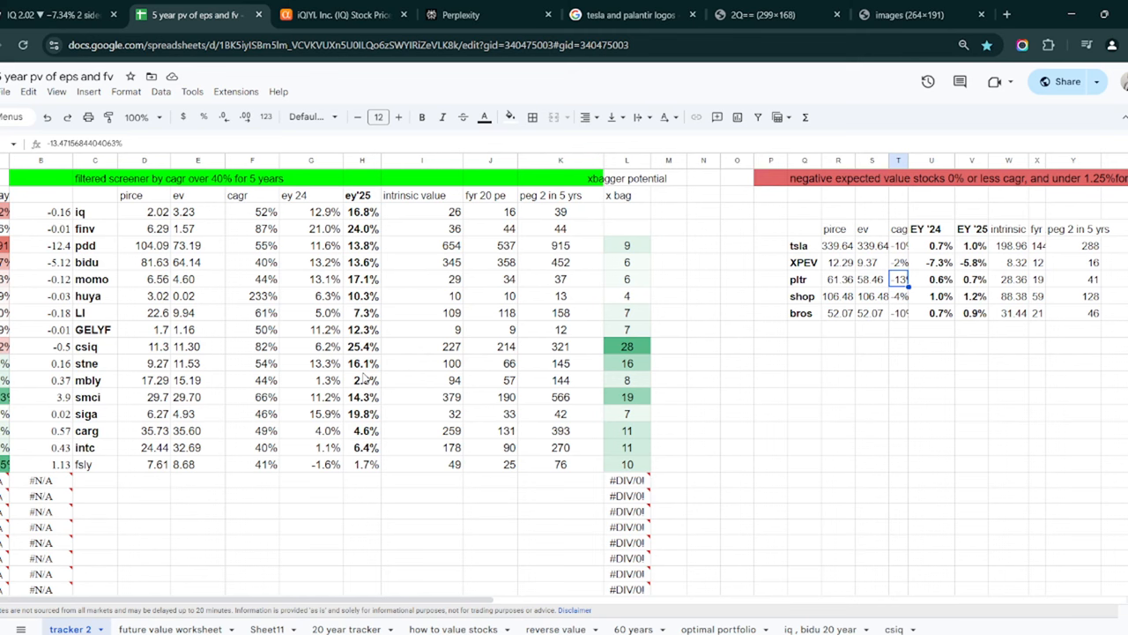
Check tsla's price and 2025 earnings yield cells, then switch to the TSLA chart
{"action": "scroll", "scroll_direction": "down", "scroll_amount": 3}
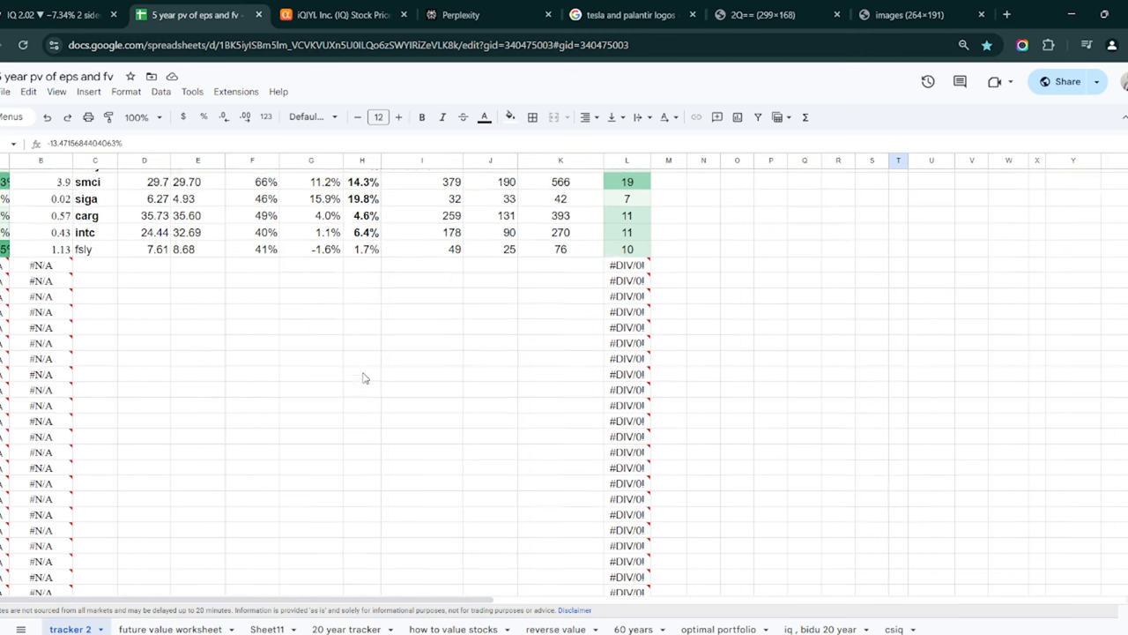
{"action": "scroll", "scroll_direction": "up", "scroll_amount": 3}
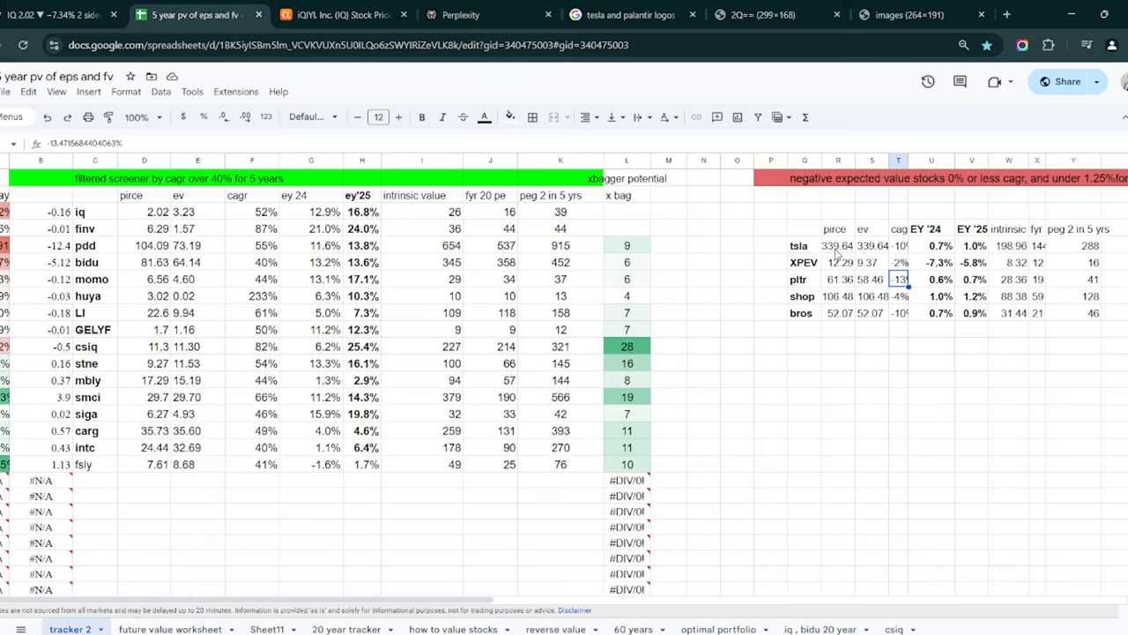
{"action": "left_click", "coordinate": [836, 245]}
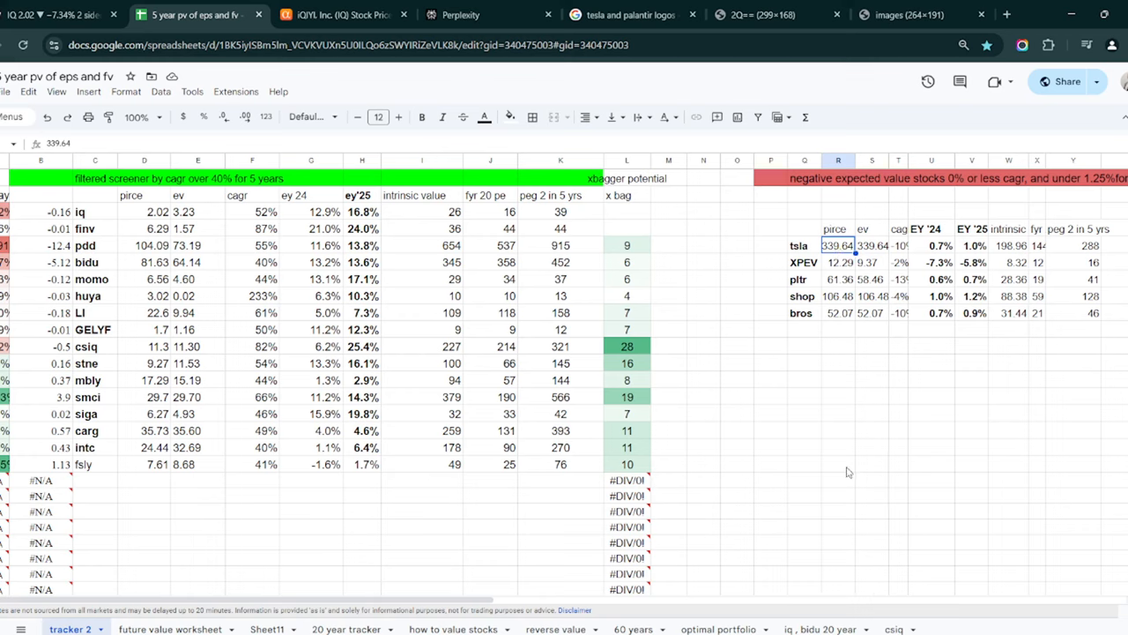
{"action": "mouse_move", "coordinate": [885, 398]}
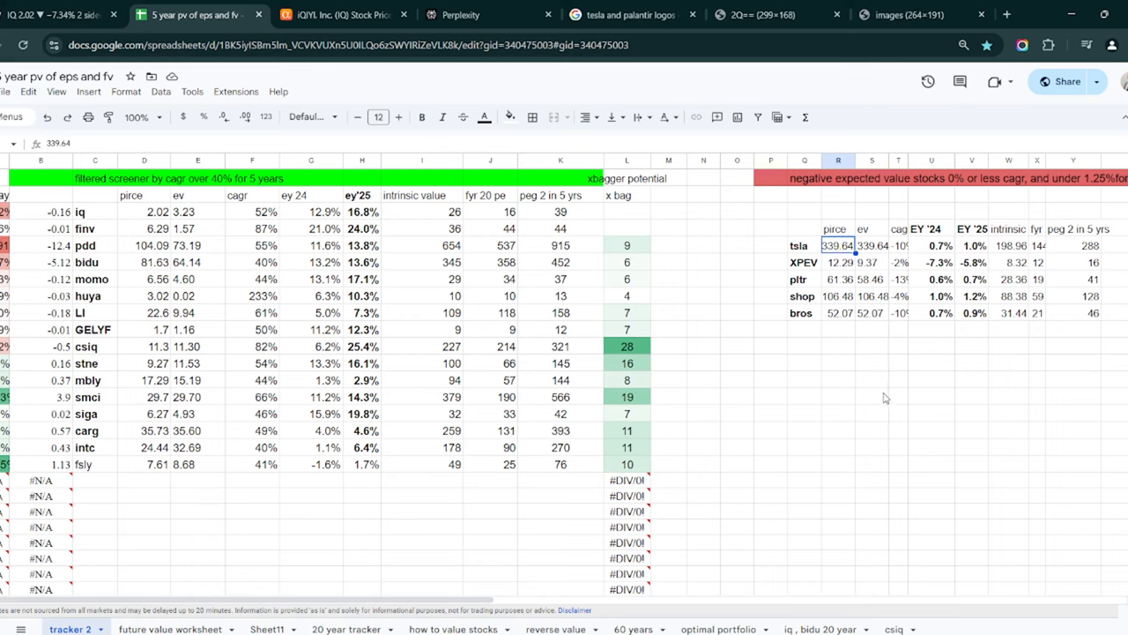
{"action": "left_click", "coordinate": [972, 245]}
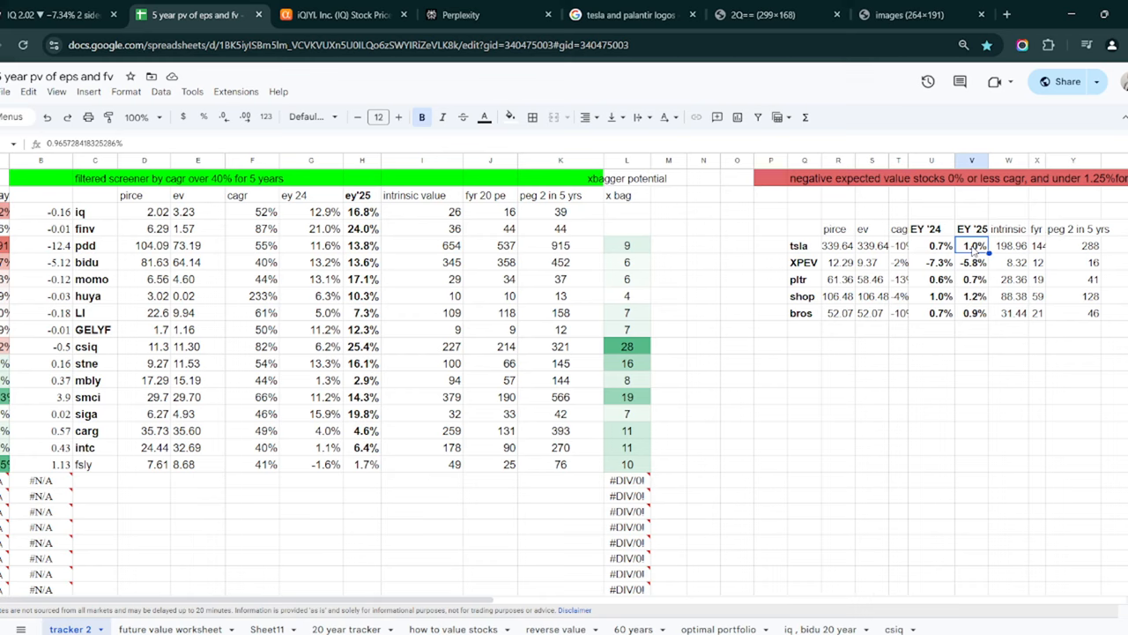
{"action": "left_click", "coordinate": [53, 15]}
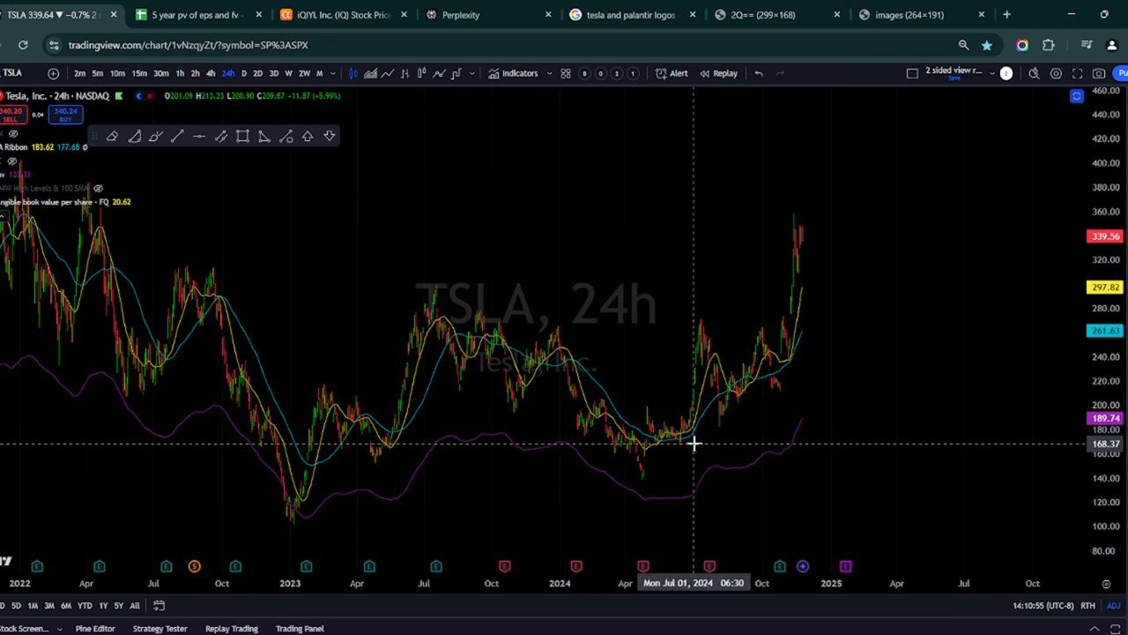
Switch the TSLA chart to daily candles
{"action": "left_click", "coordinate": [244, 73]}
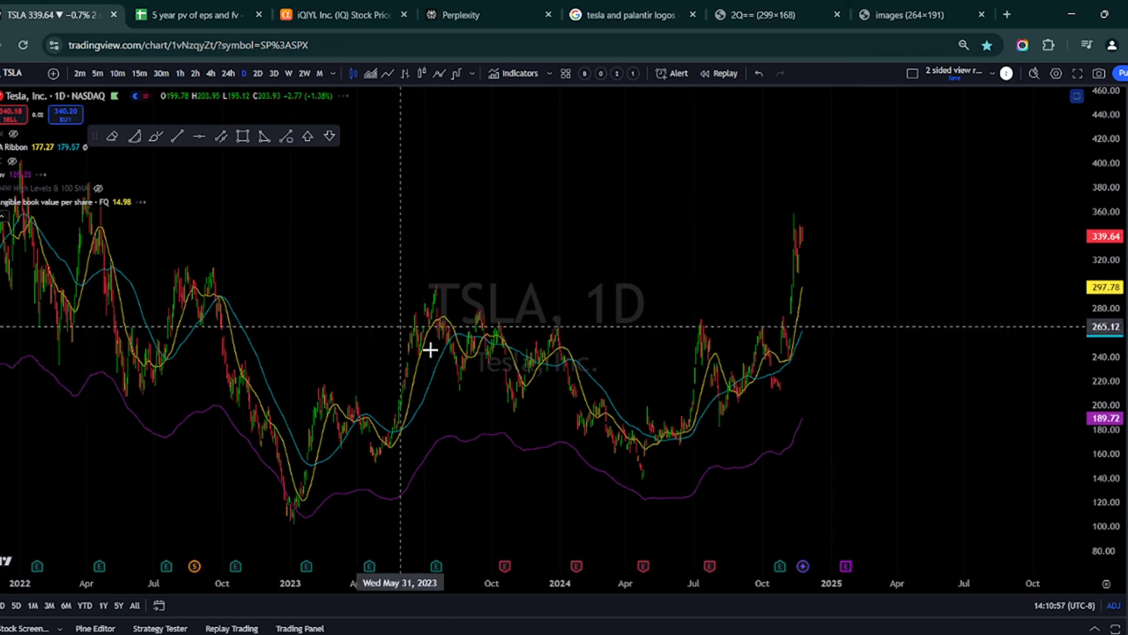
{"action": "mouse_move", "coordinate": [882, 342]}
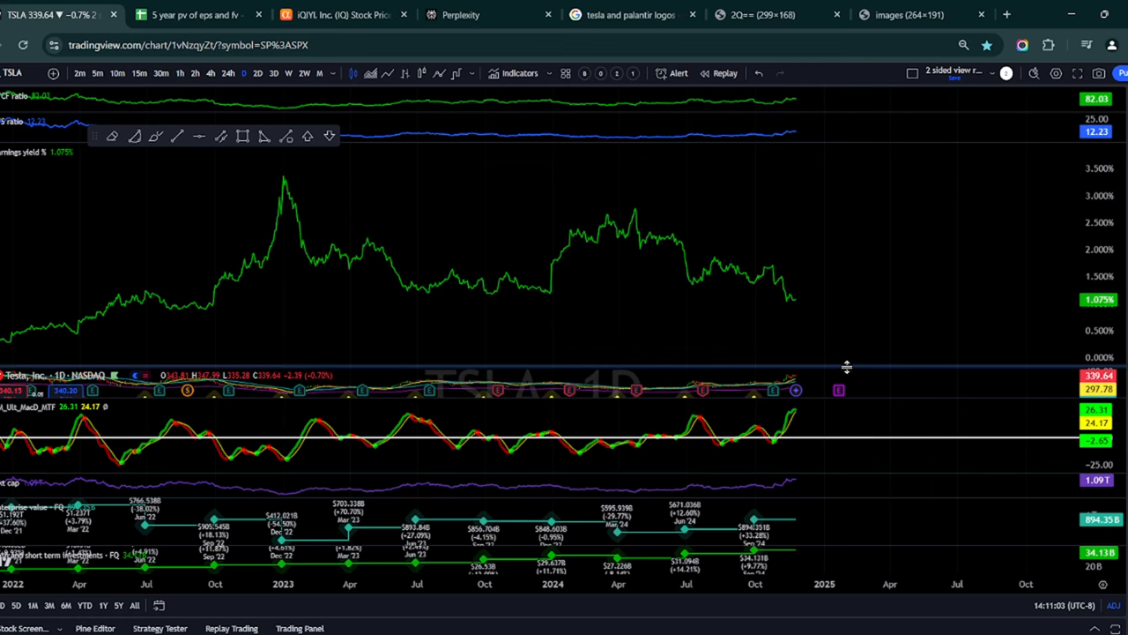
{"action": "mouse_move", "coordinate": [794, 291]}
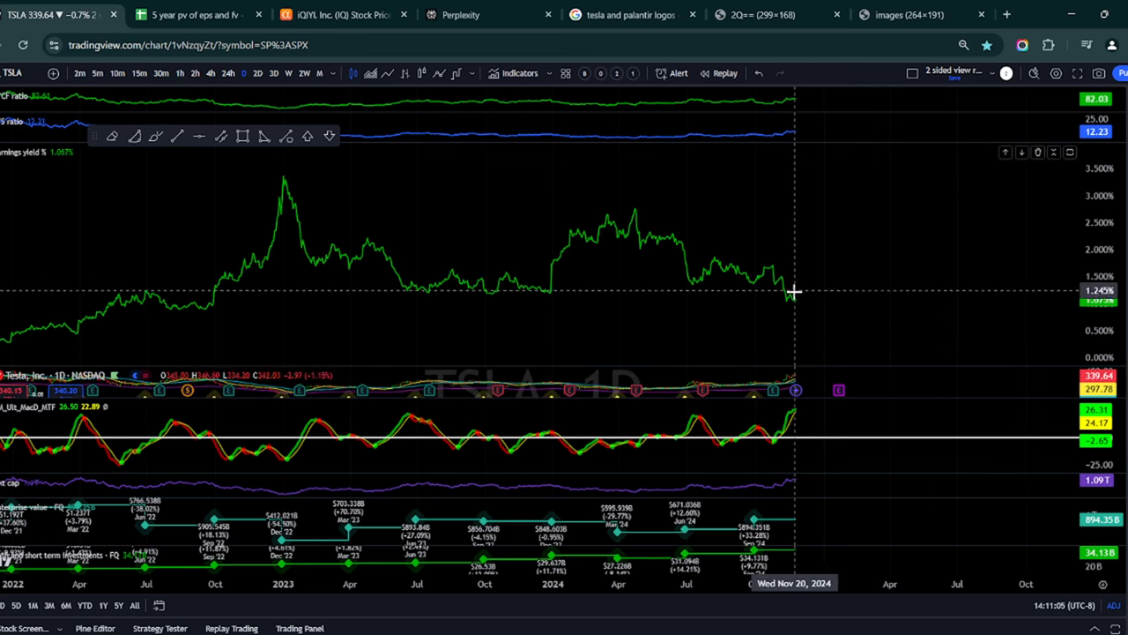
{"action": "mouse_move", "coordinate": [844, 226]}
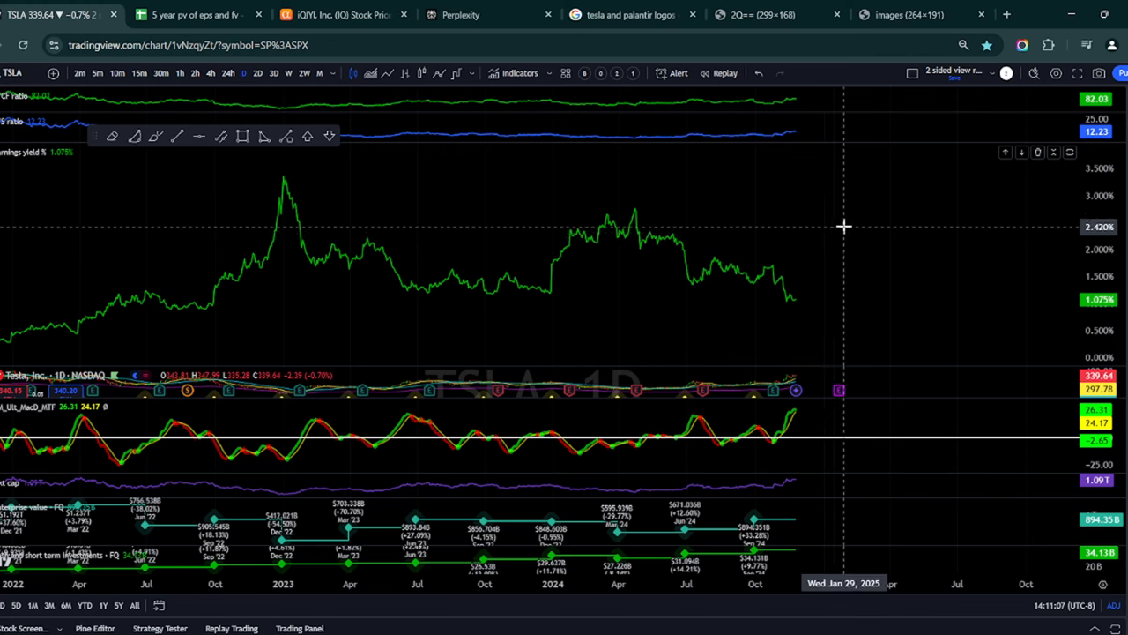
{"action": "mouse_move", "coordinate": [610, 238]}
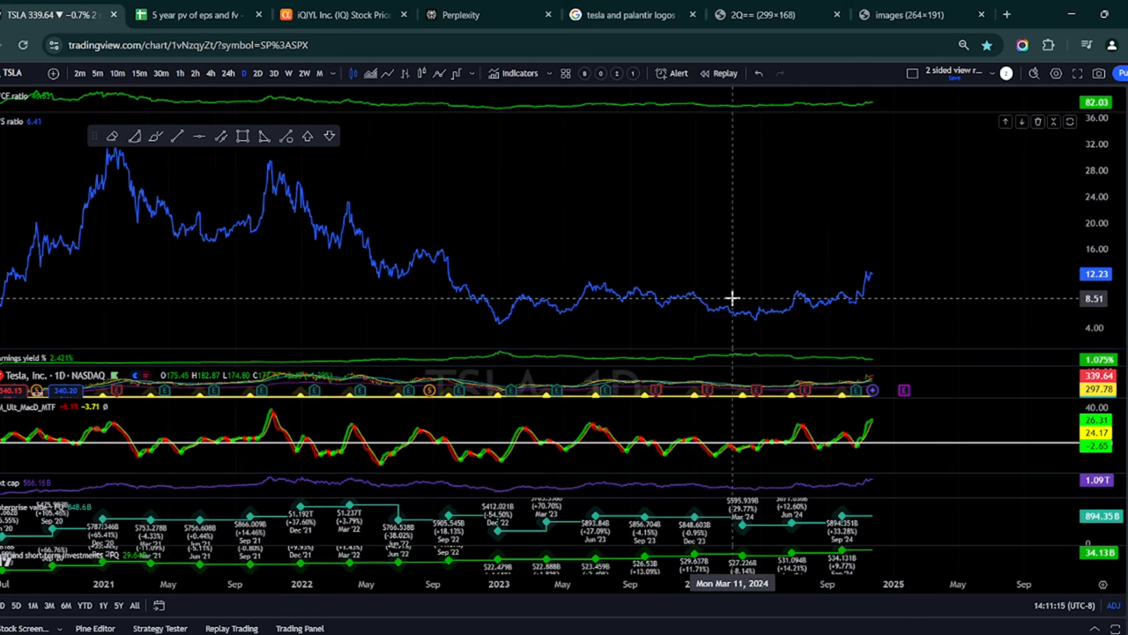
{"action": "mouse_move", "coordinate": [796, 283]}
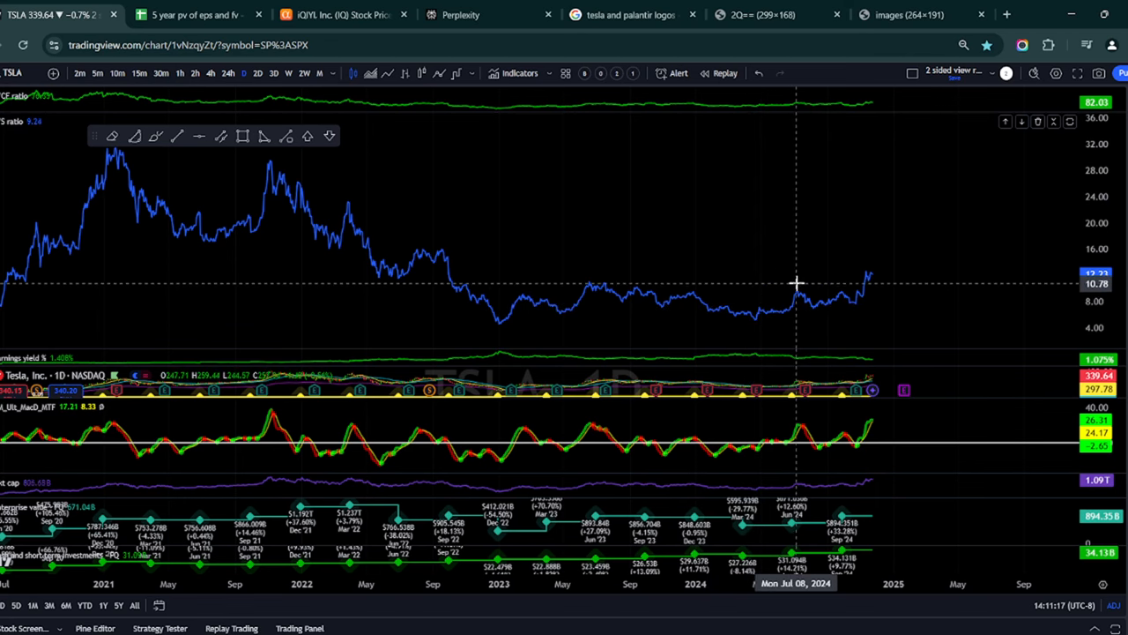
{"action": "mouse_move", "coordinate": [1050, 318]}
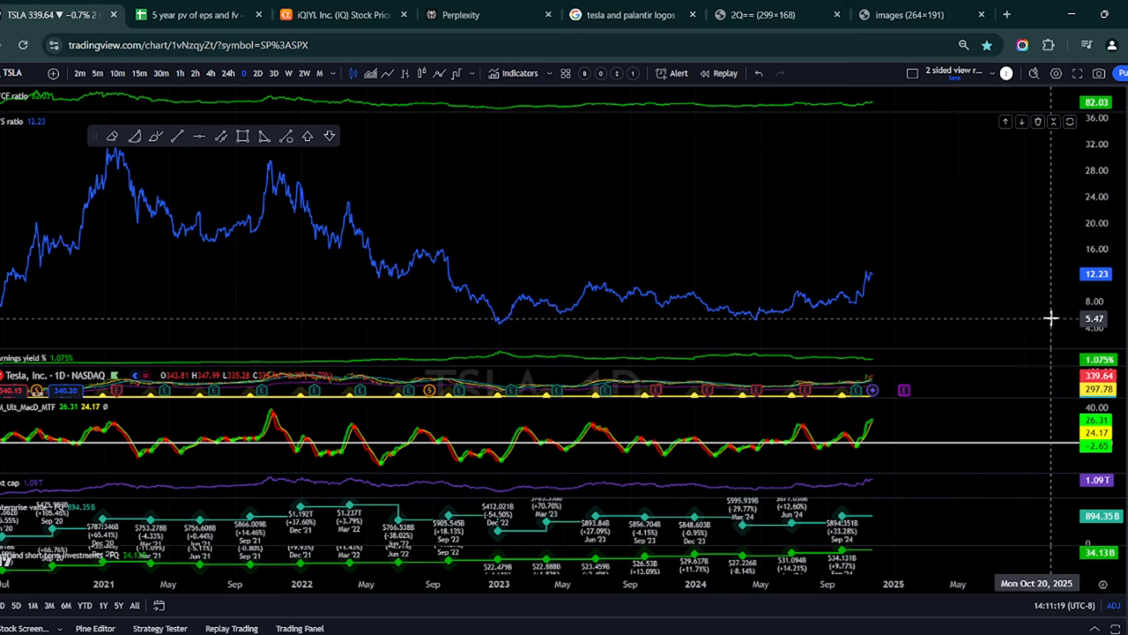
{"action": "mouse_move", "coordinate": [768, 225]}
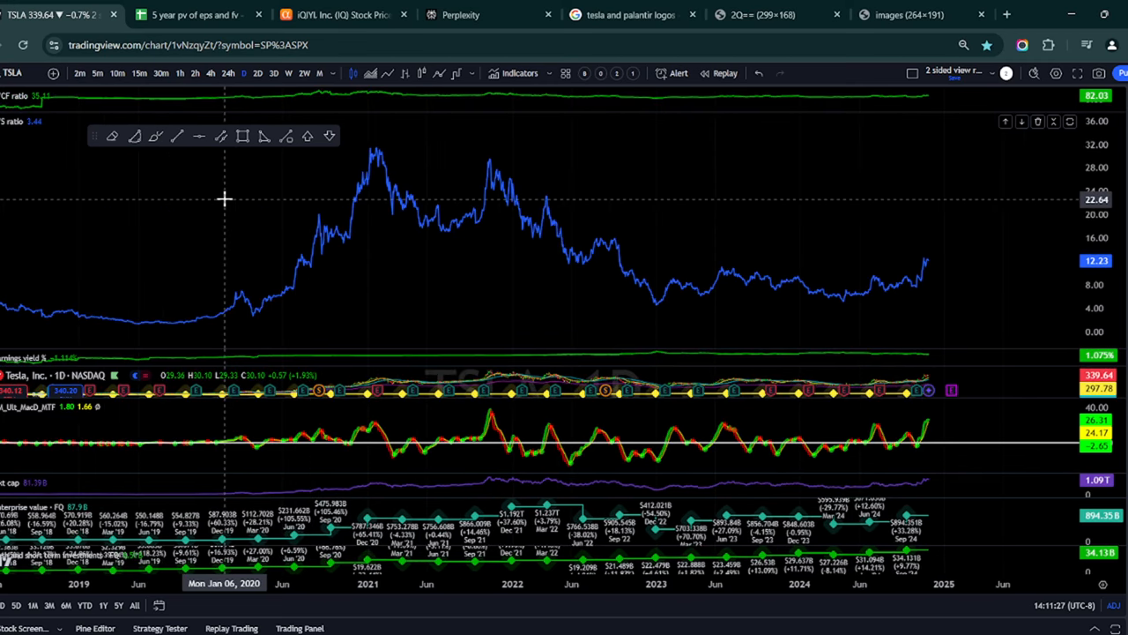
{"action": "mouse_move", "coordinate": [633, 132]}
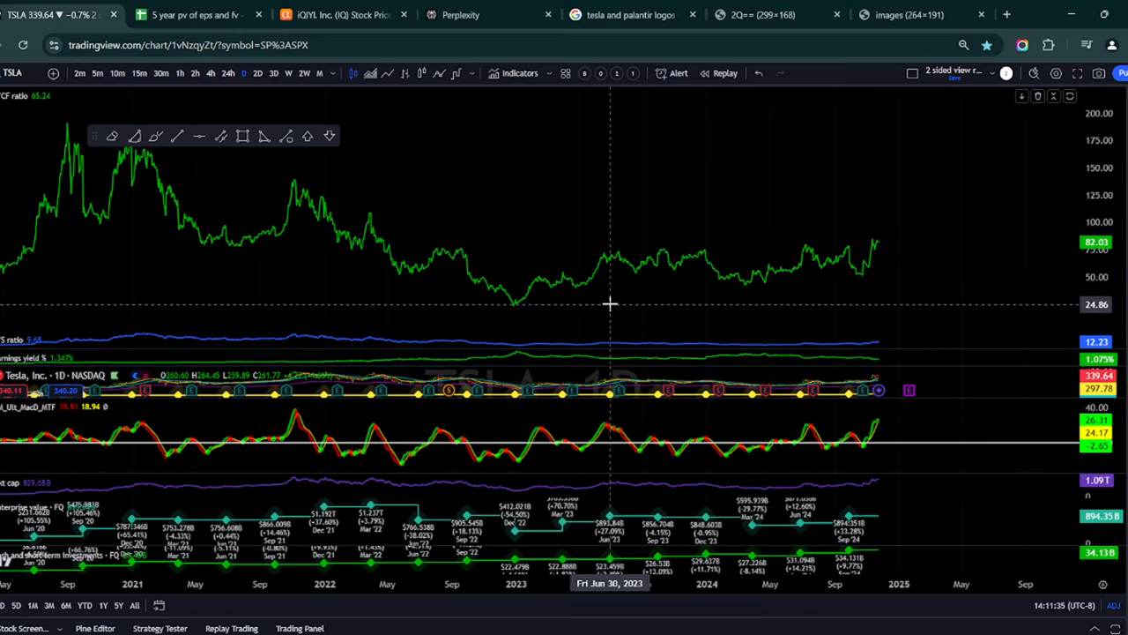
{"action": "mouse_move", "coordinate": [919, 240]}
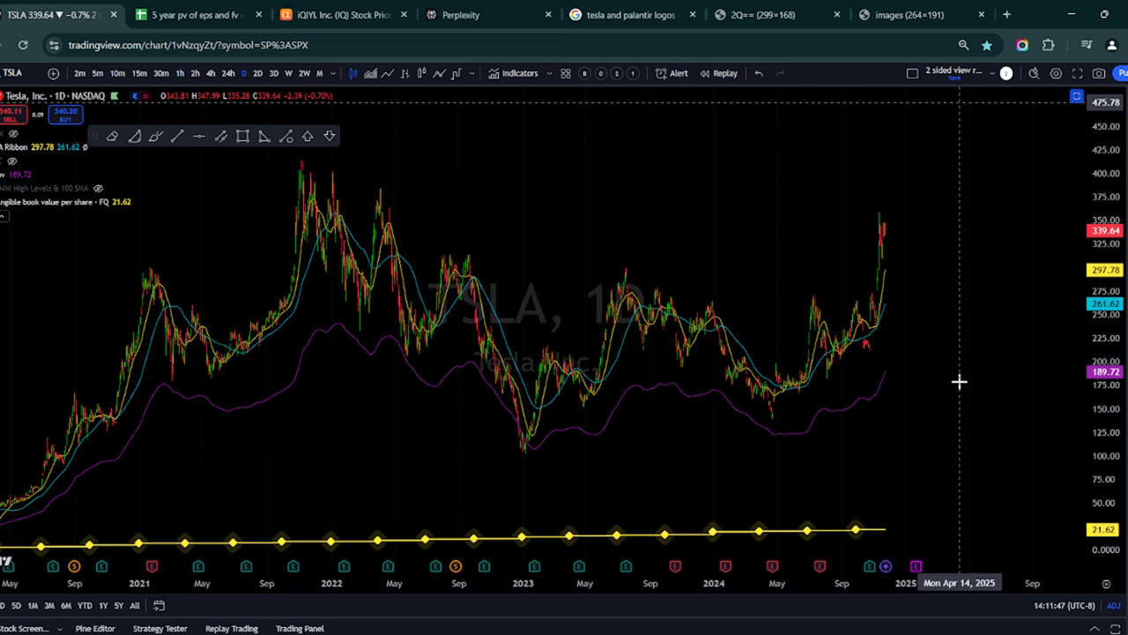
{"action": "mouse_move", "coordinate": [970, 178]}
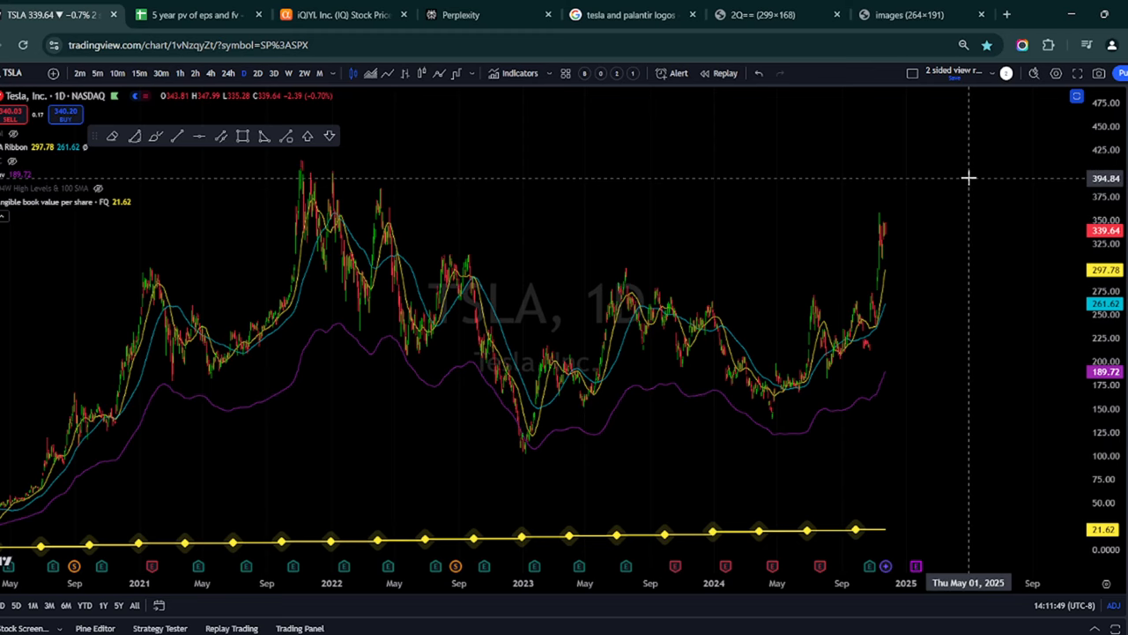
{"action": "mouse_move", "coordinate": [948, 393]}
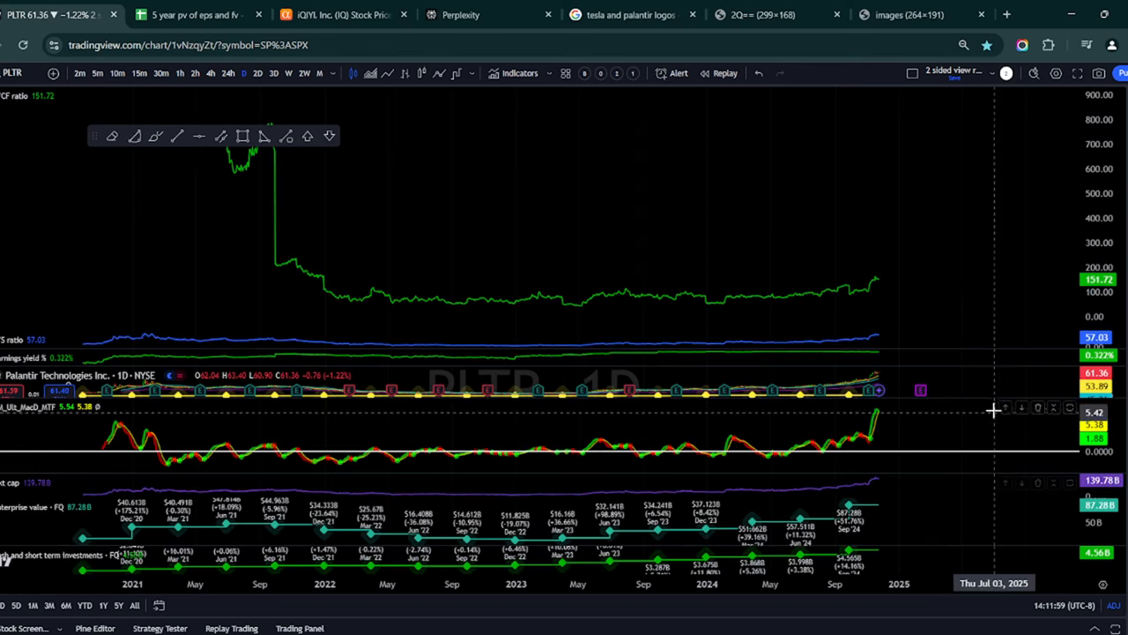
{"action": "mouse_move", "coordinate": [957, 284]}
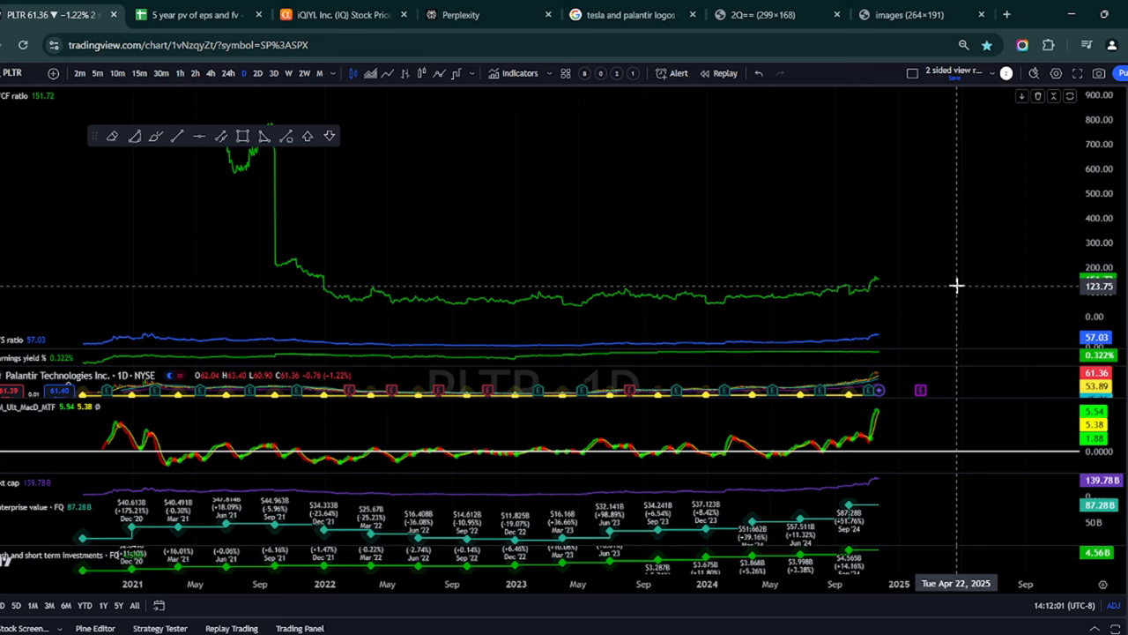
{"action": "mouse_move", "coordinate": [520, 305]}
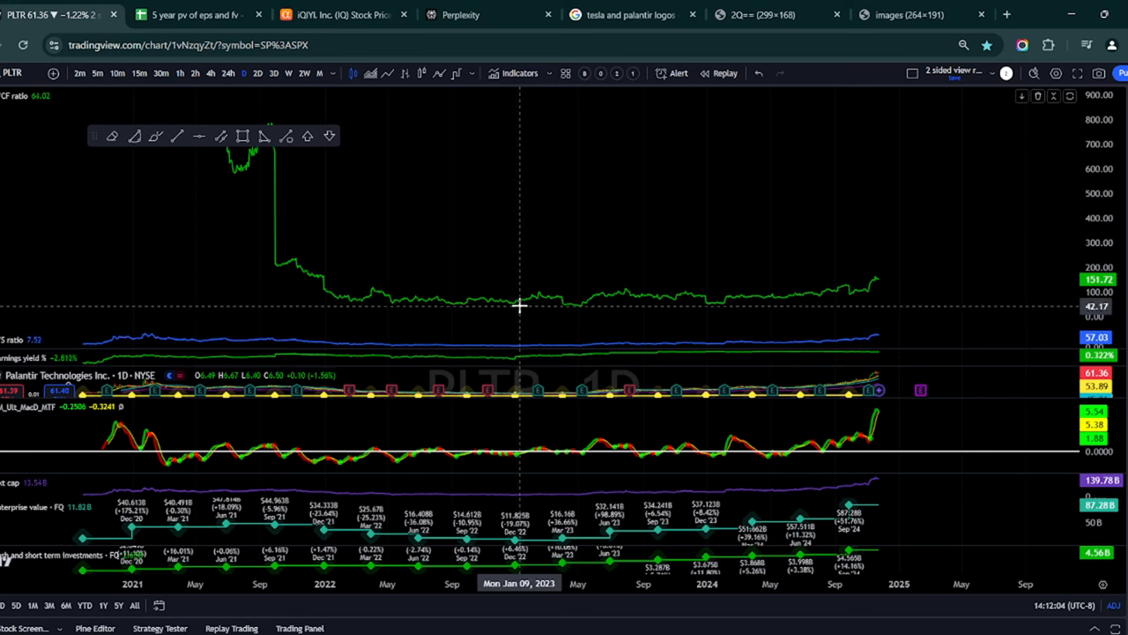
{"action": "mouse_move", "coordinate": [834, 345]}
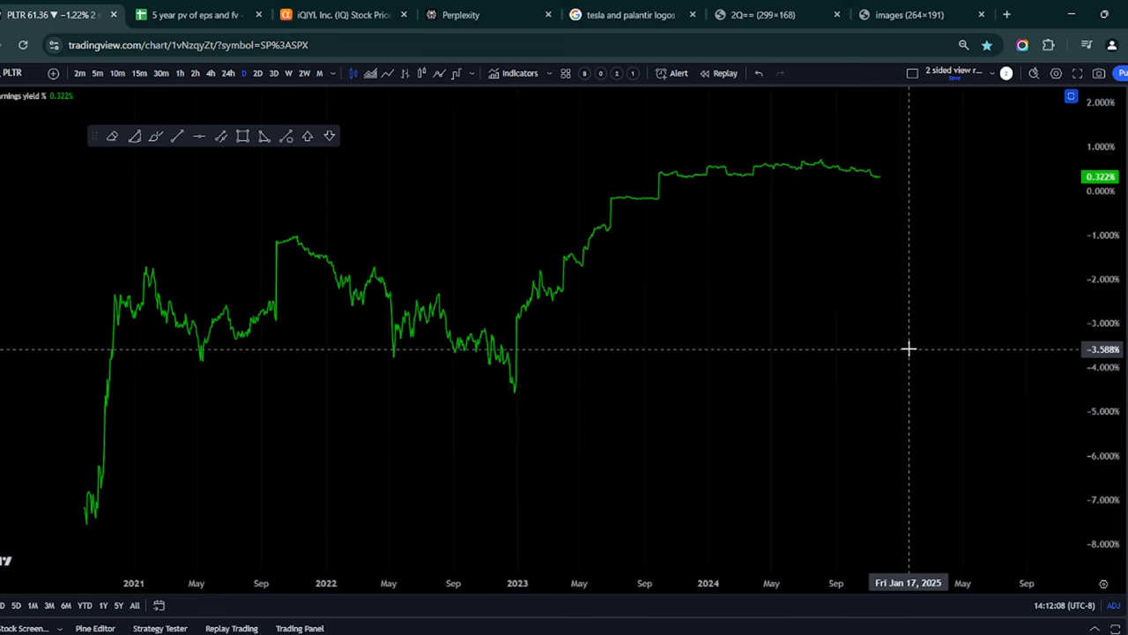
{"action": "mouse_move", "coordinate": [933, 248]}
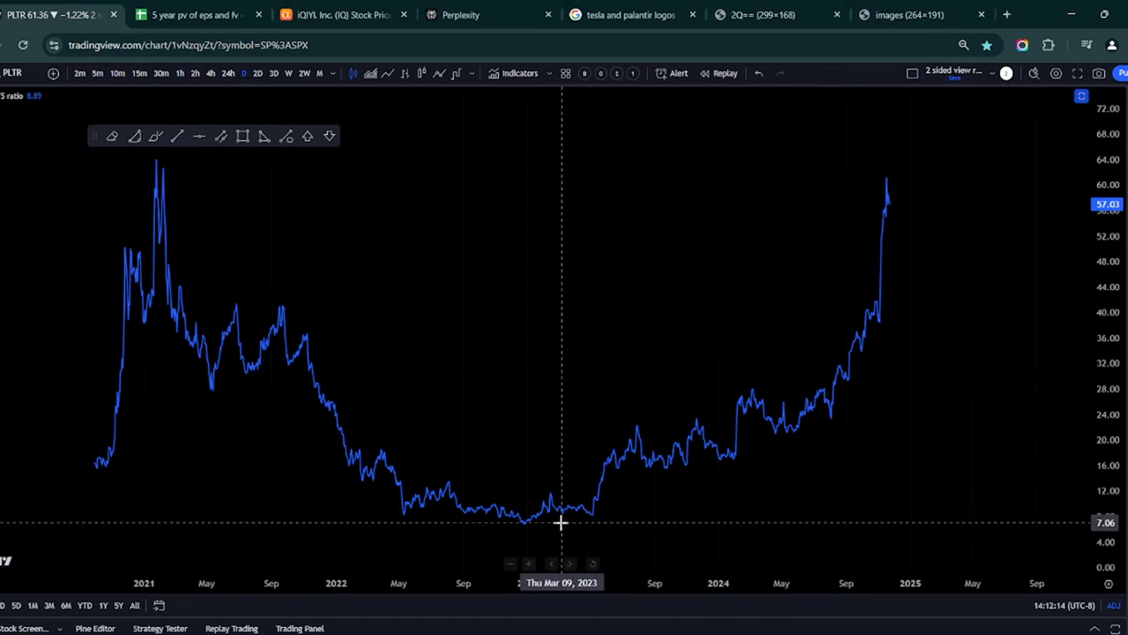
{"action": "mouse_move", "coordinate": [549, 520]}
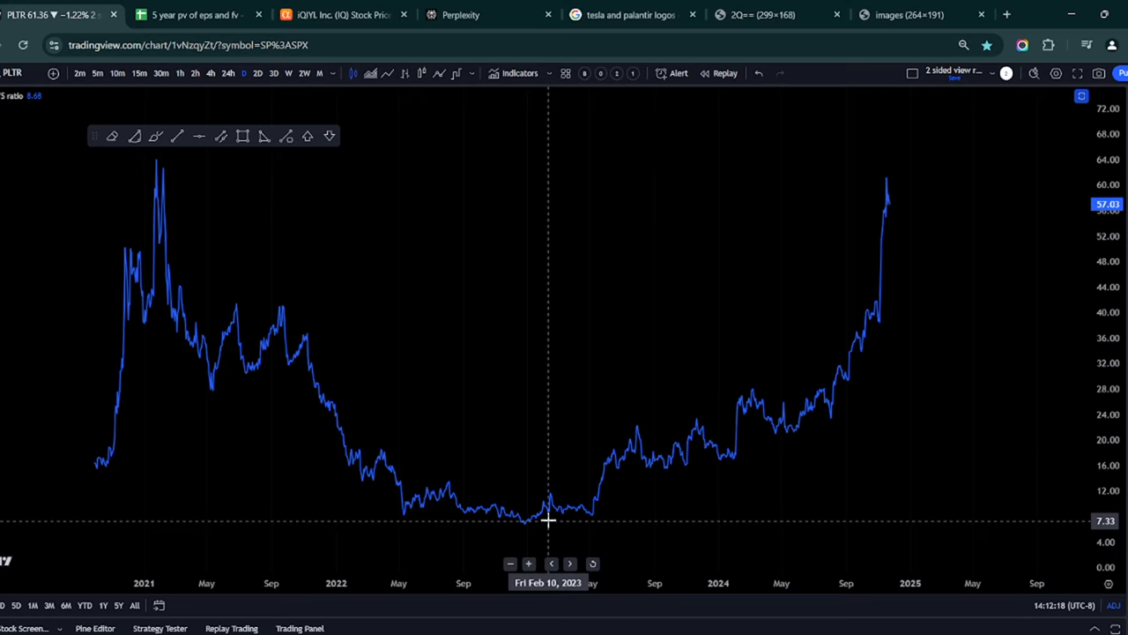
{"action": "mouse_move", "coordinate": [899, 250]}
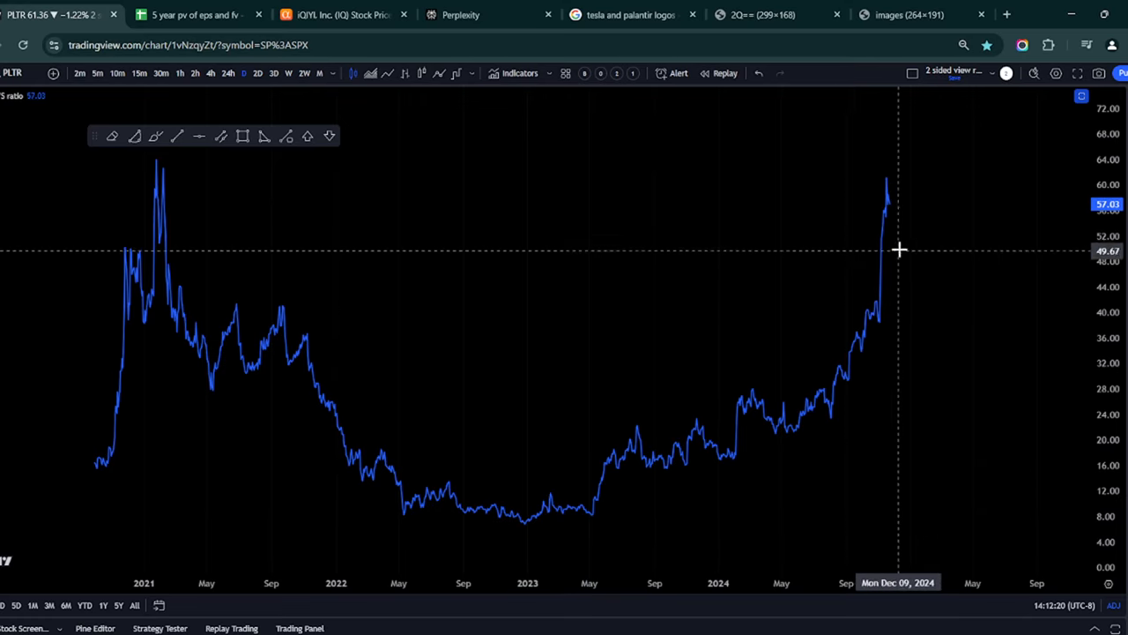
{"action": "mouse_move", "coordinate": [957, 200]}
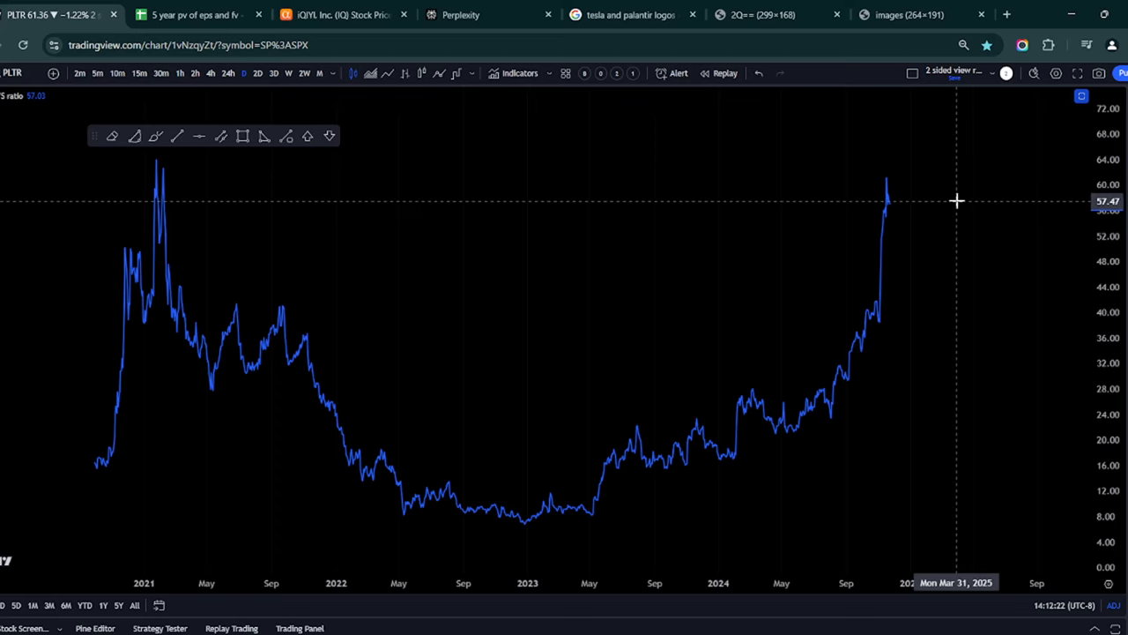
{"action": "mouse_move", "coordinate": [637, 522]}
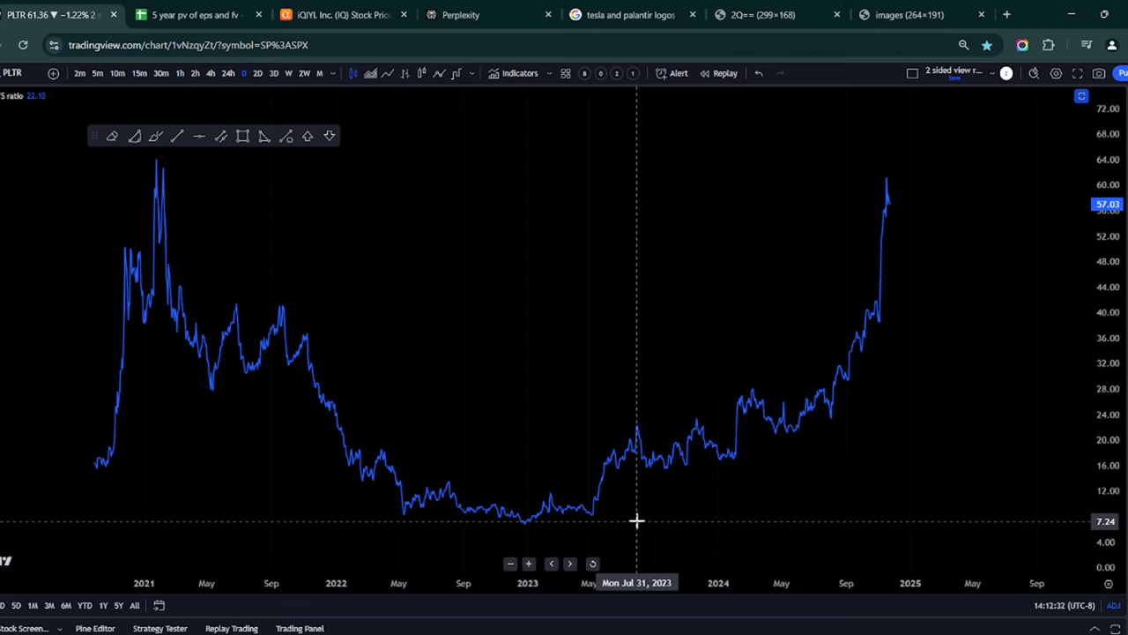
{"action": "mouse_move", "coordinate": [188, 210]}
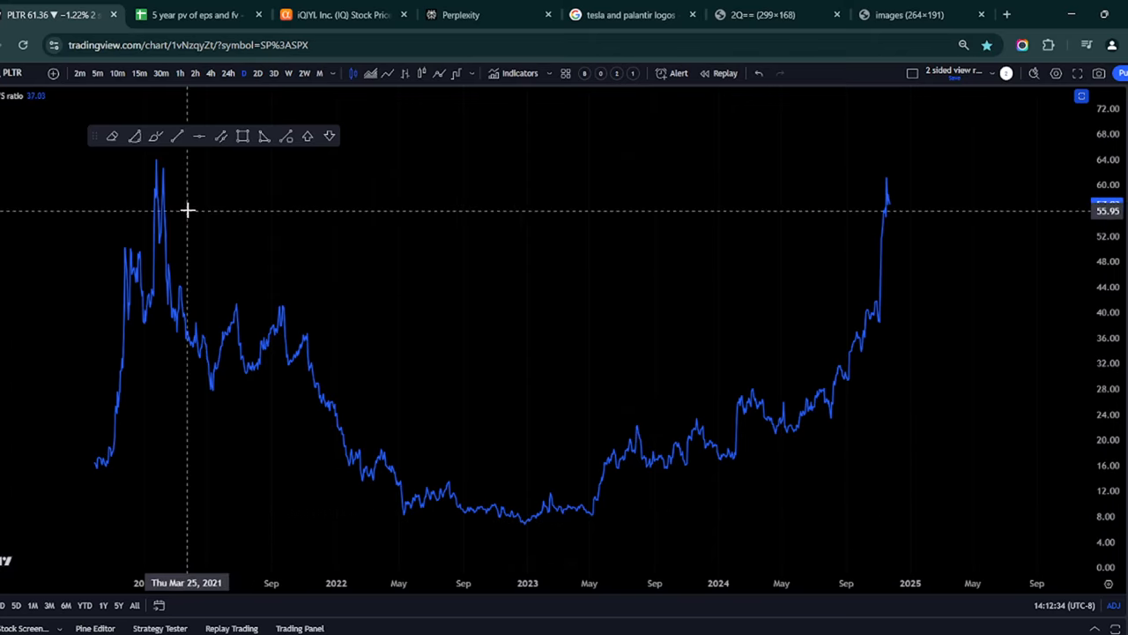
{"action": "mouse_move", "coordinate": [166, 201]}
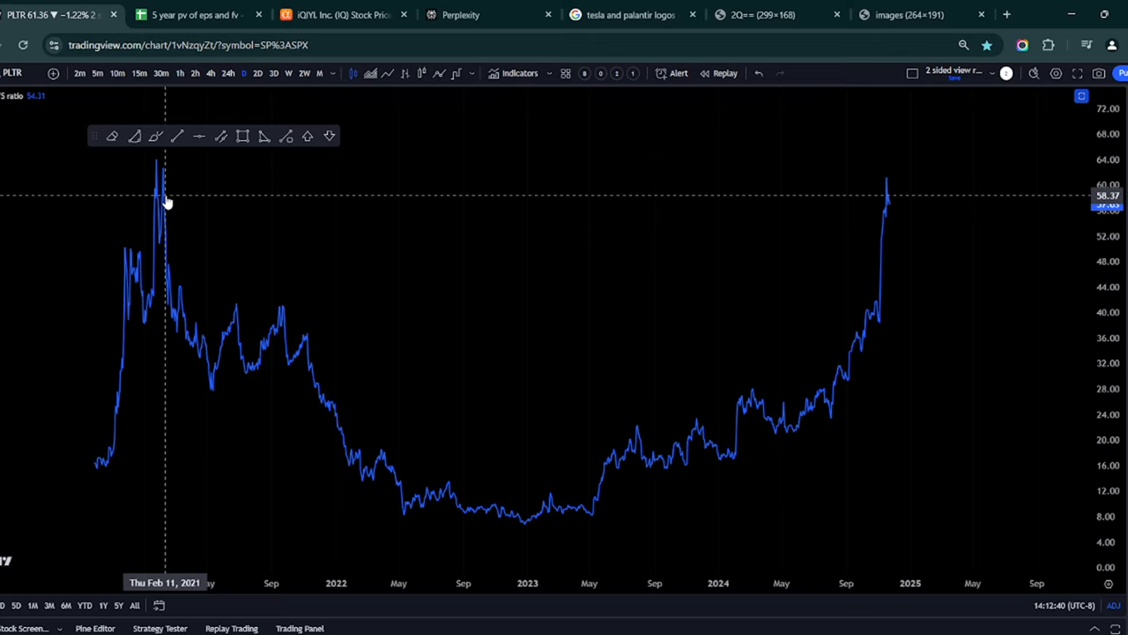
{"action": "mouse_move", "coordinate": [298, 217]}
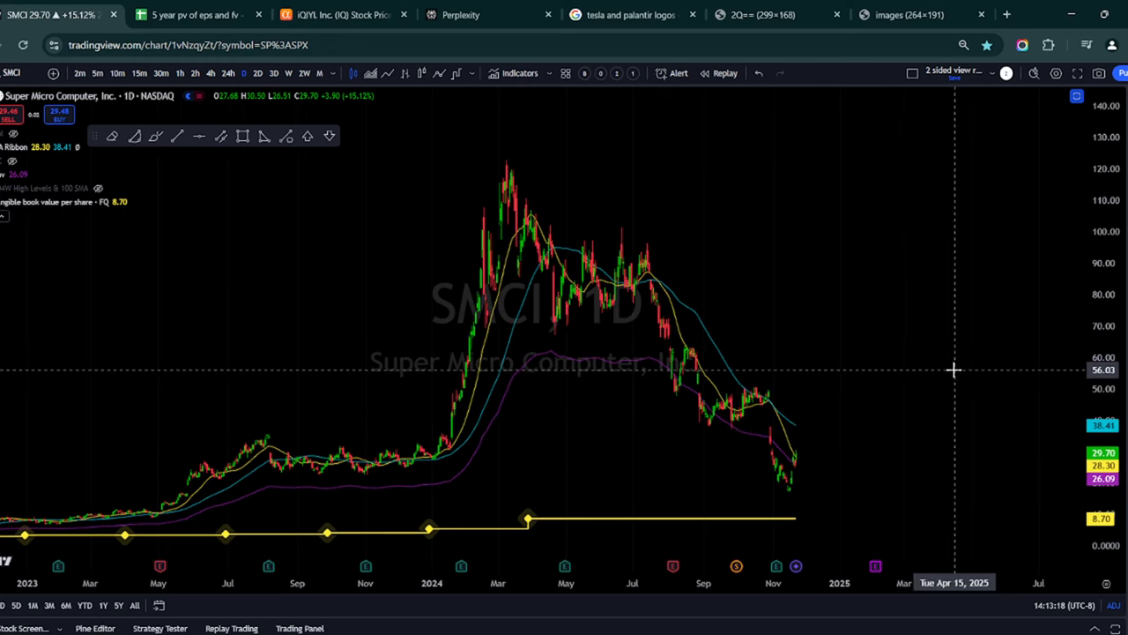
{"action": "mouse_move", "coordinate": [21, 491]}
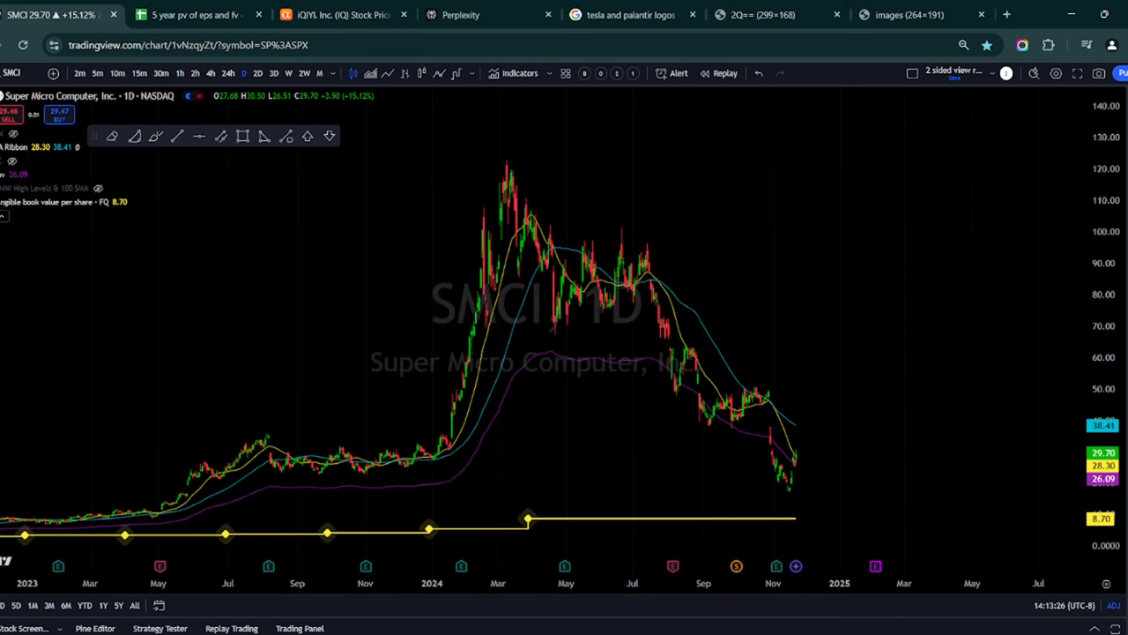
Measure SMCI's drop from the 2024 peak, pan to 2024 prices, then return to the spreadsheet
{"action": "left_click_drag", "start_coordinate": [491, 163], "coordinate": [729, 401]}
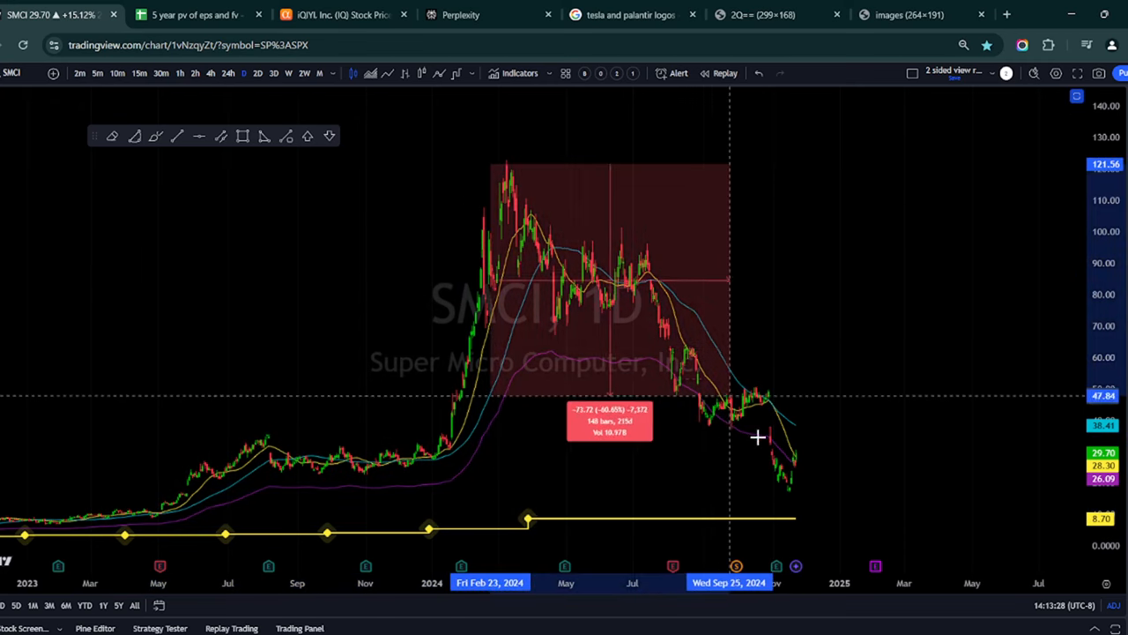
{"action": "left_click_drag", "start_coordinate": [729, 437], "coordinate": [826, 483]}
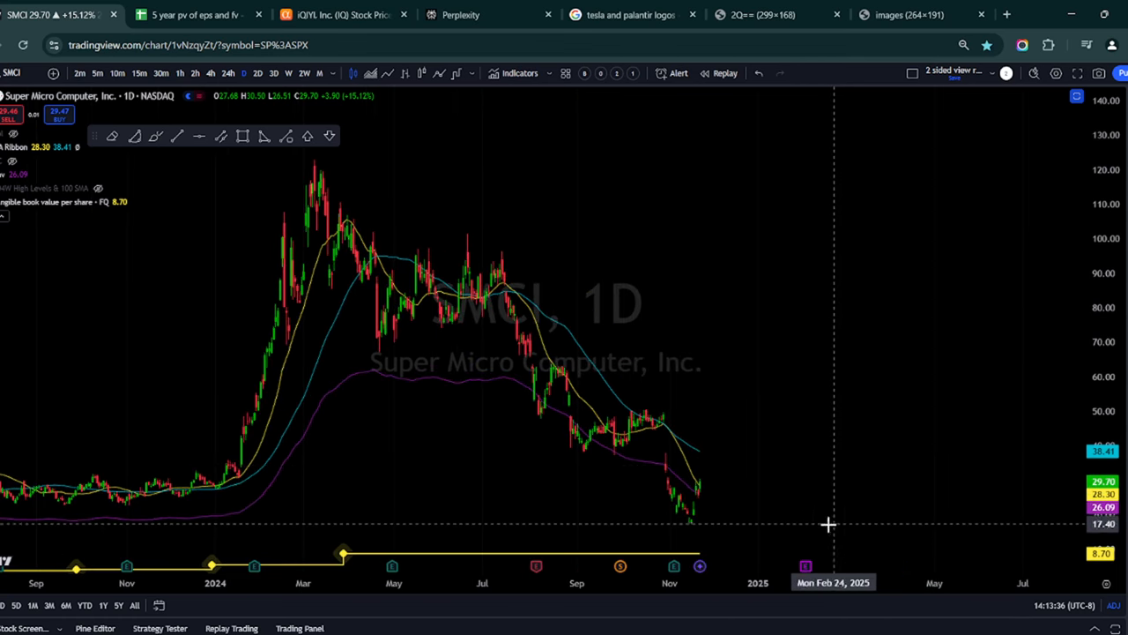
{"action": "mouse_move", "coordinate": [802, 498]}
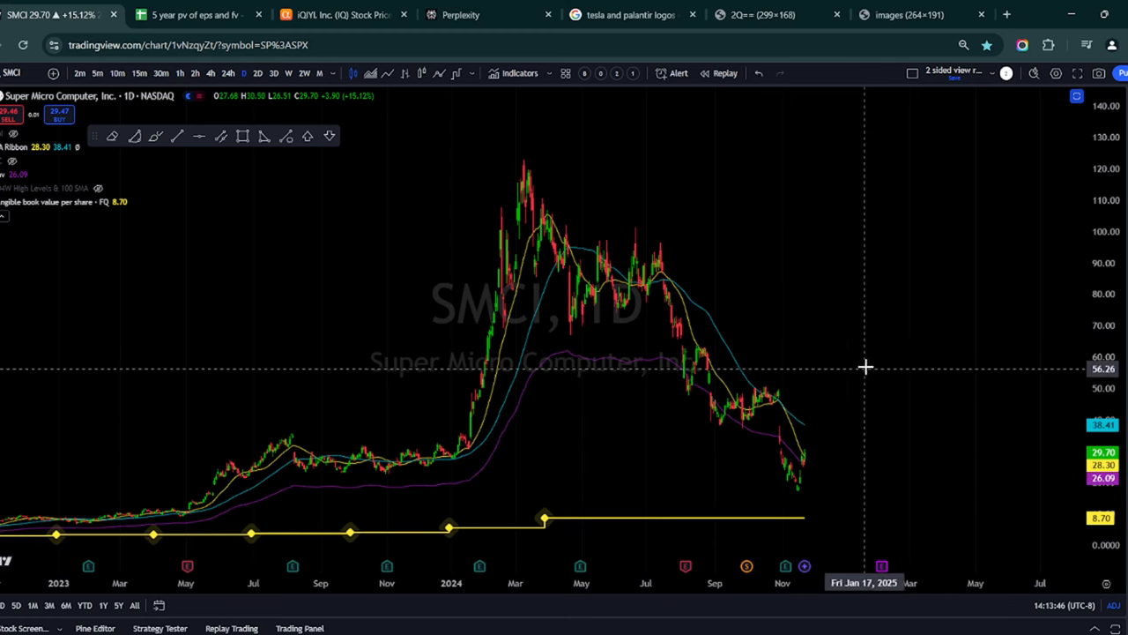
{"action": "mouse_move", "coordinate": [941, 368]}
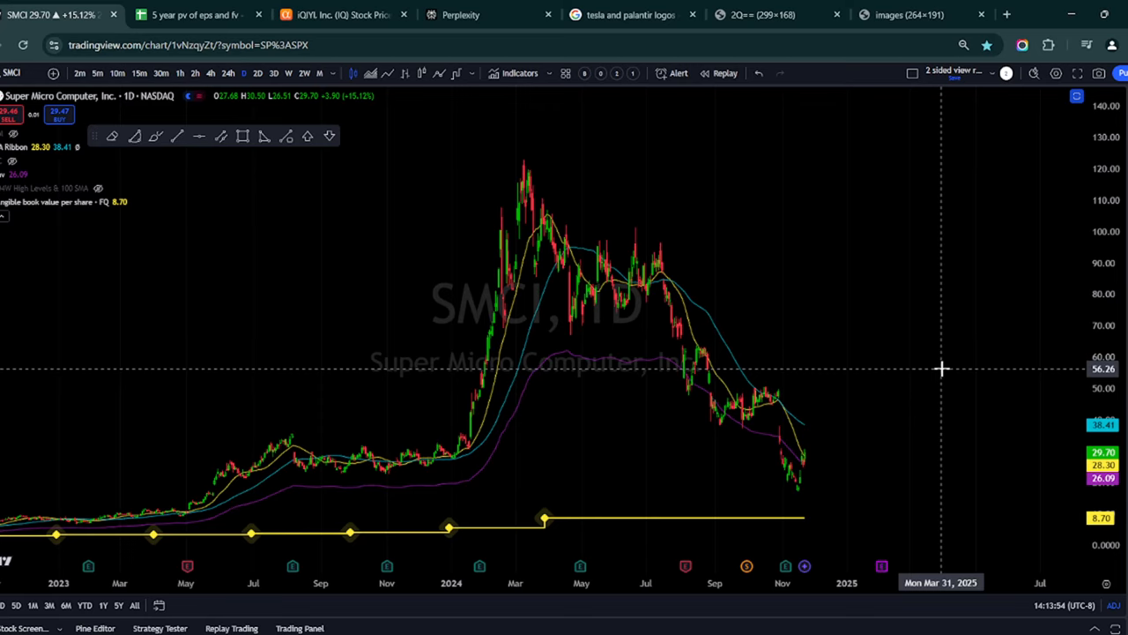
{"action": "left_click", "coordinate": [194, 15]}
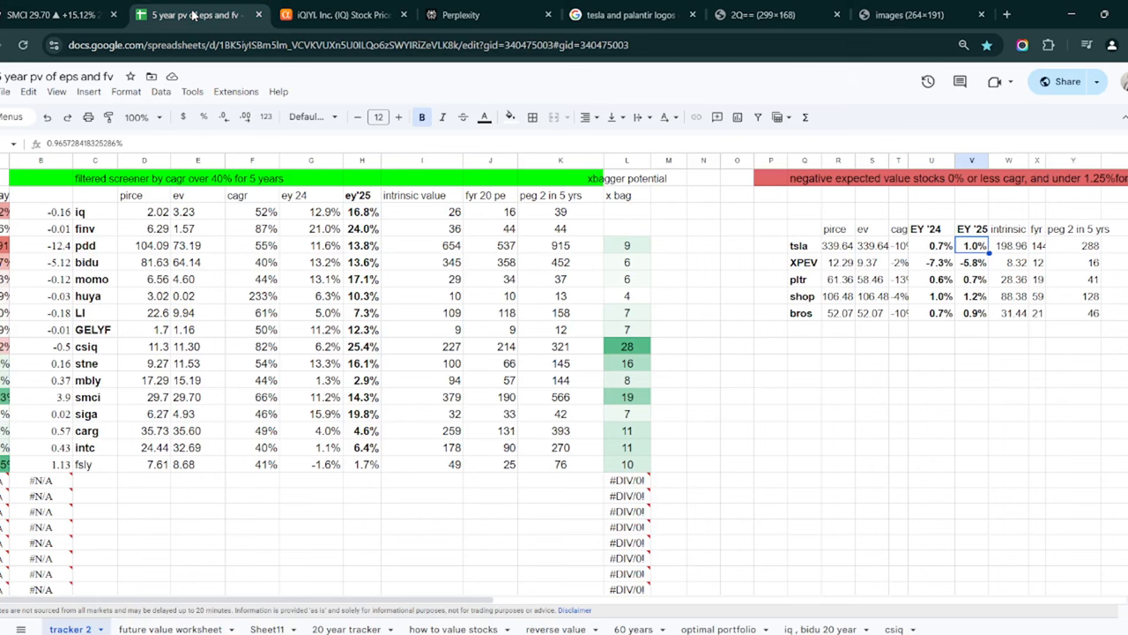
{"action": "mouse_move", "coordinate": [454, 329]}
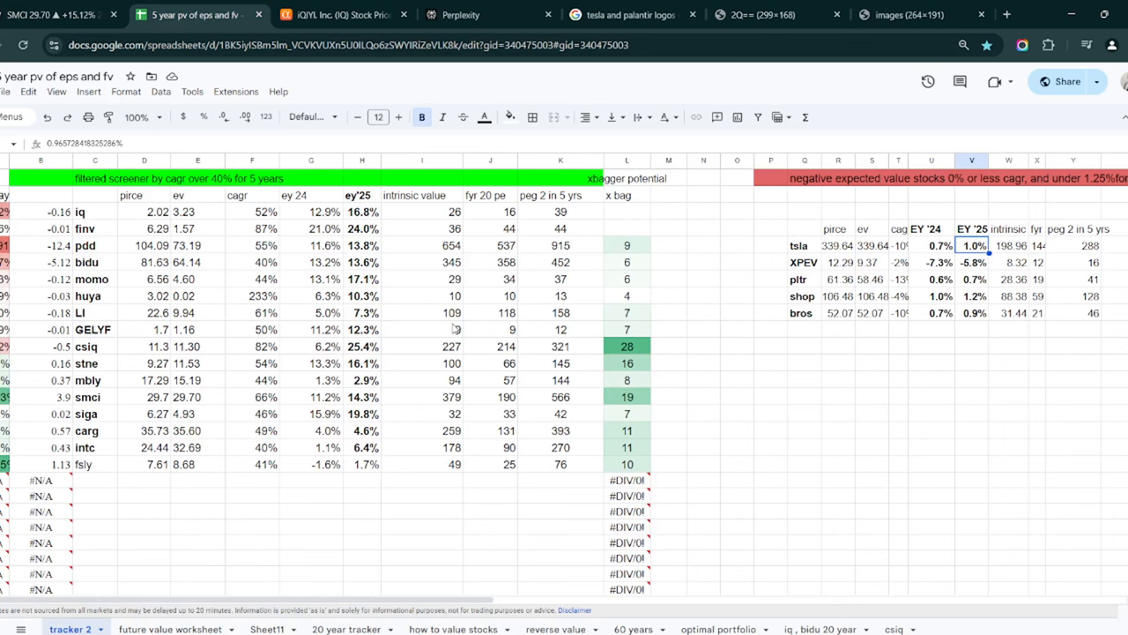
{"action": "mouse_move", "coordinate": [257, 276]}
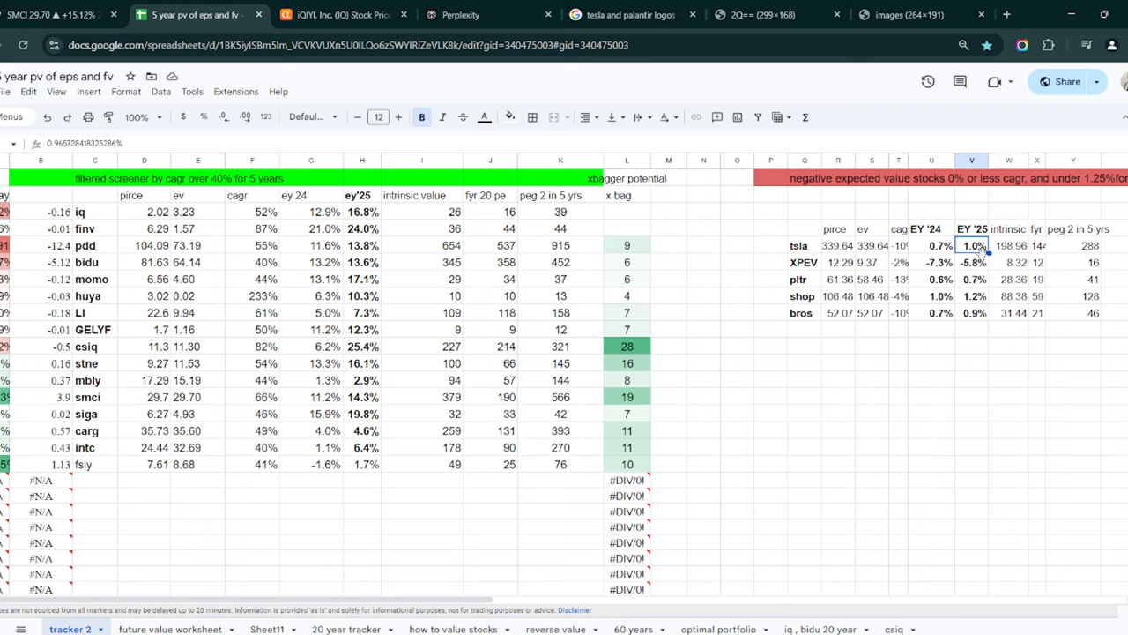
{"action": "mouse_move", "coordinate": [802, 317]}
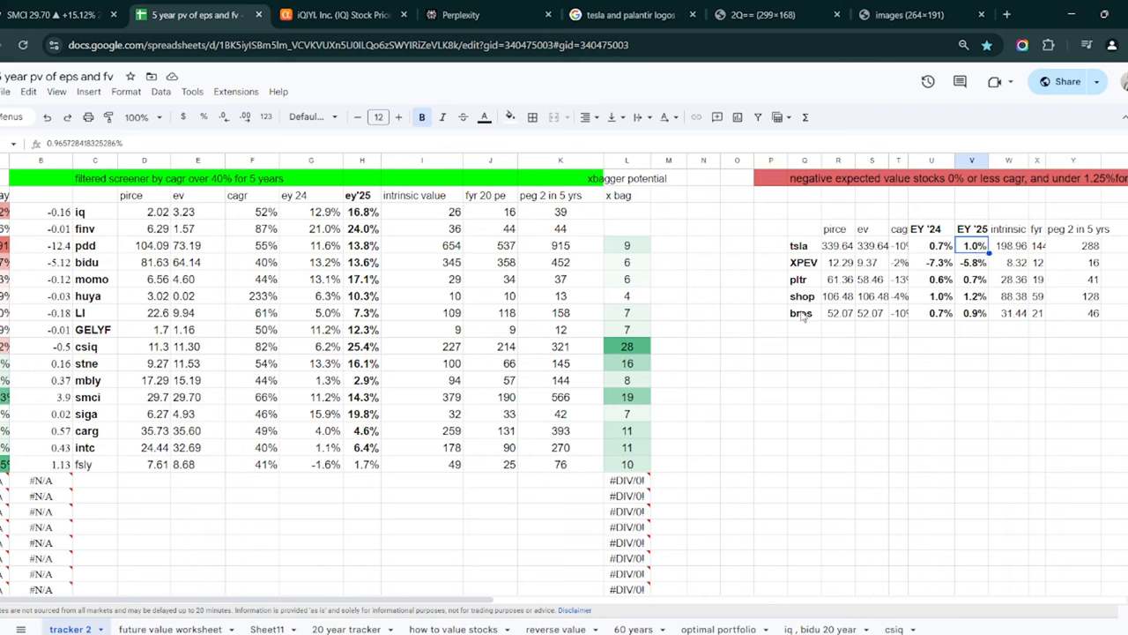
{"action": "left_click", "coordinate": [800, 313]}
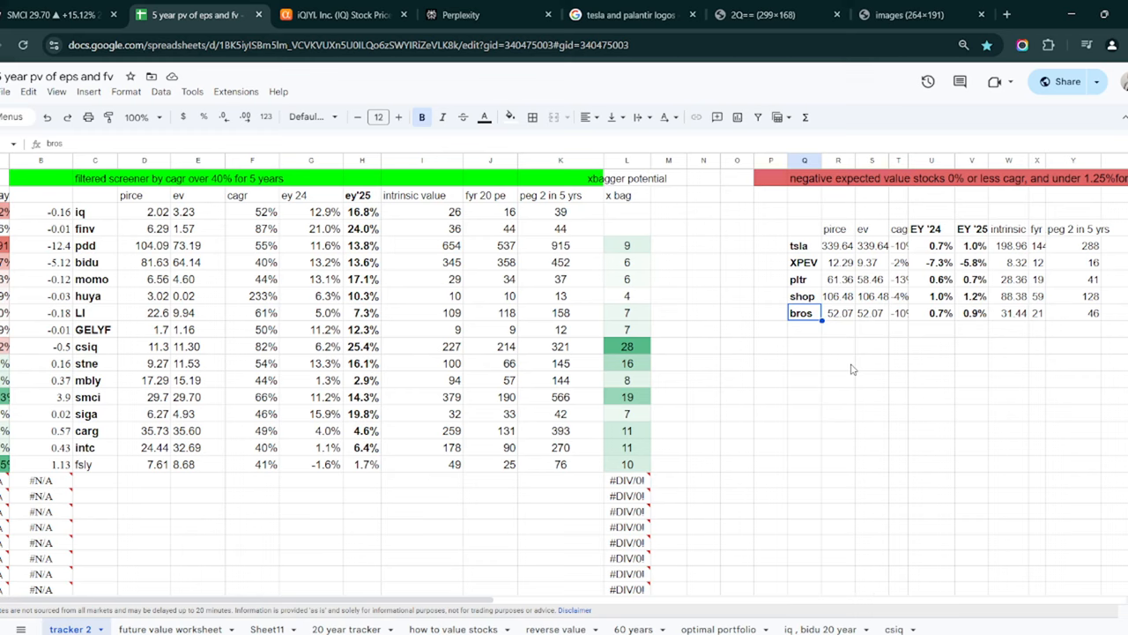
{"action": "mouse_move", "coordinate": [836, 368]}
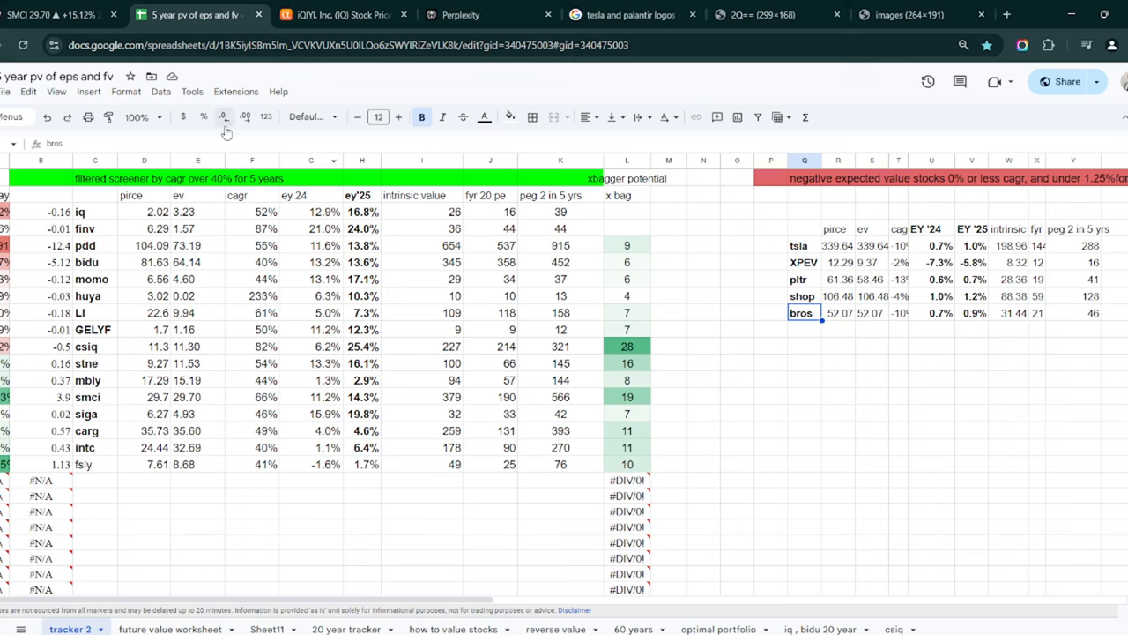
{"action": "mouse_move", "coordinate": [833, 409]}
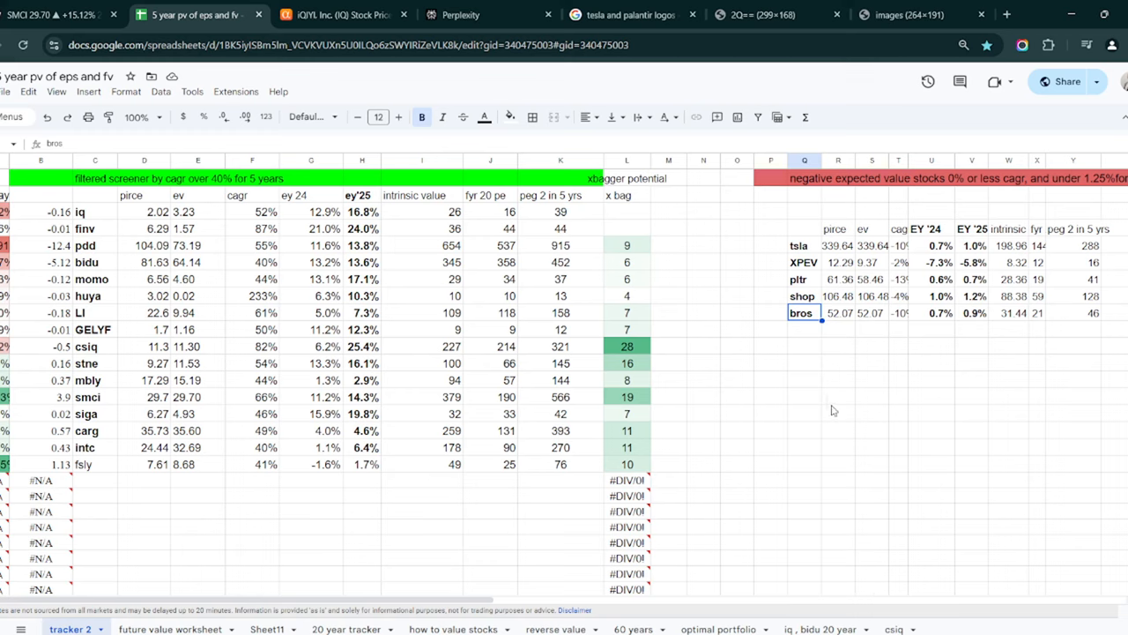